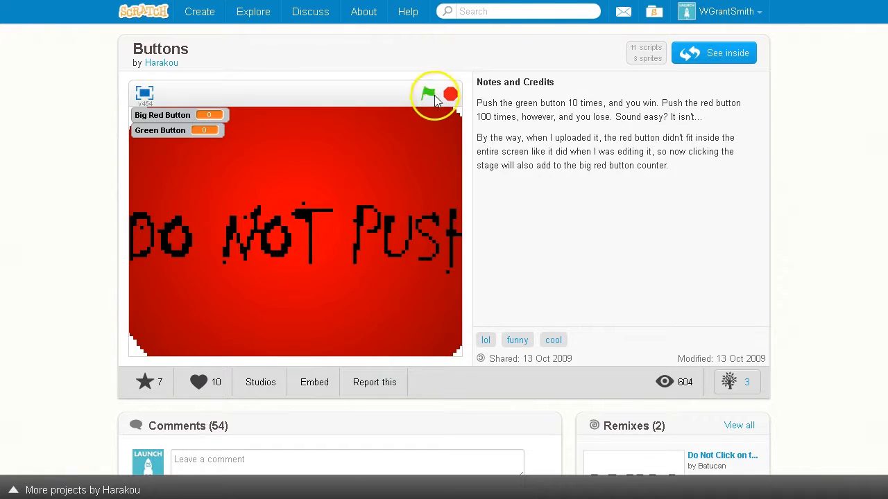
Run the Buttons game with the green flag and press its on-stage button a few times
click(427, 94)
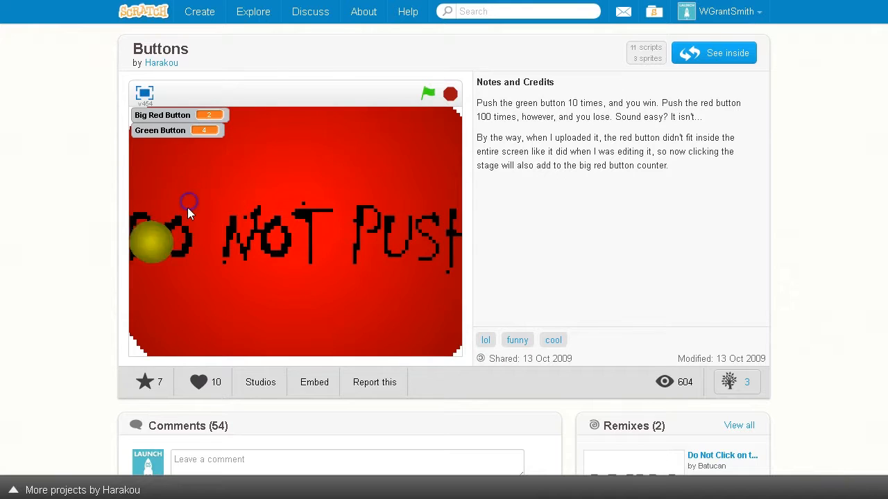
click(447, 300)
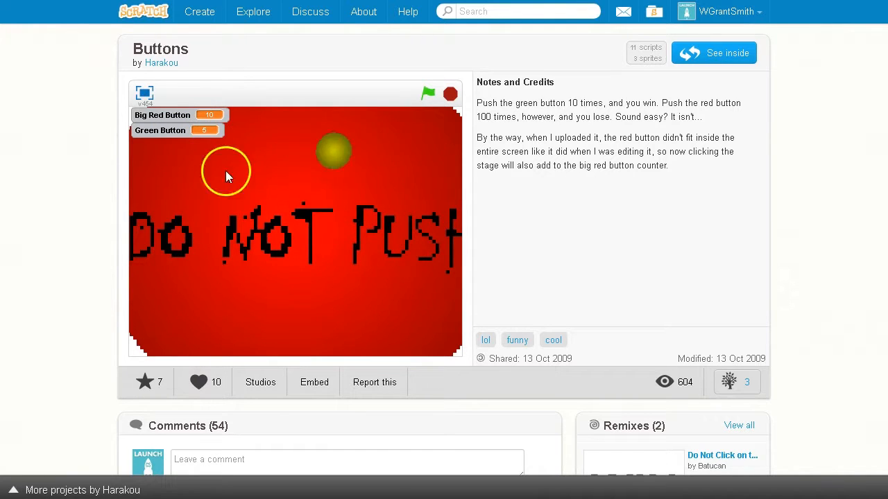
click(211, 292)
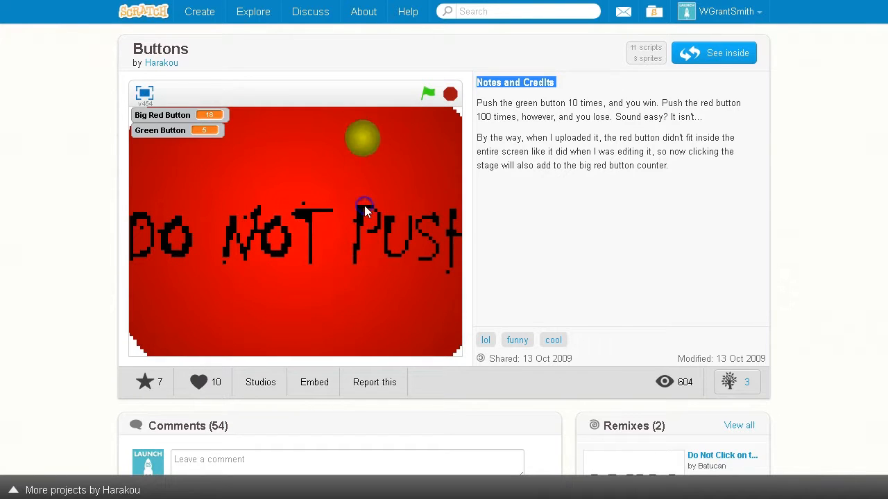
click(422, 304)
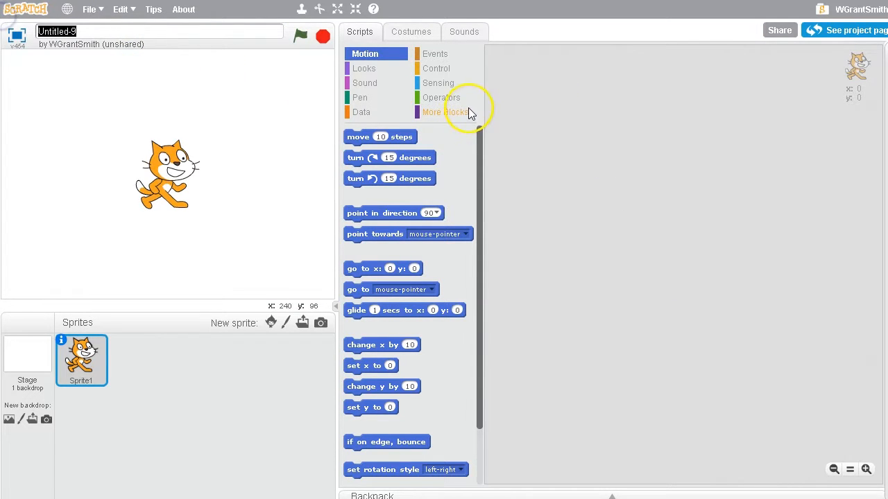
mouse_move(330, 142)
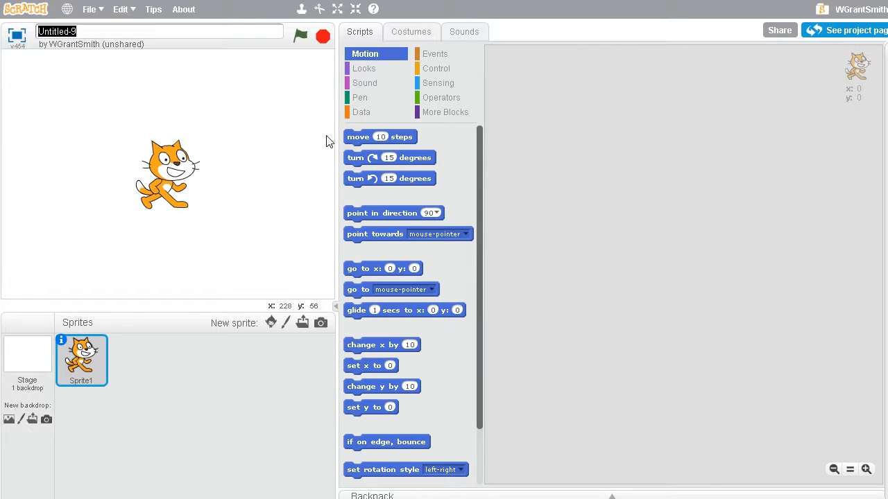
Begin typing the new project title 'Centi...' into the name field
text(C)
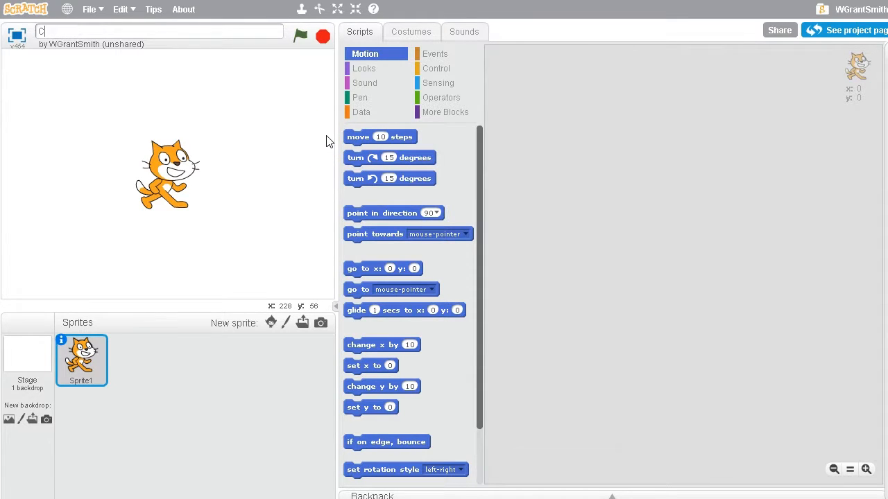
text(entipede)
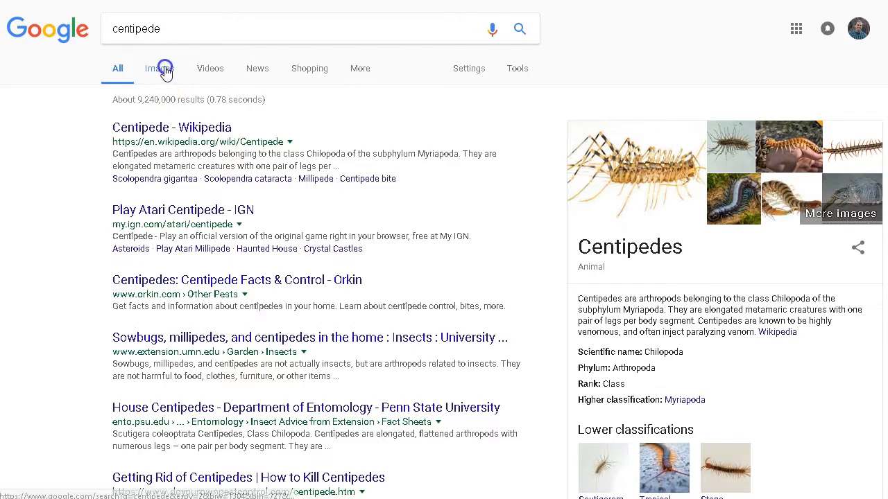
Show Google image results for 'centipede game' to see the arcade game's look
click(158, 68)
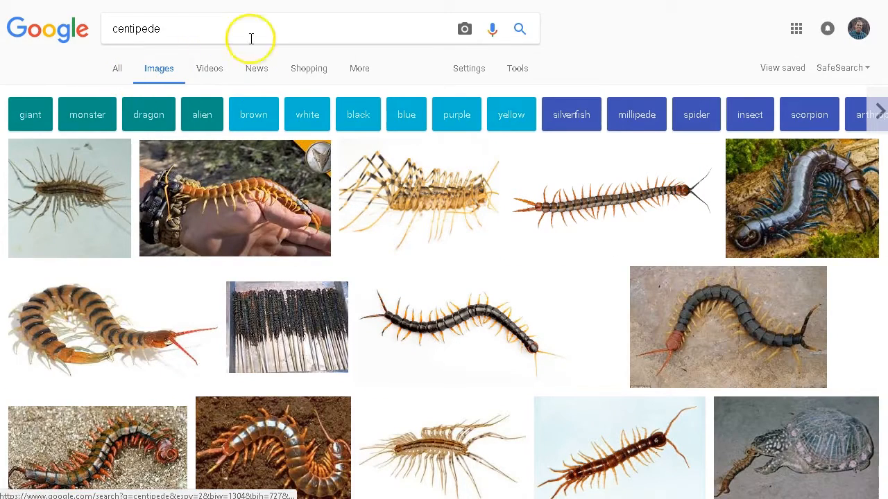
text(game)
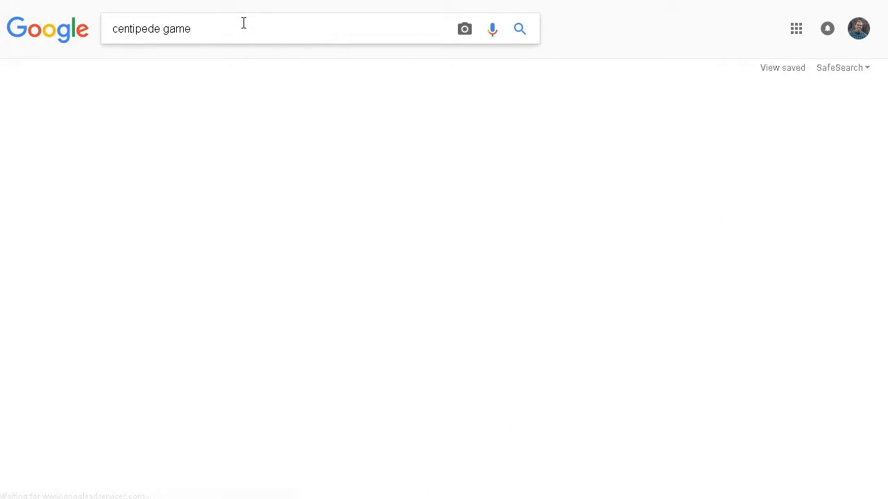
click(158, 68)
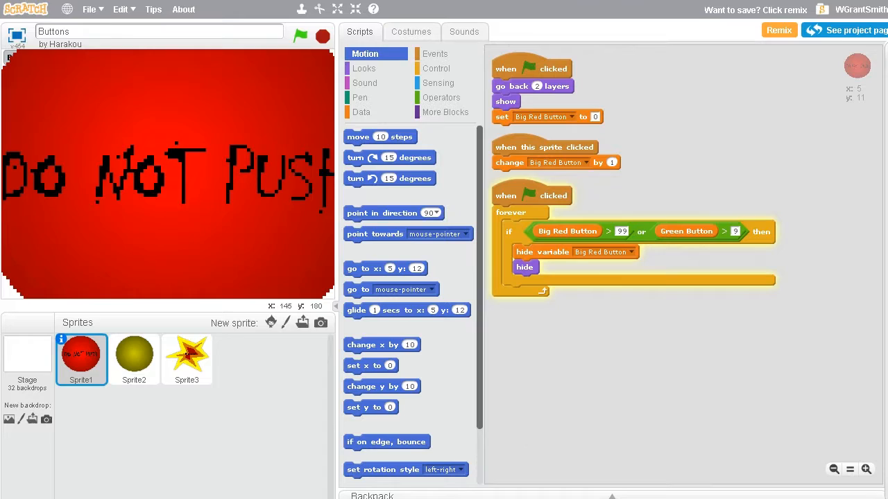
click(300, 36)
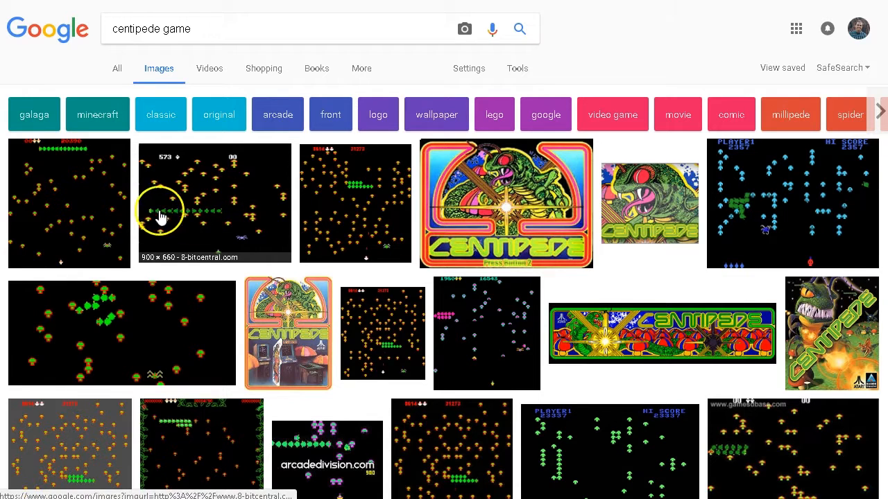
mouse_move(218, 216)
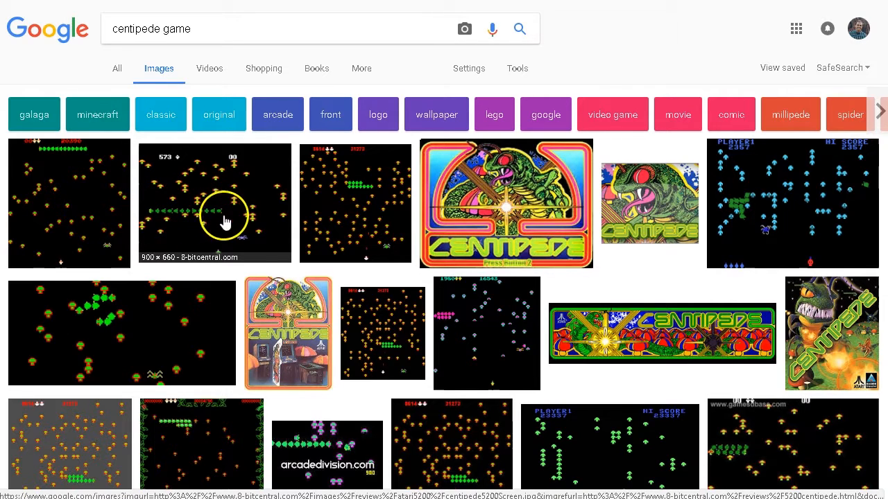
mouse_move(222, 214)
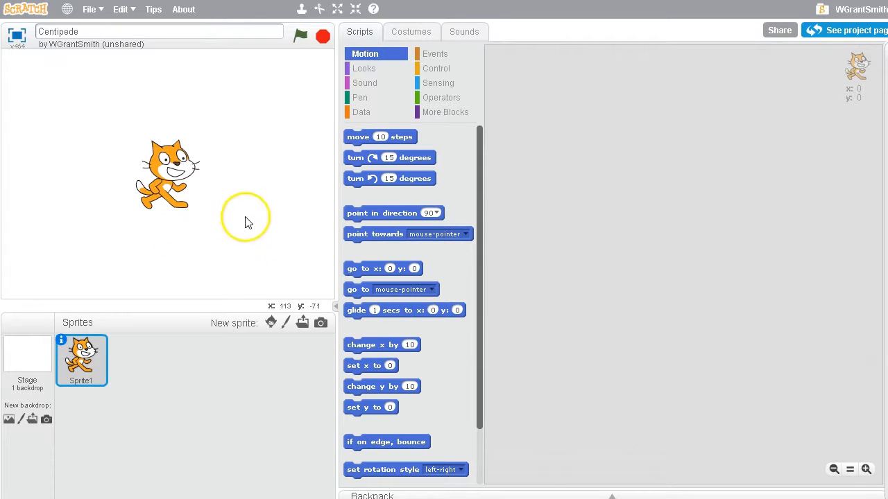
mouse_move(217, 198)
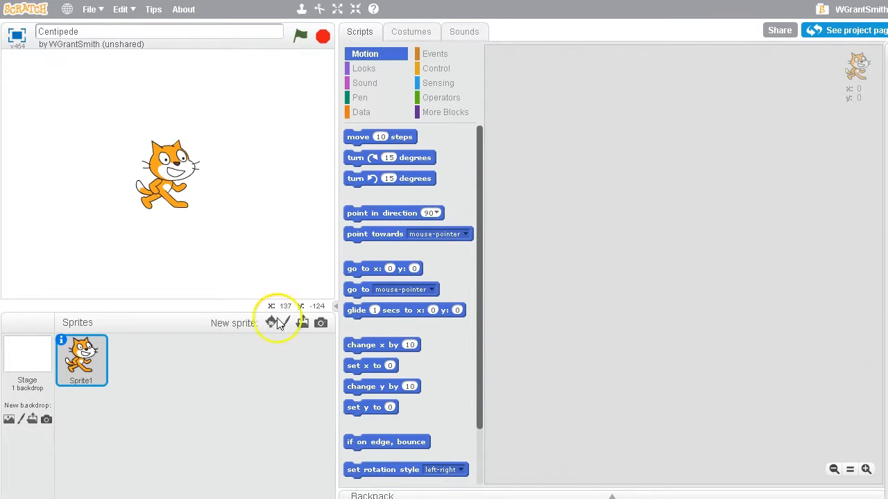
mouse_move(271, 322)
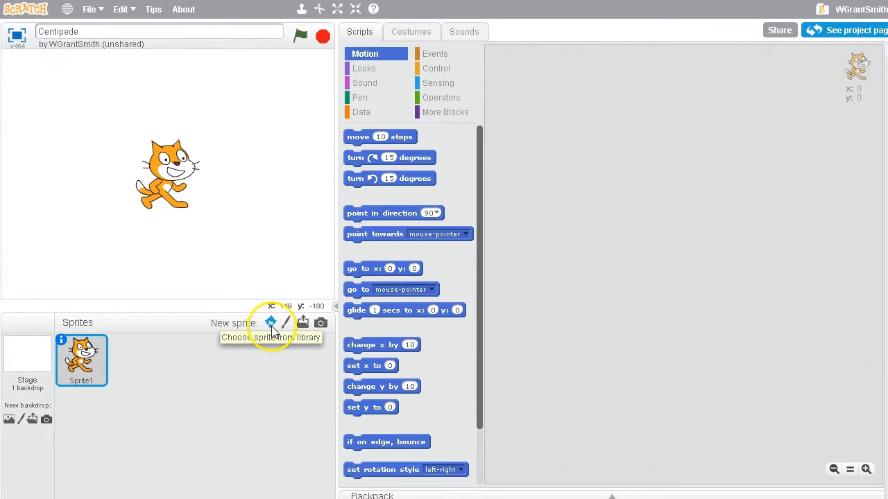
Add the Ball sprite from the Sprite Library to the project
click(270, 322)
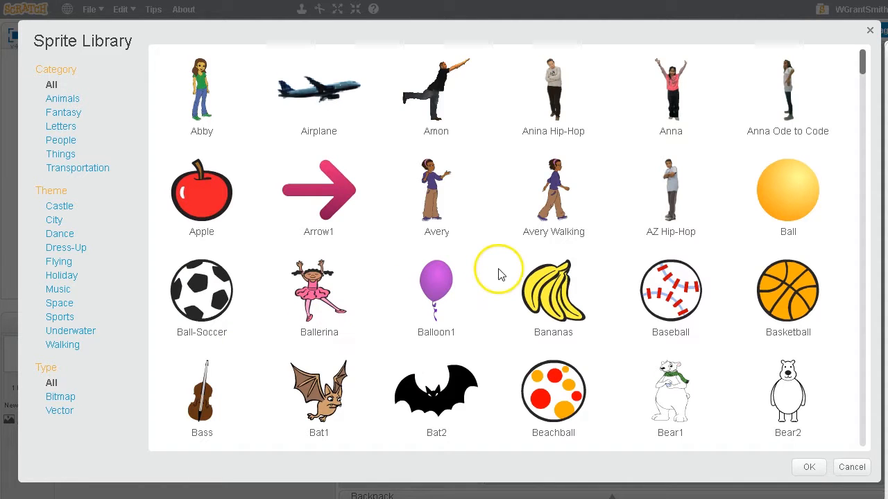
scroll(down, 3)
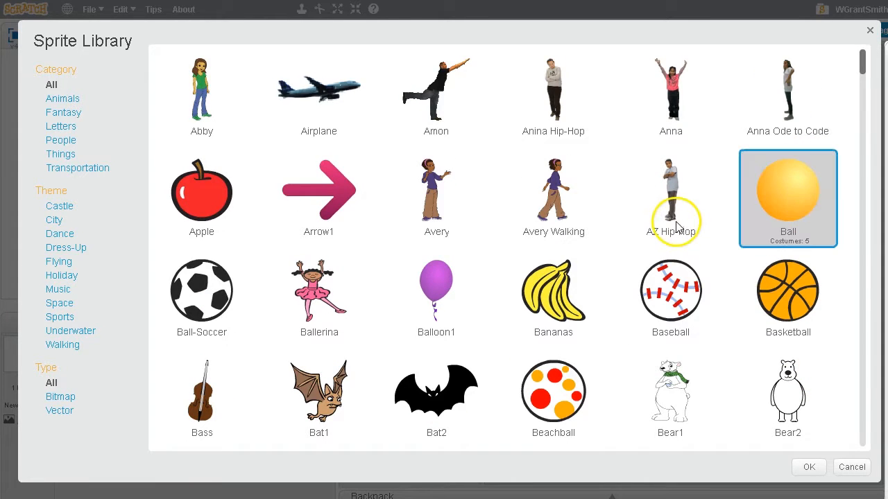
scroll(down, 3)
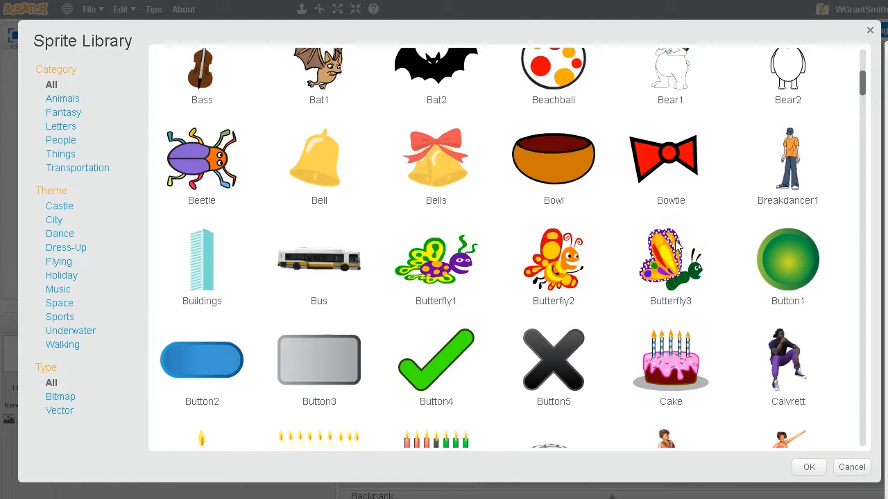
scroll(down, 3)
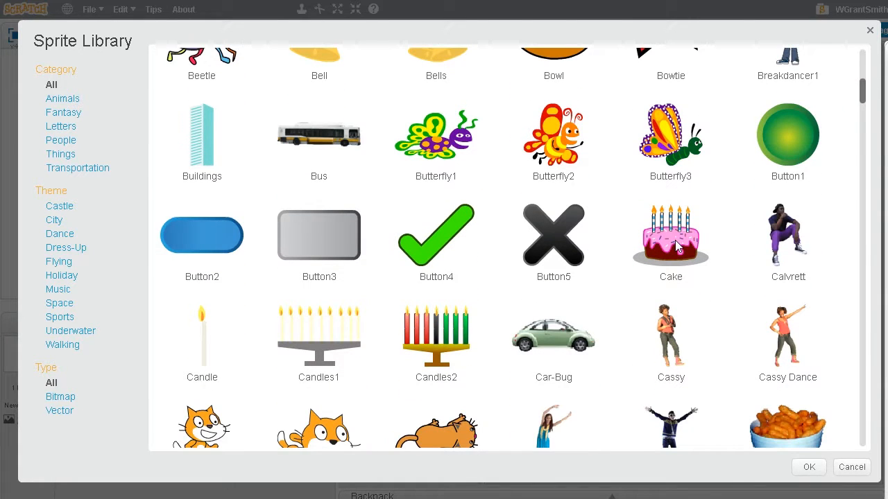
mouse_move(788, 208)
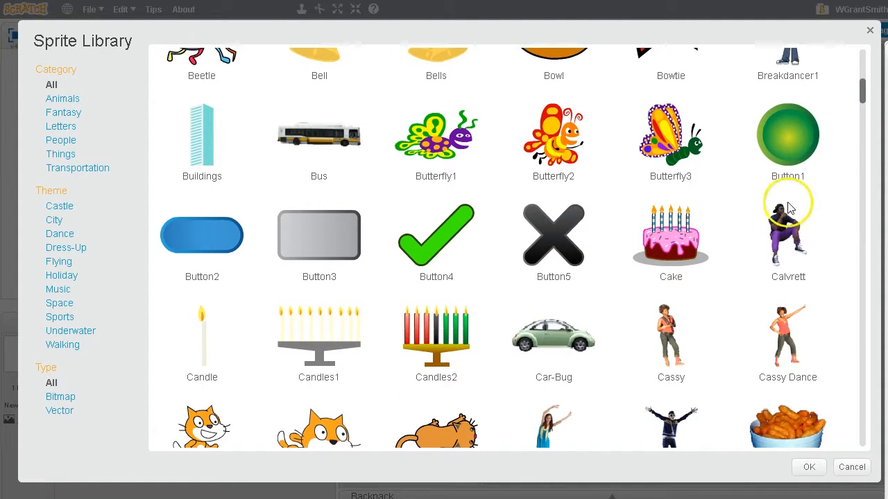
click(807, 466)
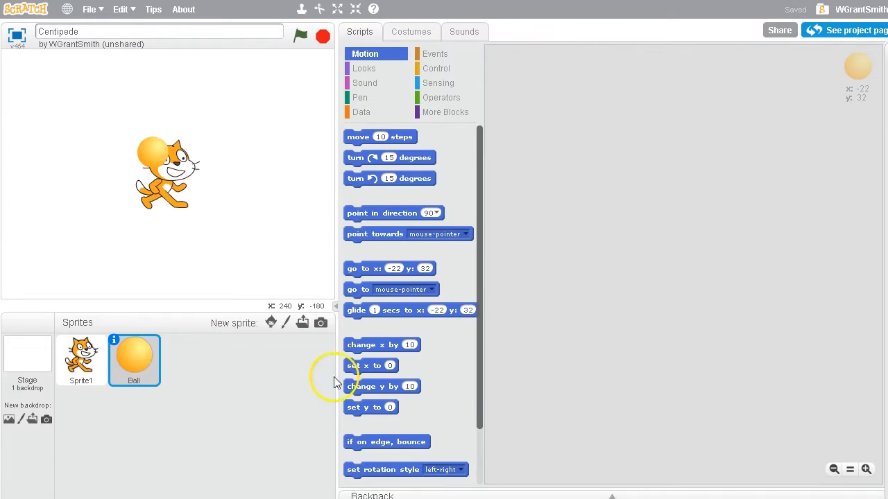
Delete the cat sprite and switch the Ball to its green ball-d costume
click(80, 359)
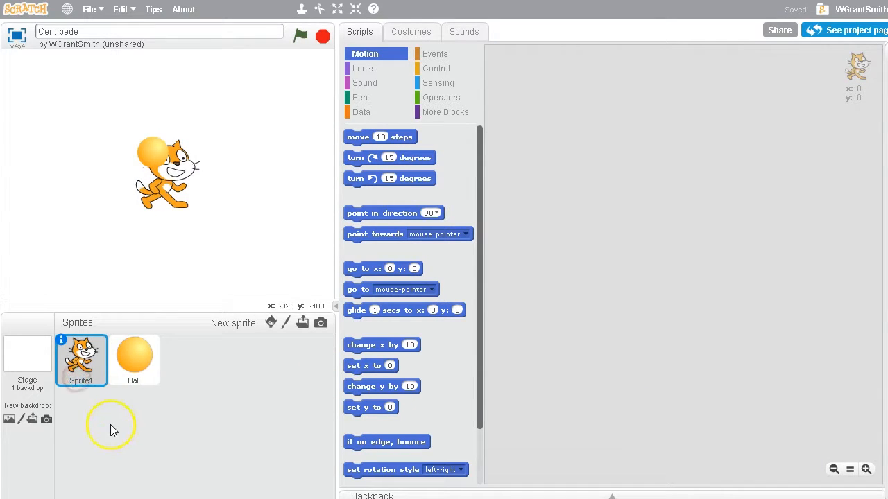
right_click(81, 358)
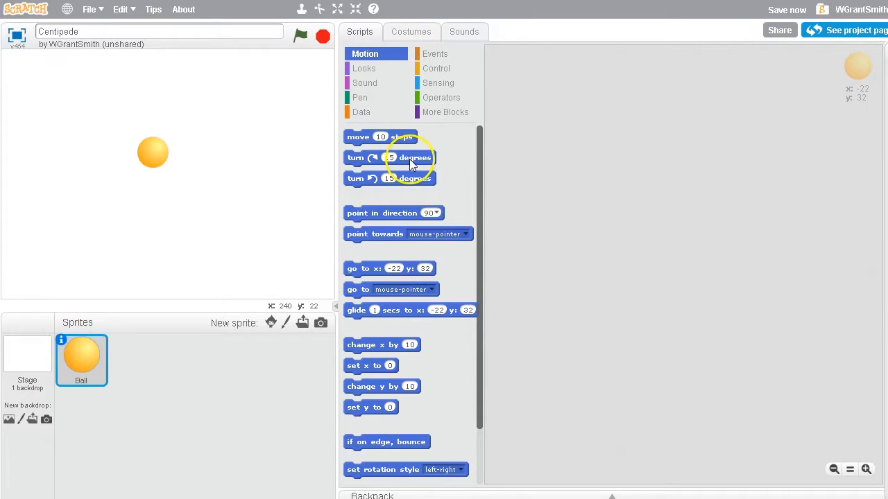
click(411, 31)
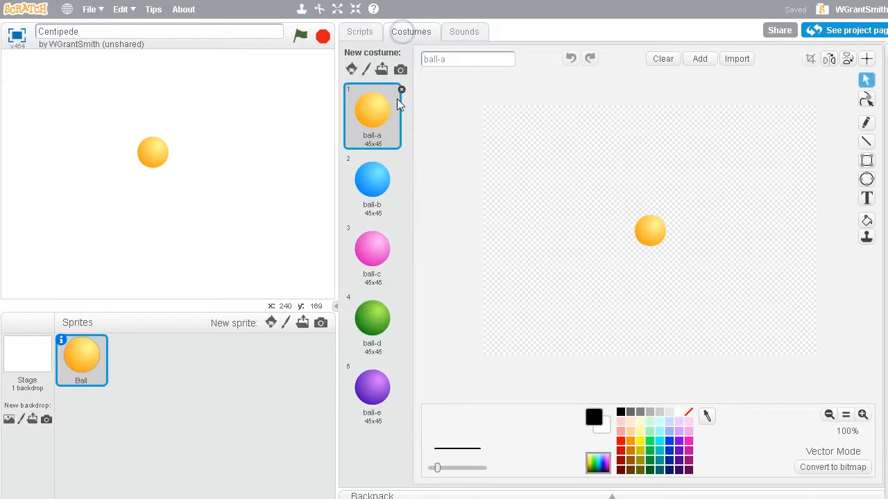
click(372, 319)
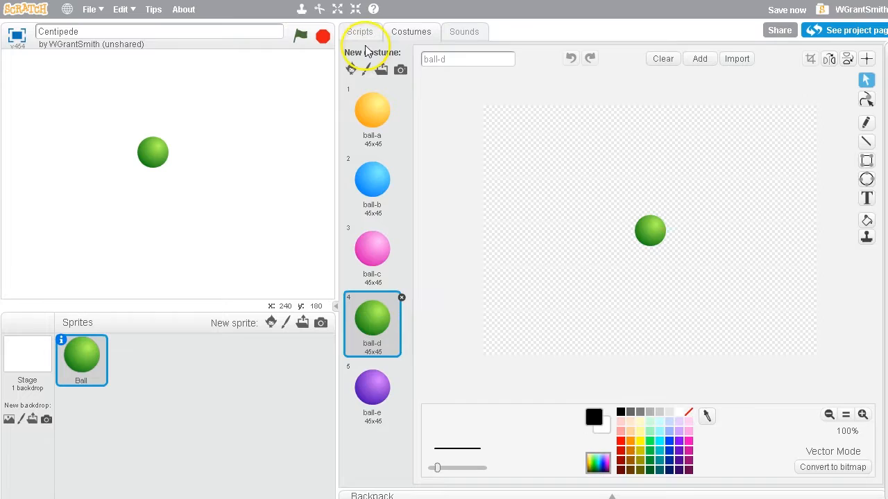
click(361, 30)
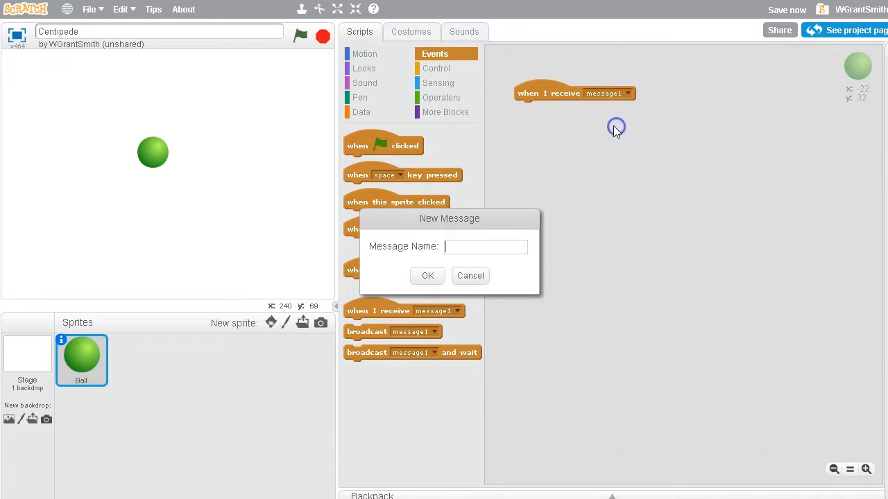
Create a new message named 'play' for the Ball's 'when I receive' block
text(Pl)
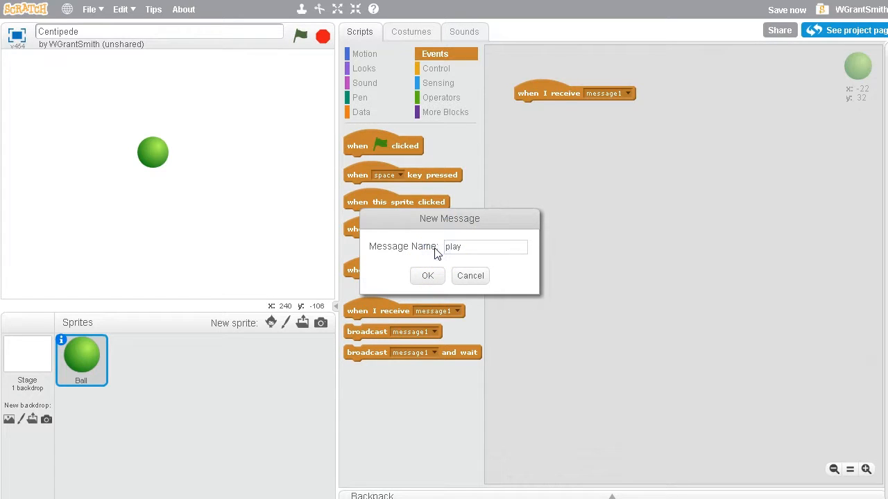
click(427, 275)
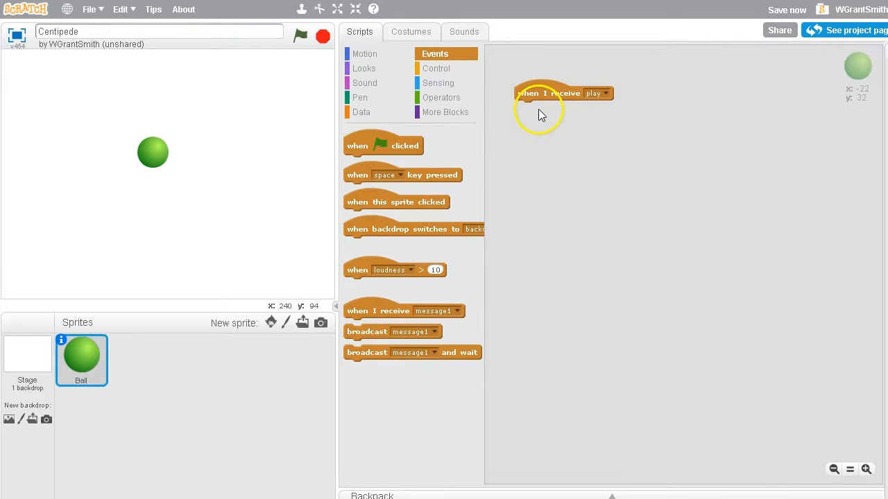
mouse_move(554, 104)
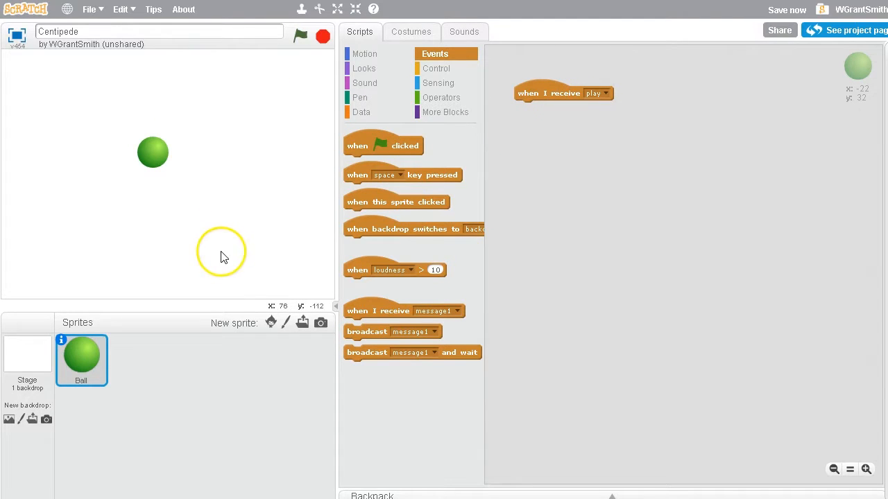
mouse_move(311, 183)
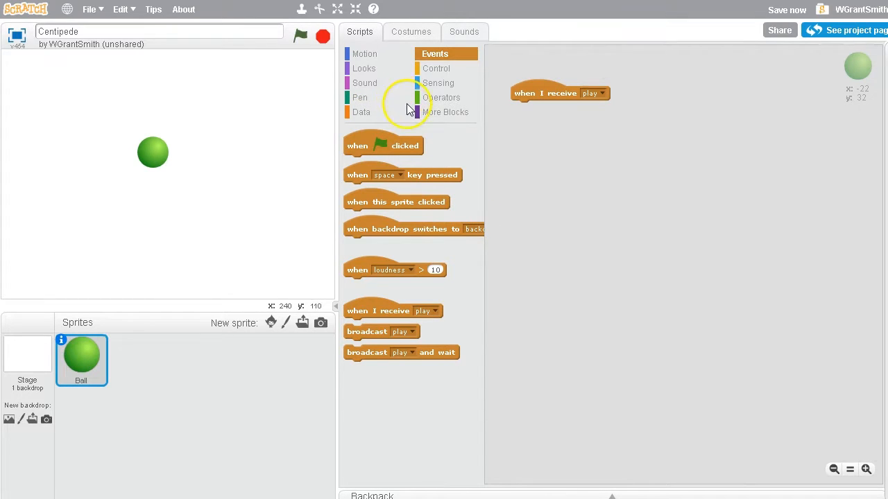
Build a forever loop that moves 10 steps and bounces if on edge
click(435, 68)
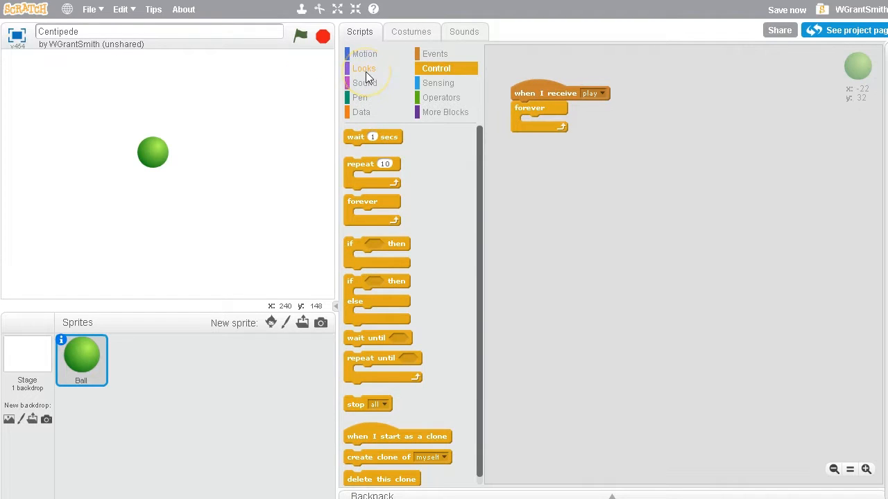
mouse_move(364, 69)
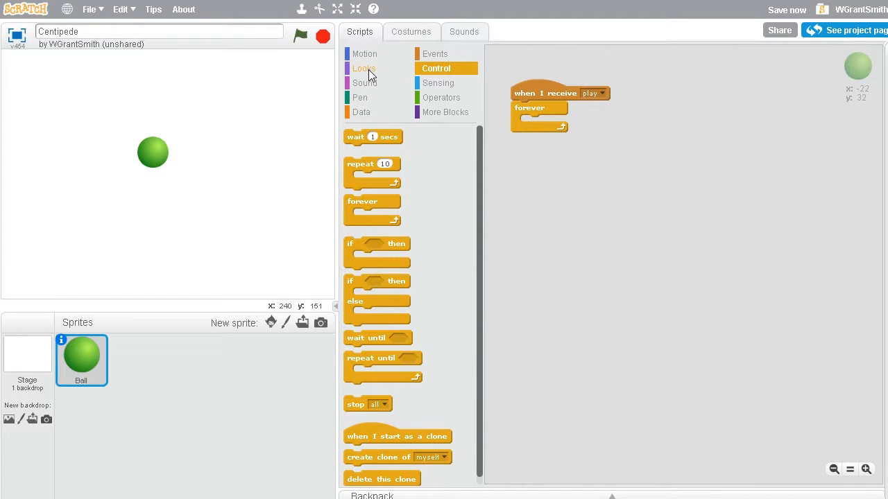
click(363, 53)
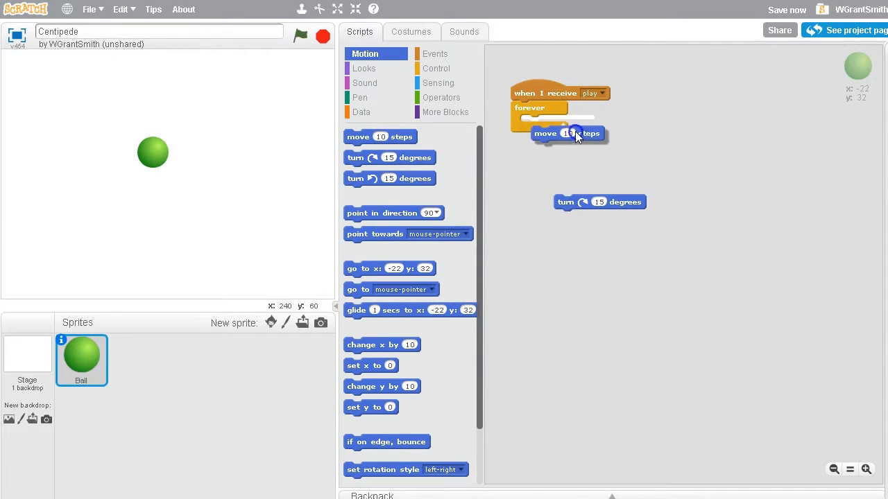
drag(567, 133, 555, 122)
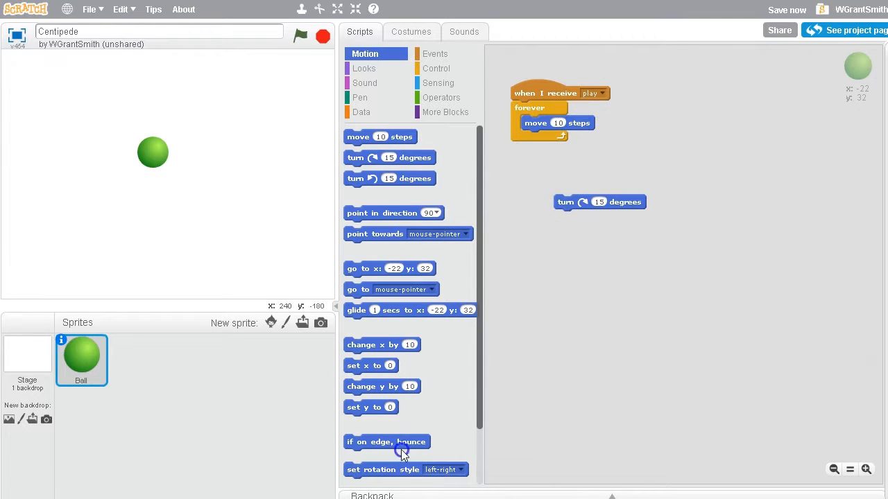
drag(385, 441, 596, 76)
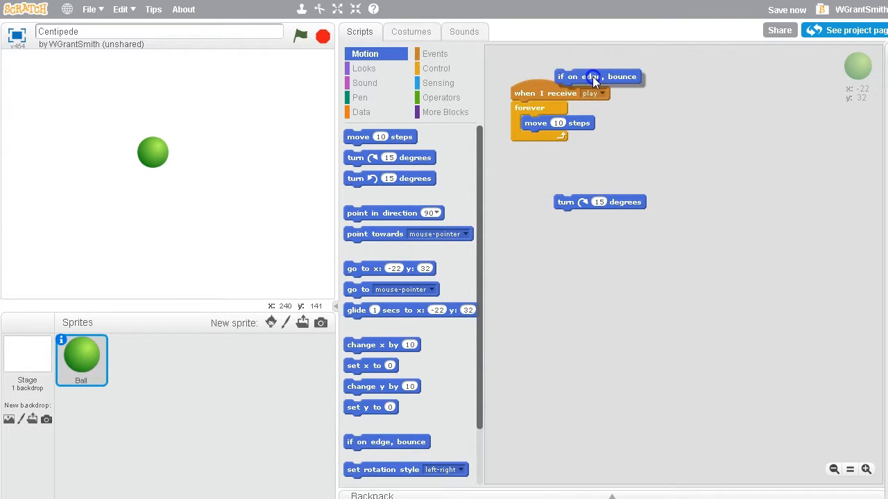
drag(596, 76, 555, 138)
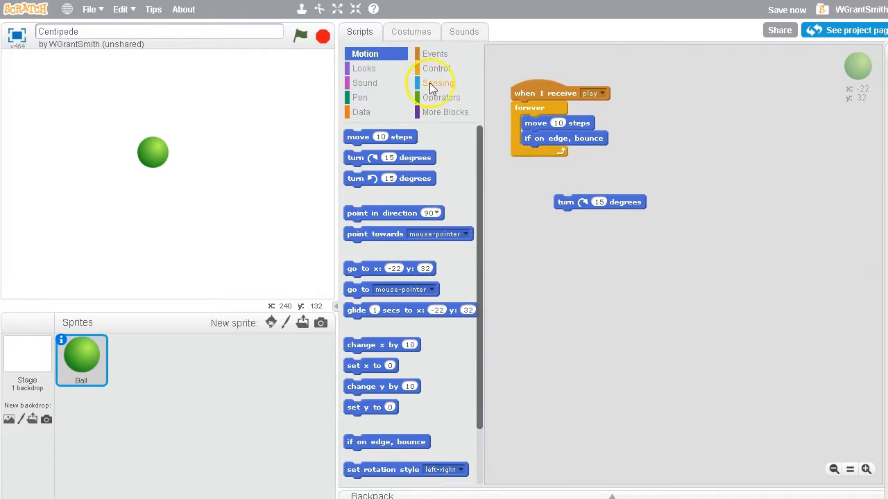
Add a turn by pick random -10 to 10 degrees and a broadcast play block
click(434, 53)
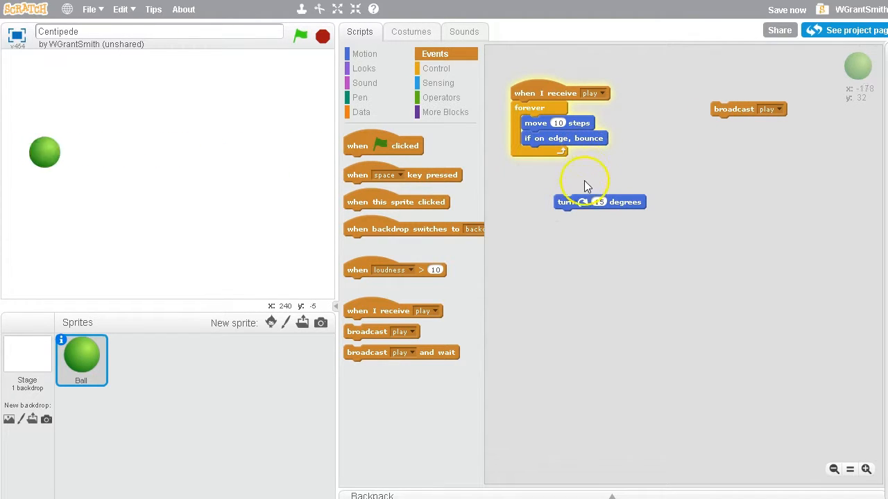
click(441, 97)
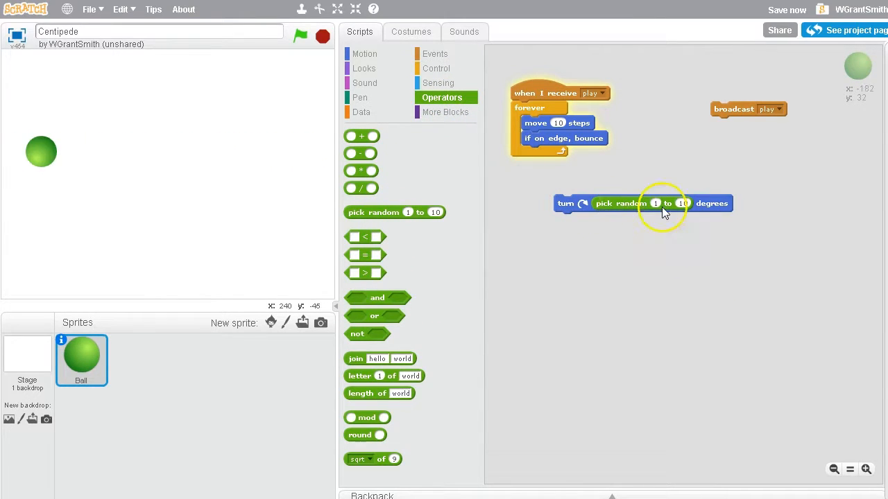
click(654, 203)
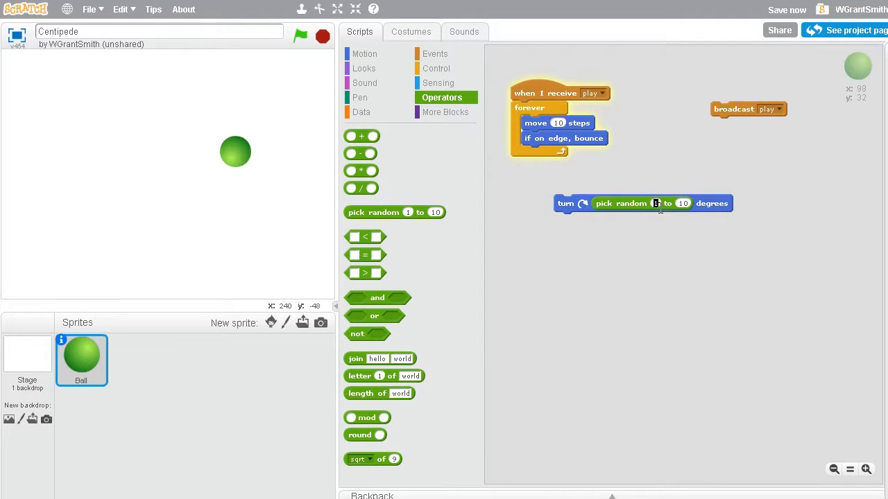
text(-10)
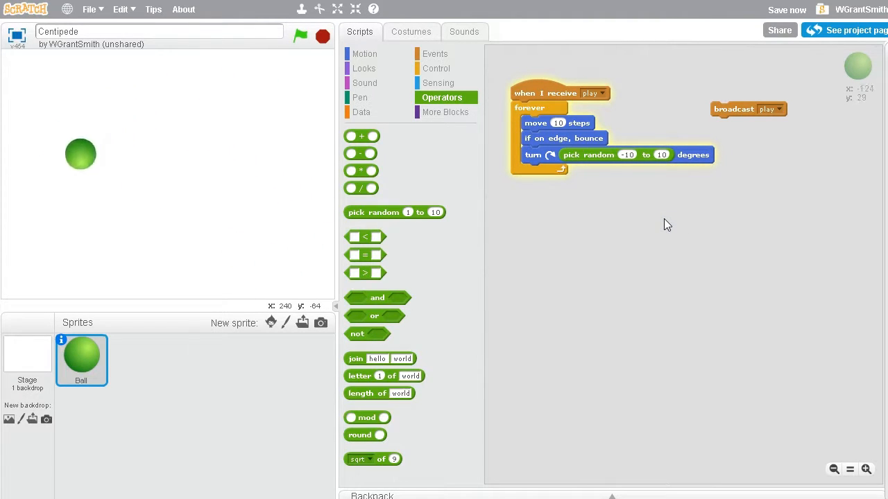
click(436, 68)
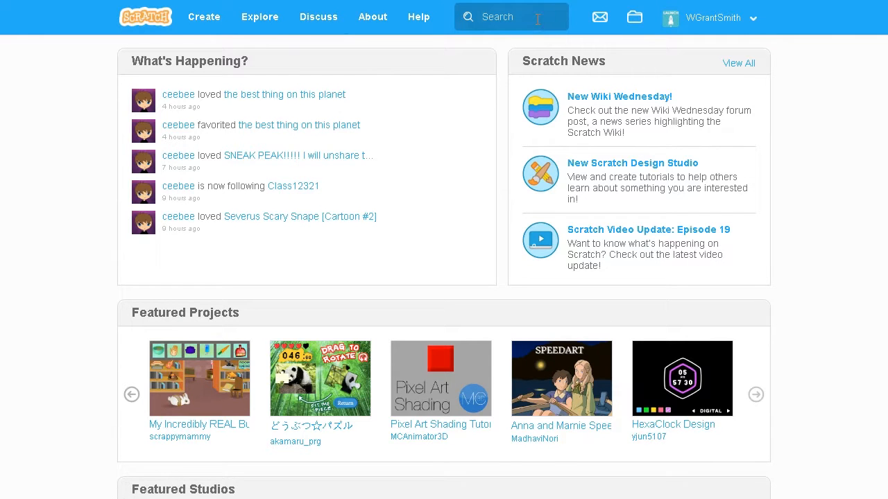
Find the Centipede Follow project on the Scratch site, run it, and see inside its scripts
text(centipede)
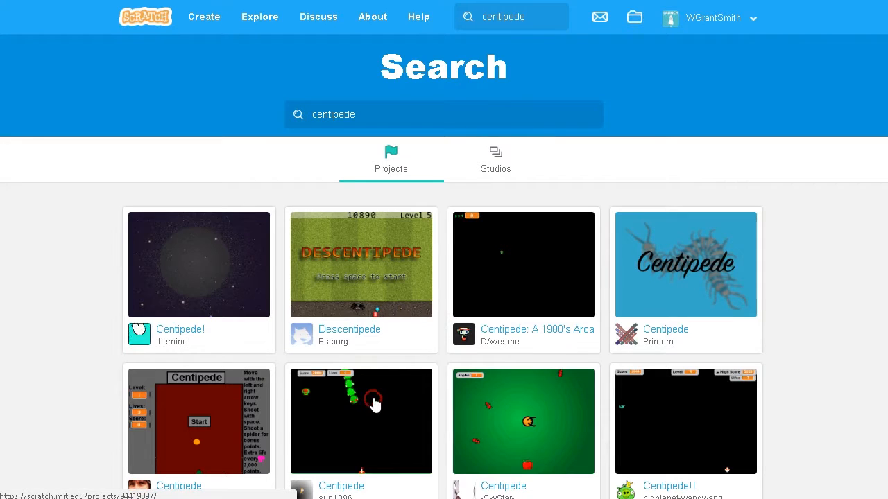
scroll(down, 3)
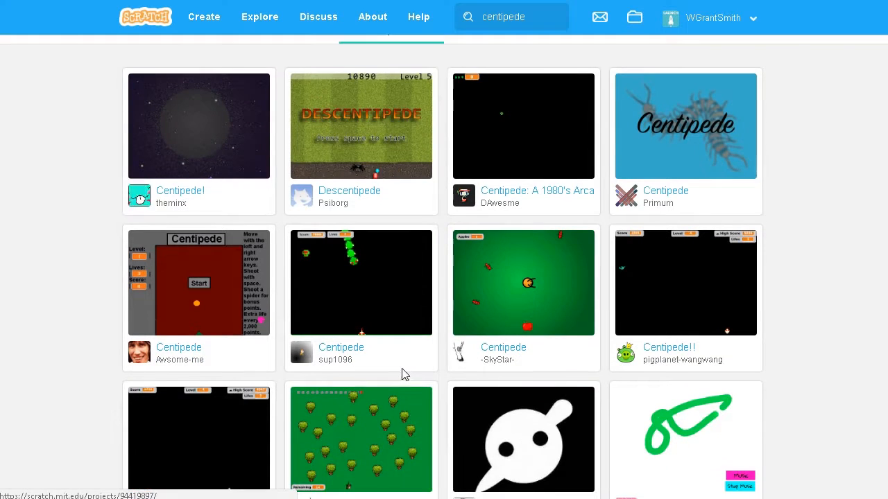
scroll(down, 3)
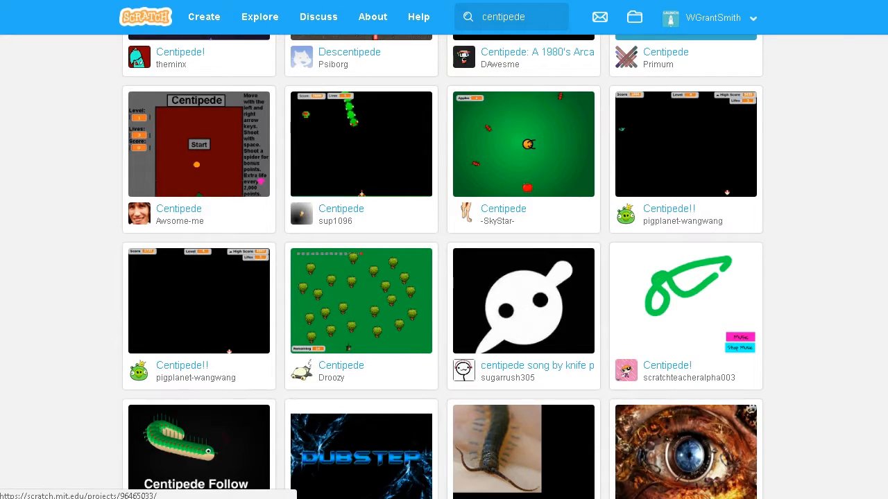
click(200, 447)
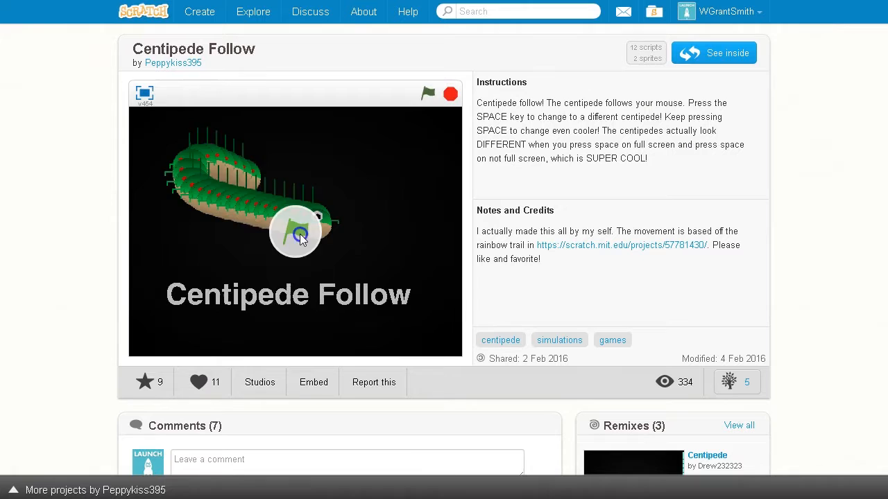
click(429, 94)
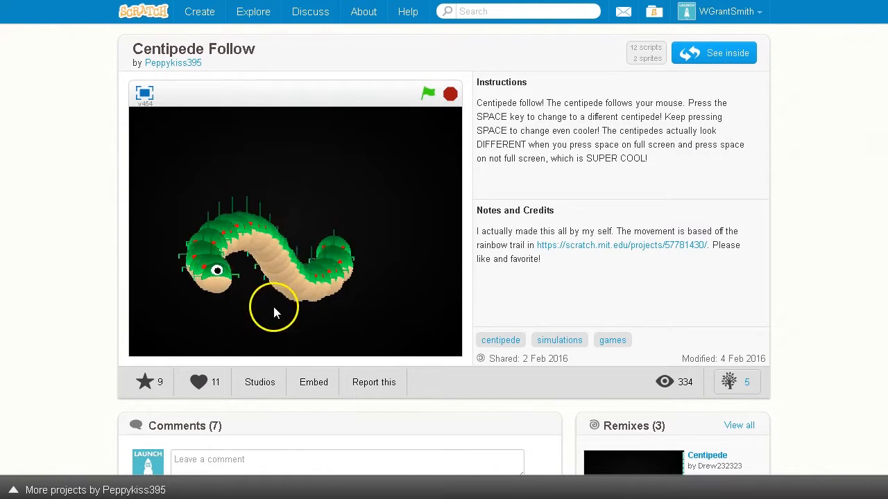
mouse_move(336, 132)
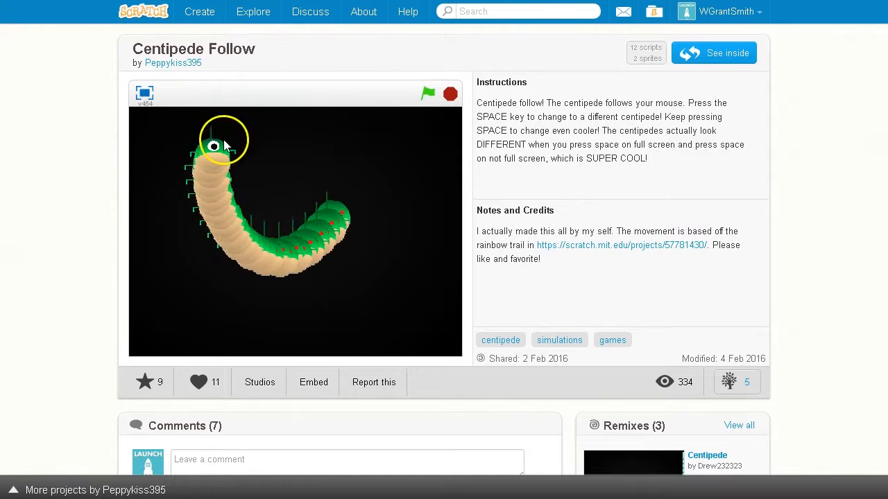
mouse_move(275, 285)
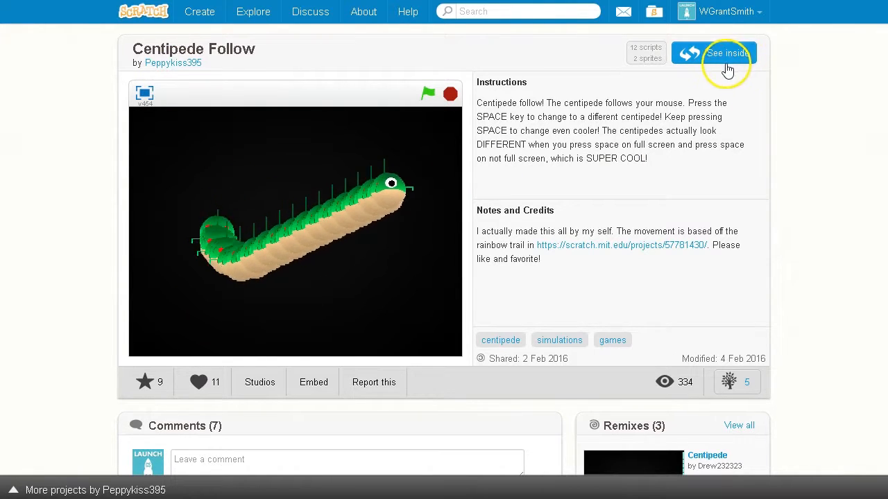
click(727, 53)
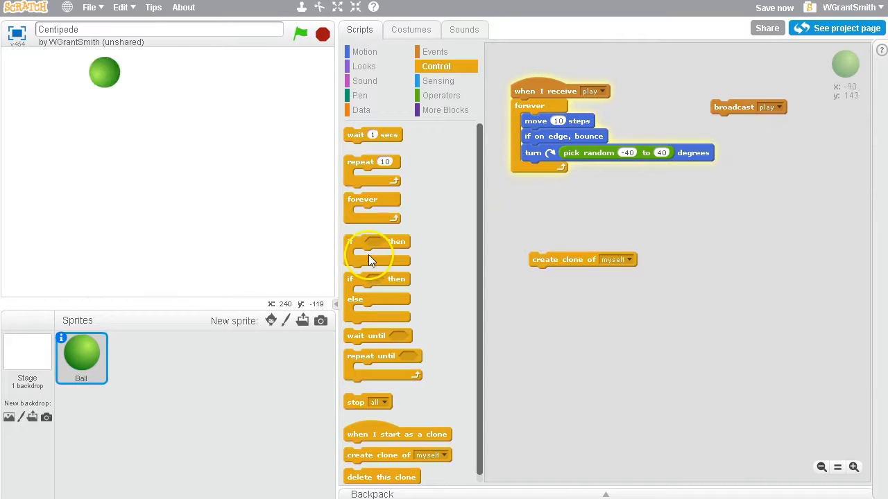
drag(583, 259, 763, 240)
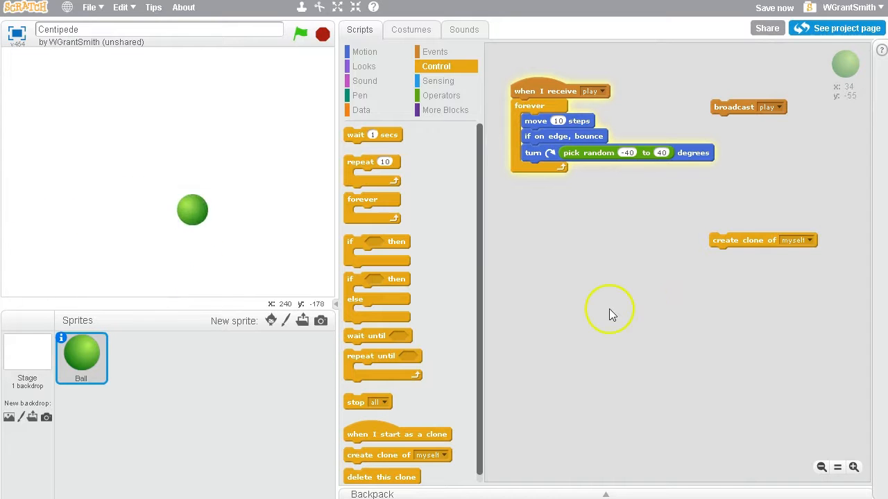
click(364, 67)
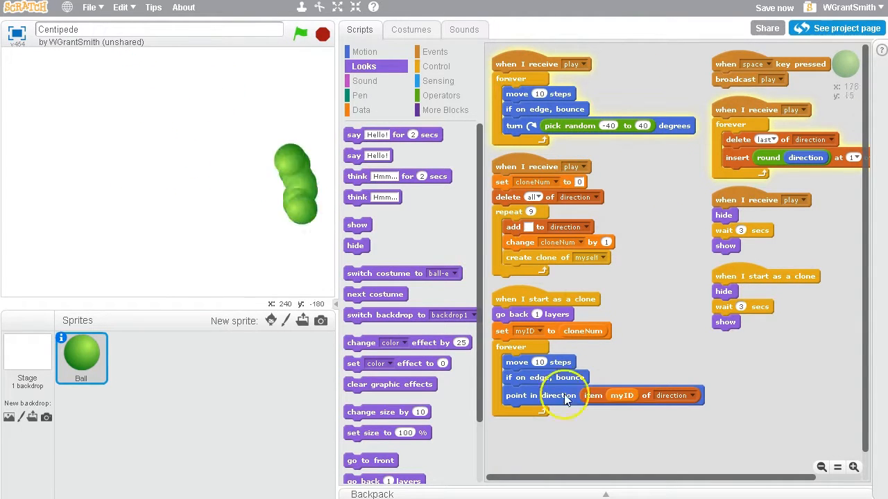
mouse_move(610, 170)
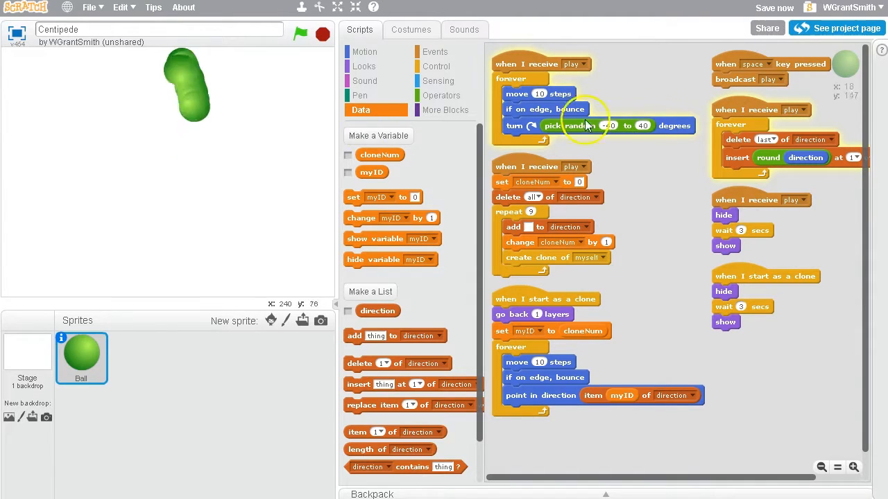
Make a clicked clone delete itself, reposition the centipede, and stop the game
click(434, 51)
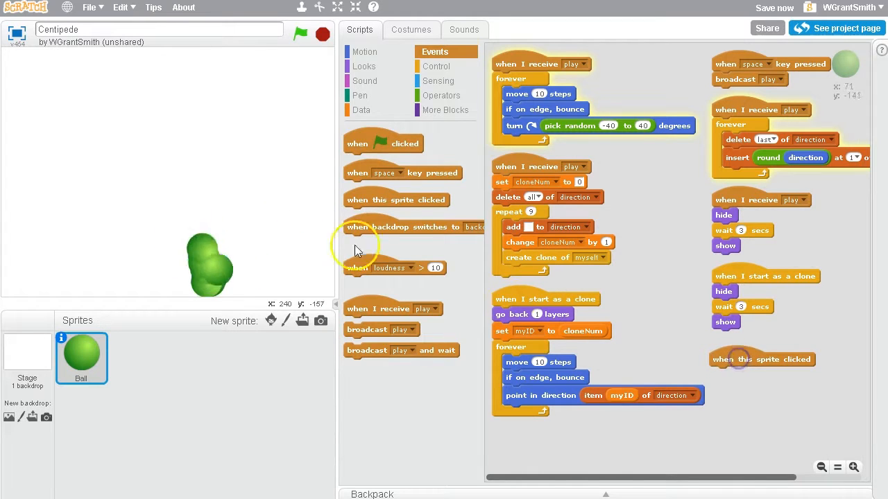
click(435, 66)
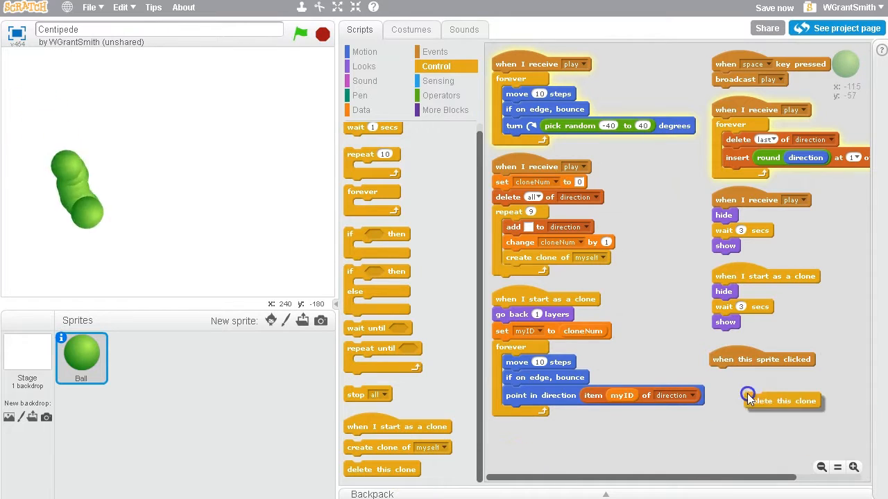
drag(784, 401, 746, 376)
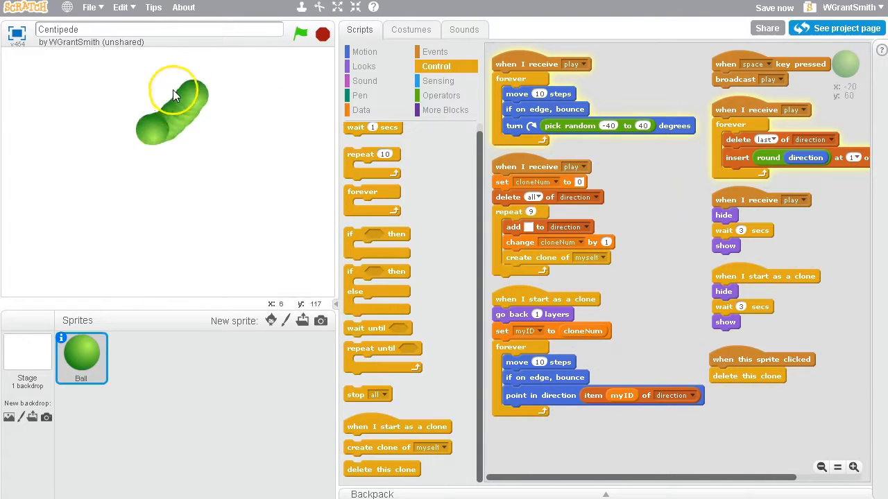
drag(173, 104, 270, 256)
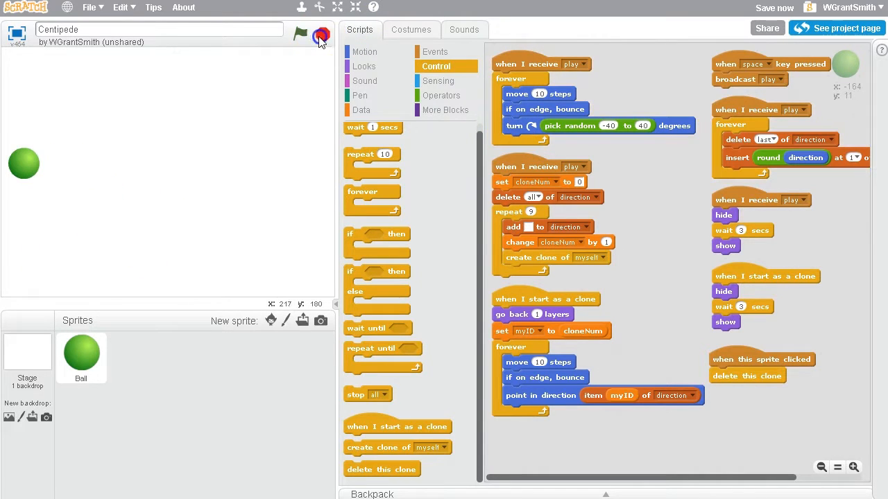
click(300, 34)
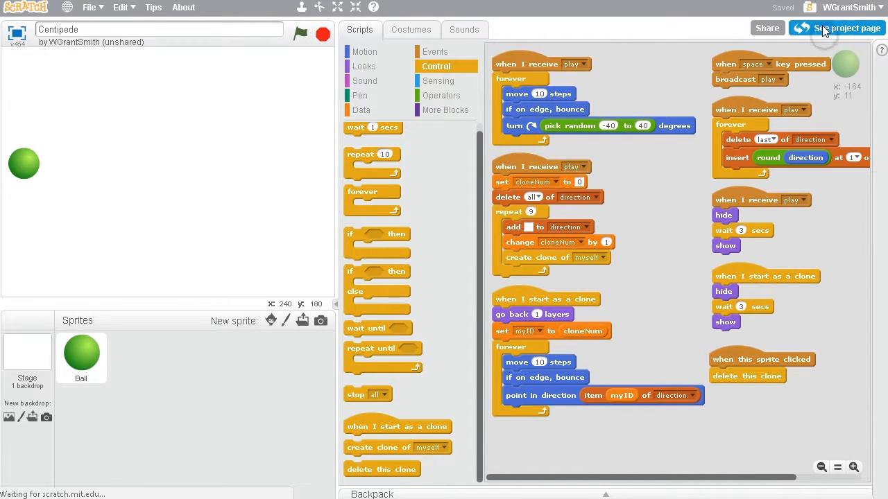
click(842, 28)
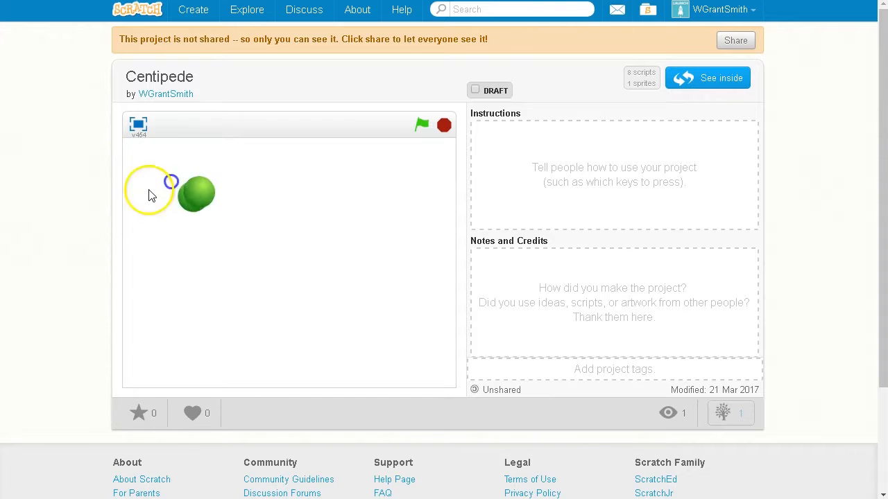
click(707, 78)
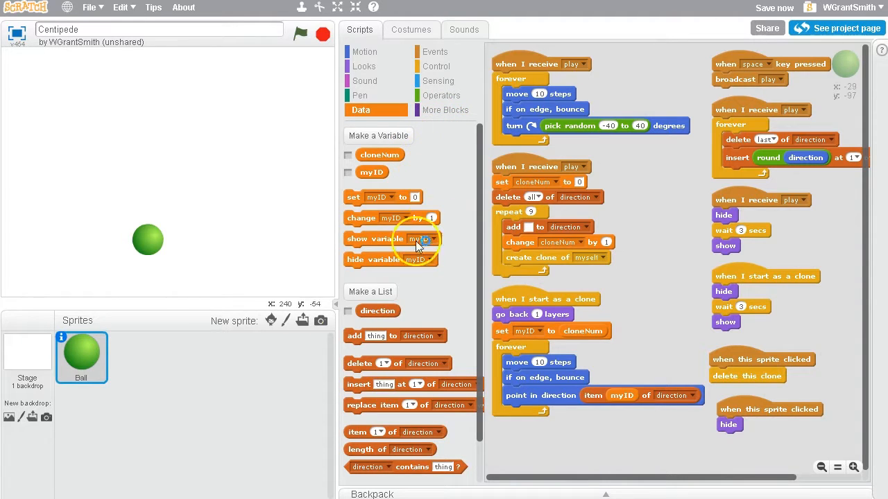
Create a new variable named speed for all sprites
click(378, 136)
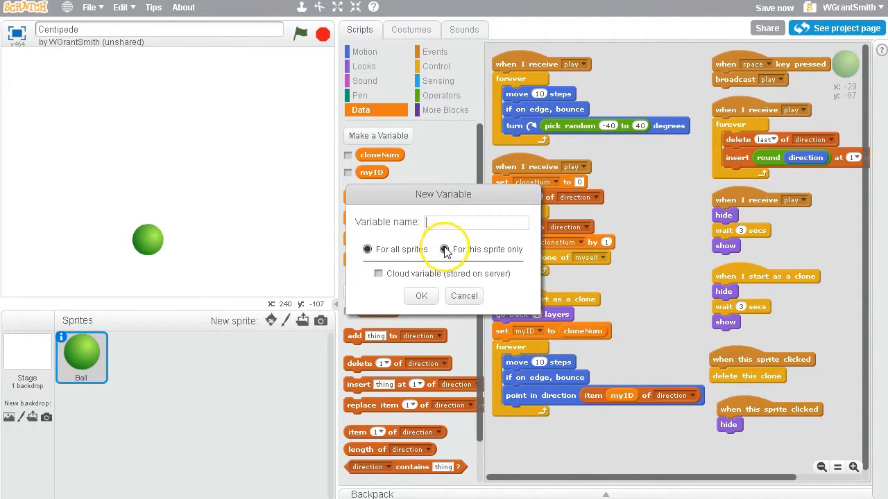
text(speed)
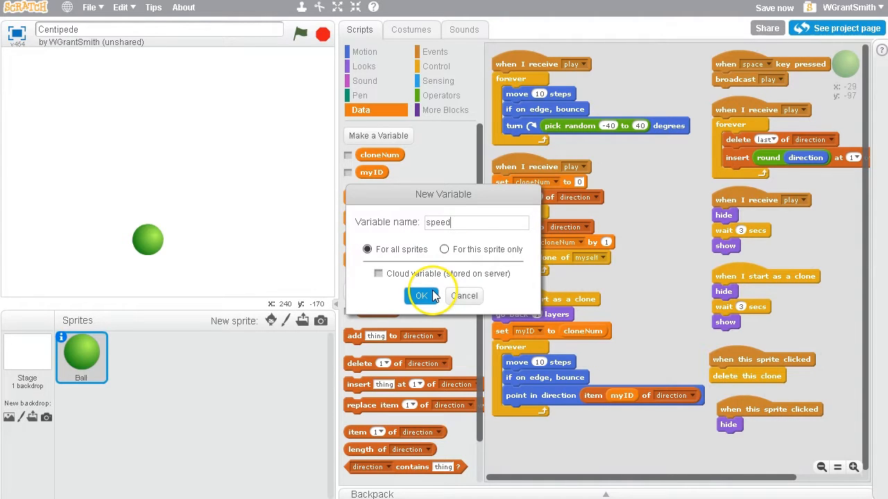
click(421, 296)
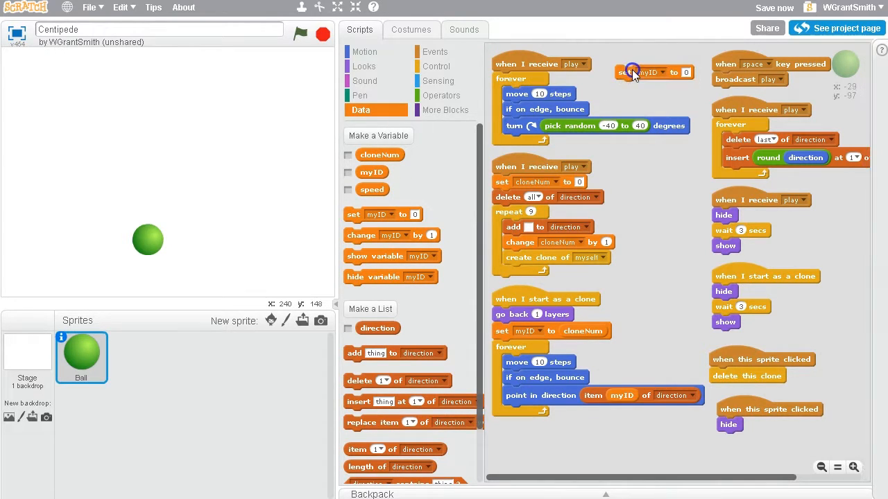
Add a green-flag script that sets speed to 5 at the start of the game
drag(631, 73, 594, 446)
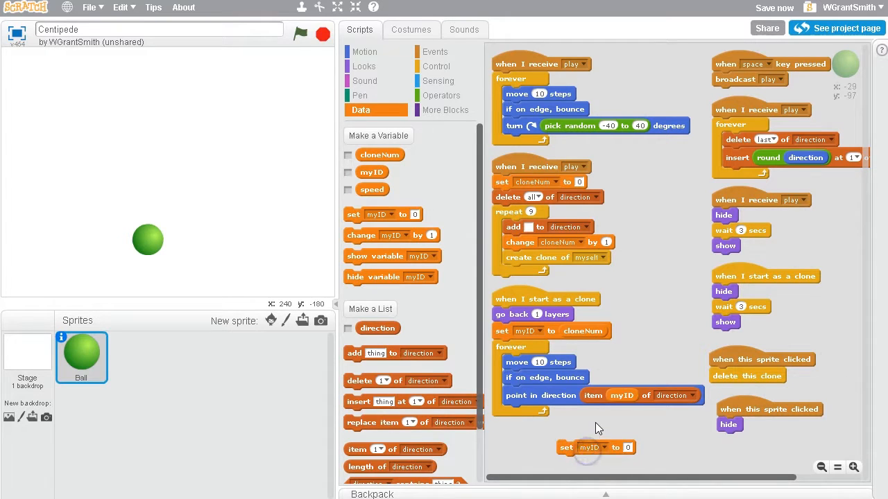
click(436, 52)
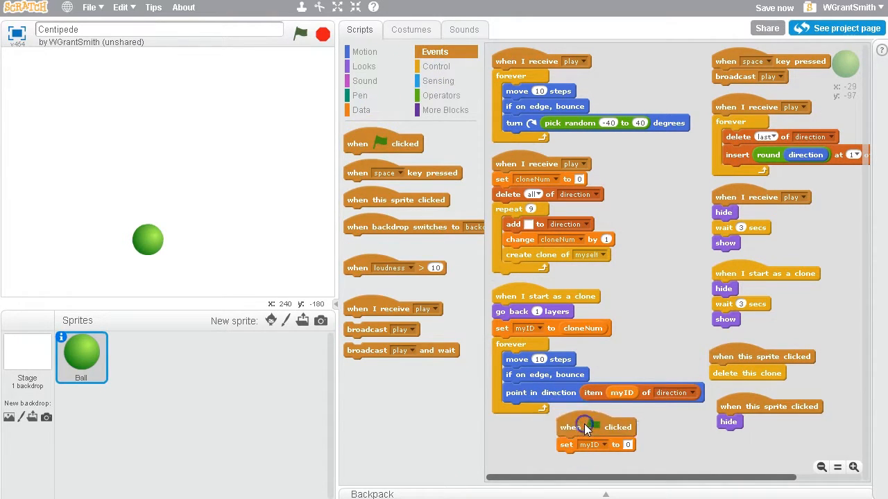
drag(590, 427, 527, 444)
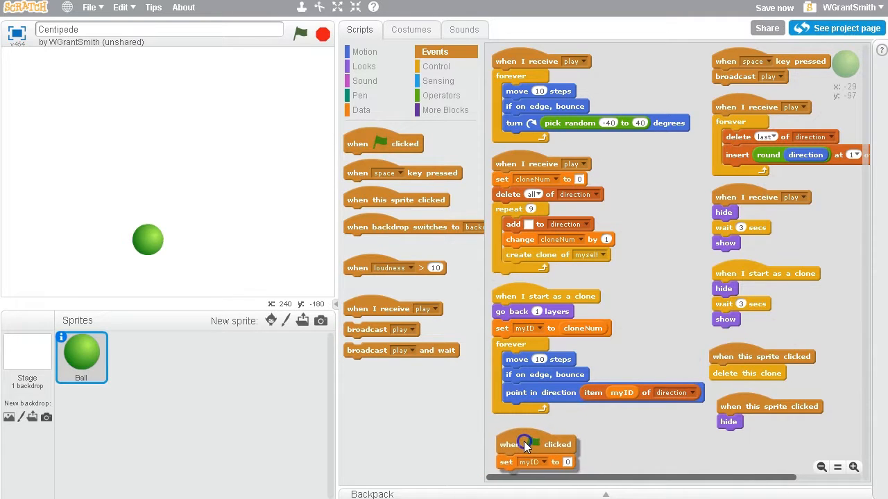
click(541, 444)
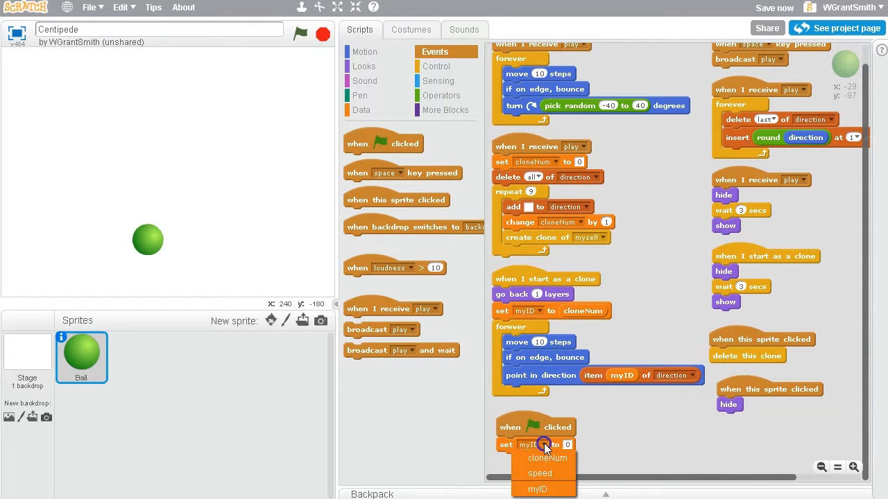
click(540, 473)
text(5)
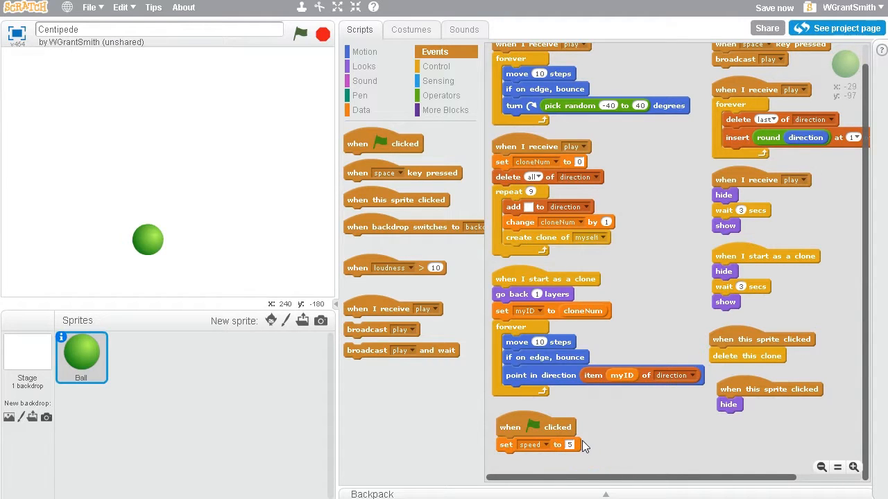
mouse_move(591, 416)
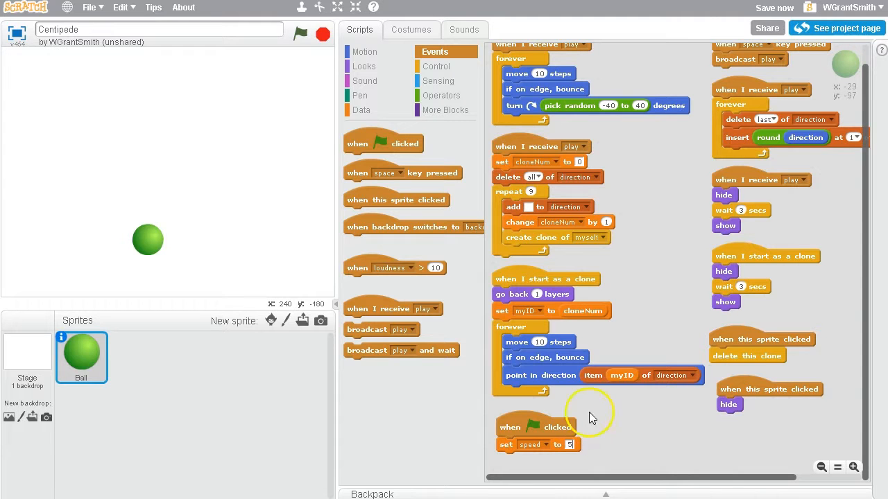
scroll(down, 3)
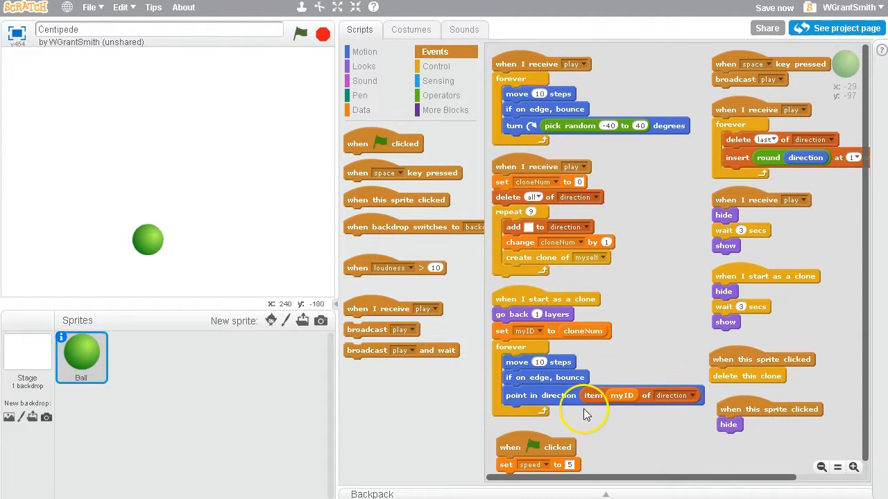
click(360, 110)
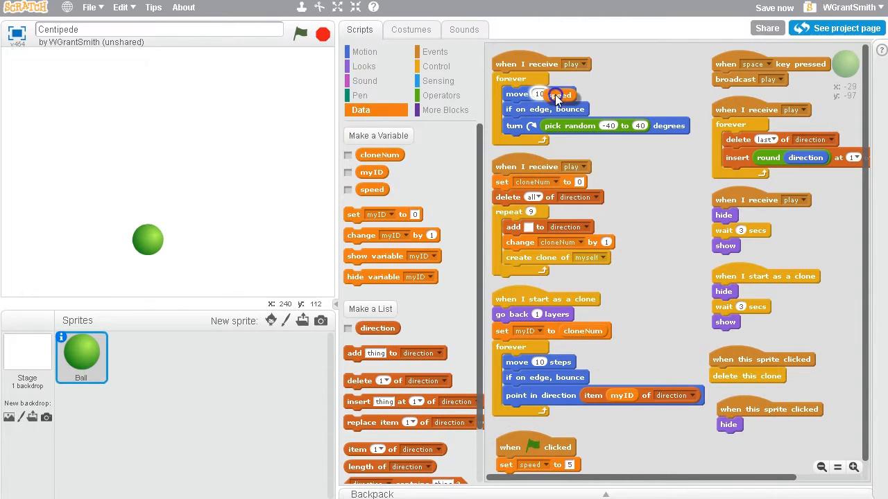
Move the balls by the speed value and change speed by 10 when a ball is clicked
drag(372, 188, 548, 94)
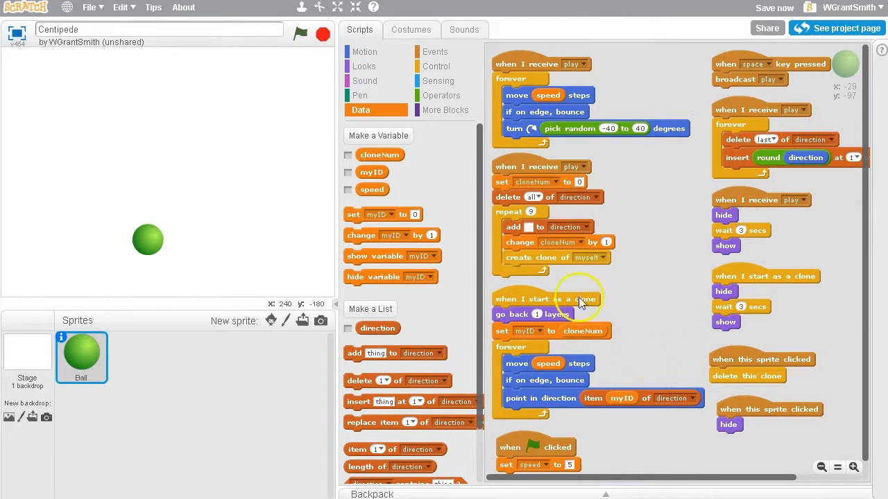
mouse_move(622, 250)
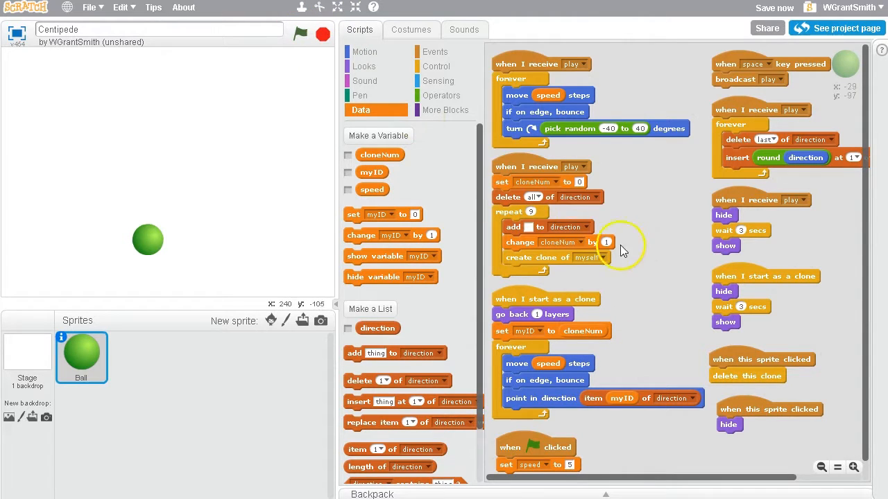
scroll(down, 3)
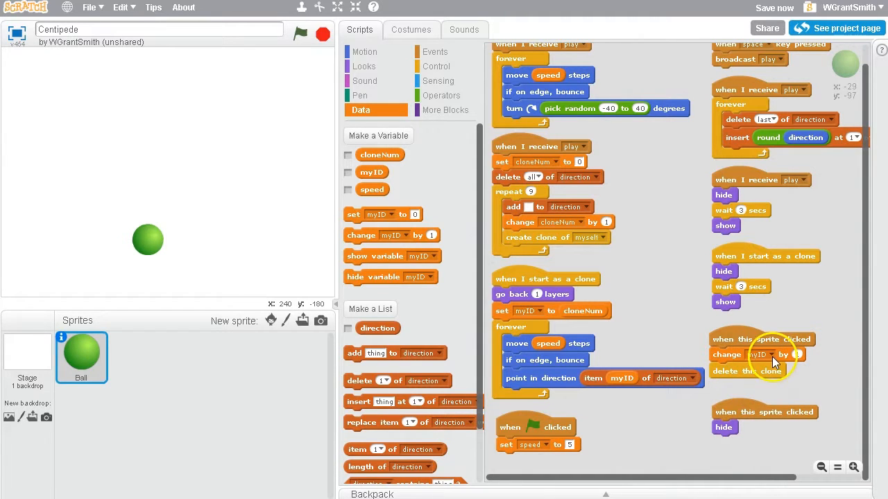
click(757, 355)
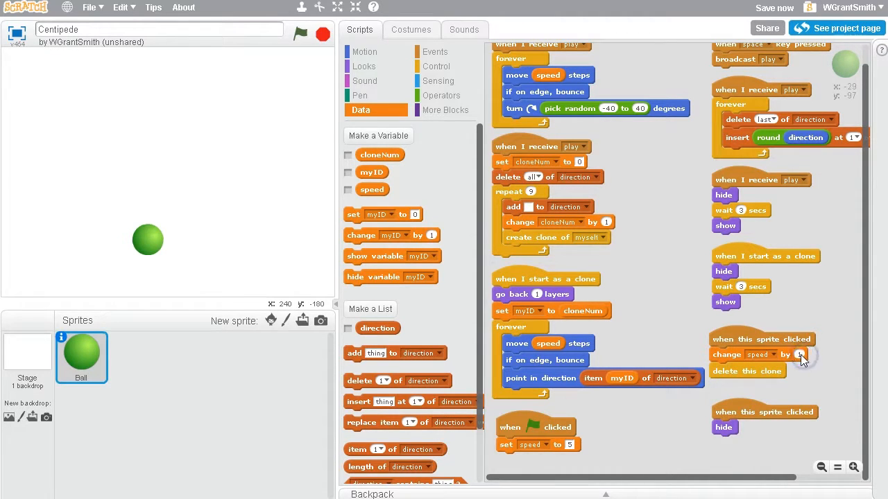
click(802, 355)
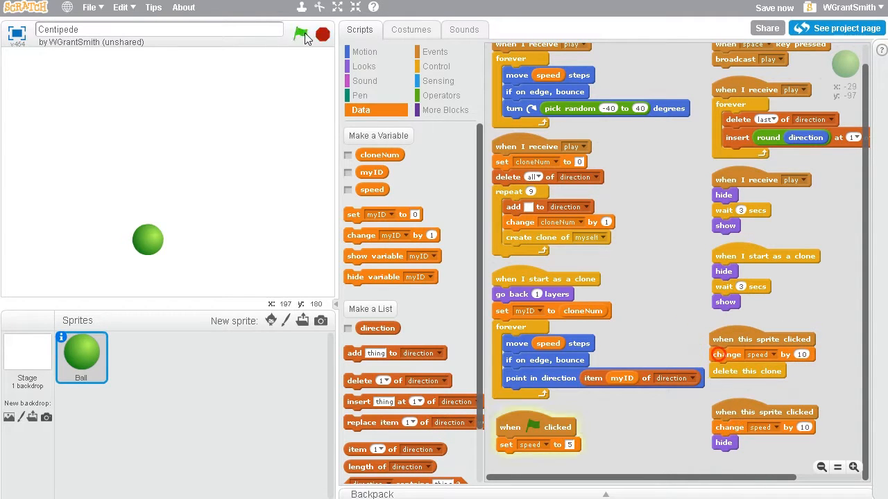
click(843, 28)
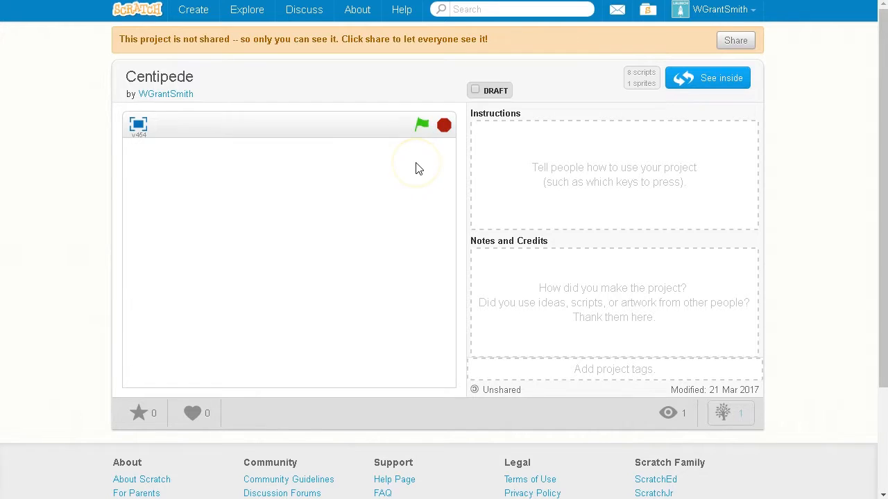
mouse_move(416, 172)
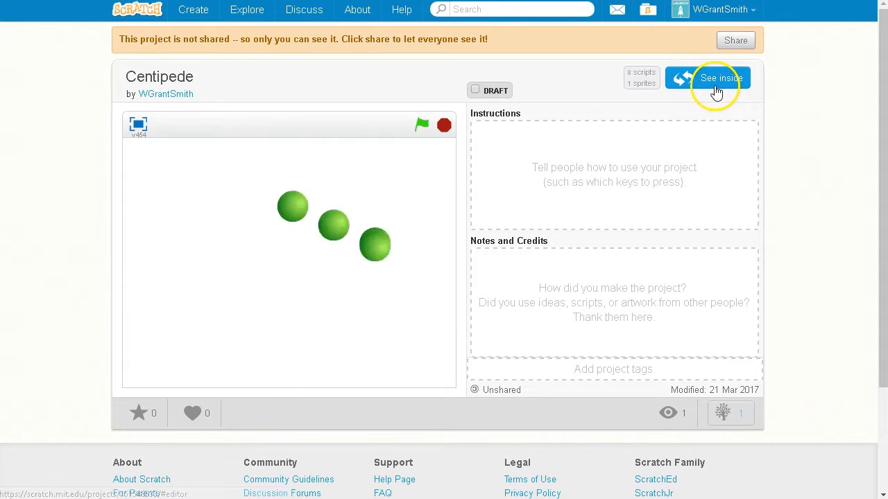
click(715, 78)
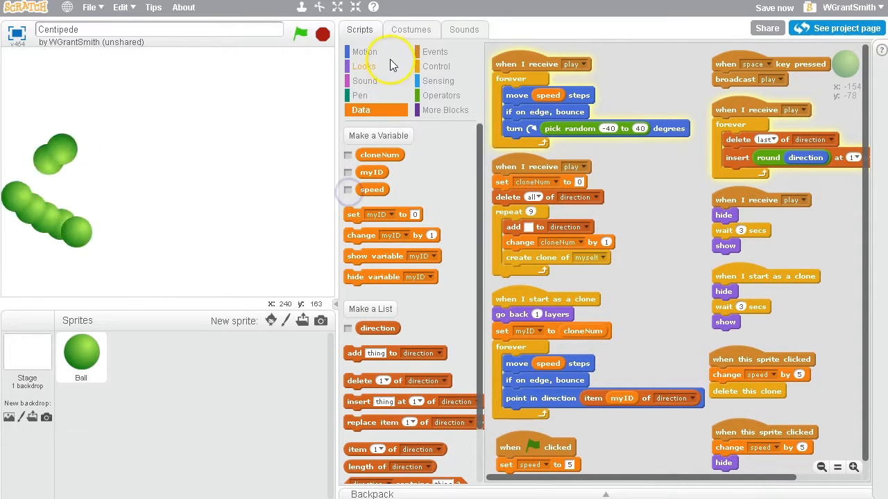
Create a size variable and toggle its readout on the stage
click(378, 136)
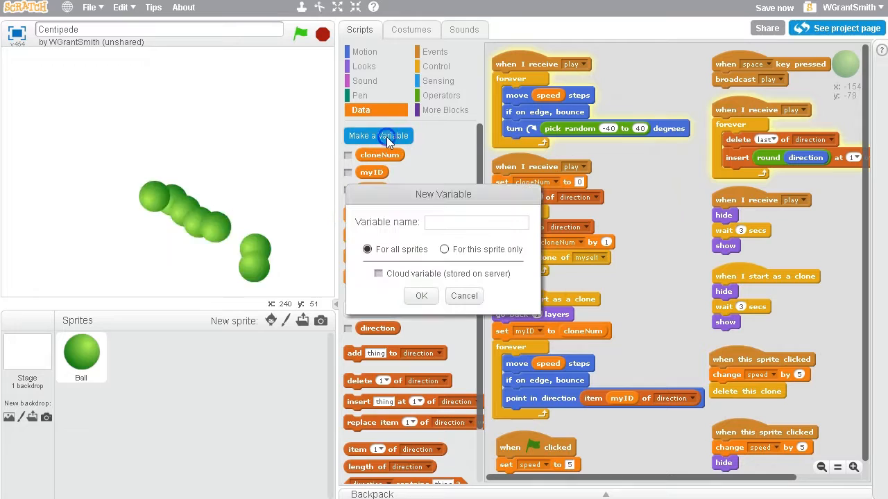
text(size)
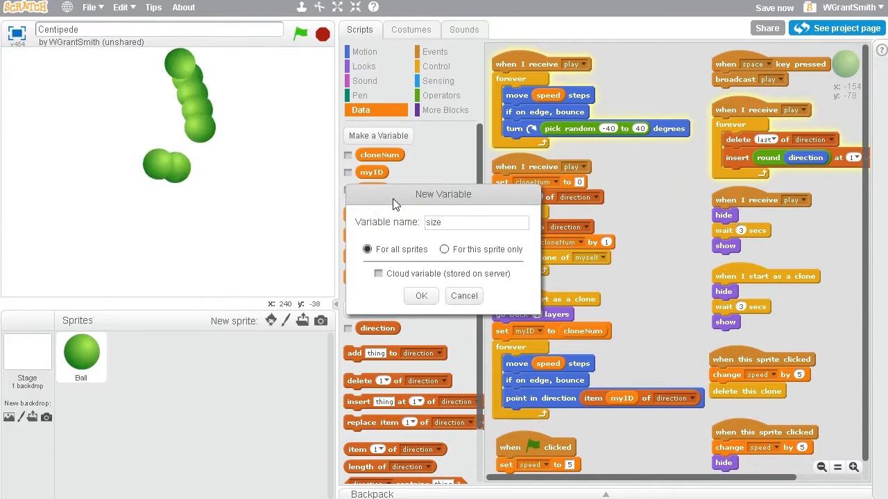
click(420, 295)
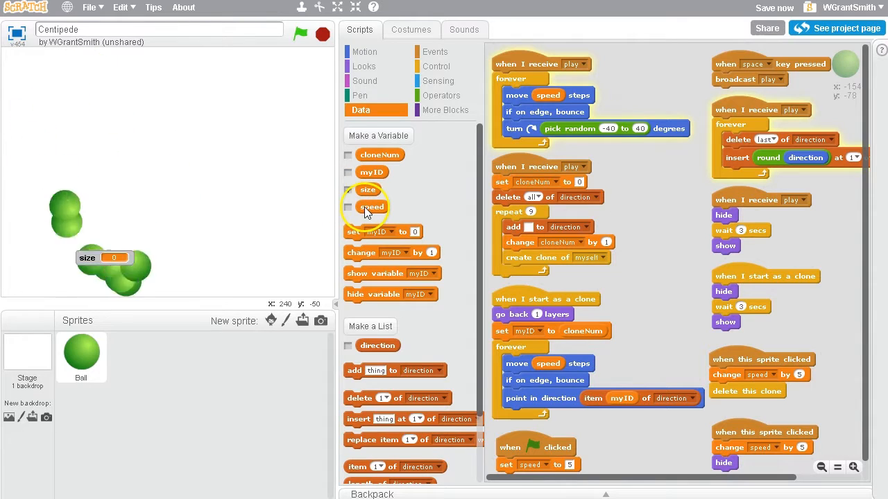
click(363, 67)
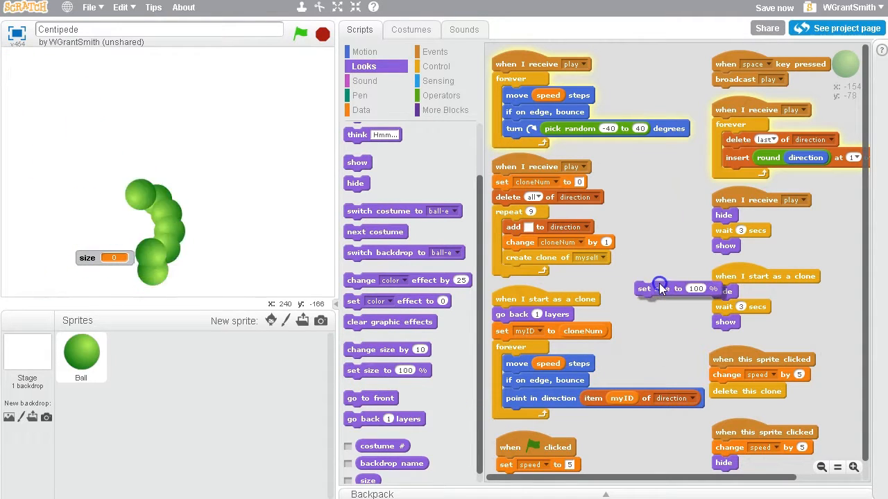
Have the ball's green-flag script set size to 120 and apply it as the ball's size
drag(645, 287, 555, 435)
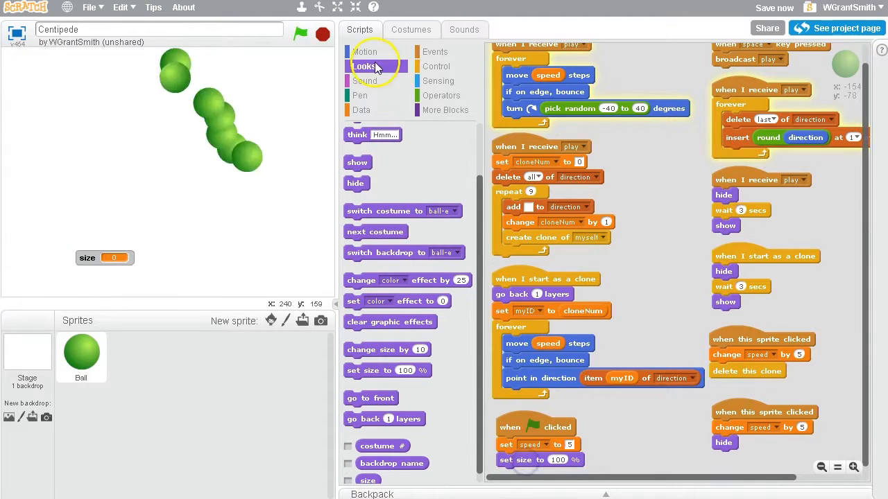
click(361, 109)
text(120)
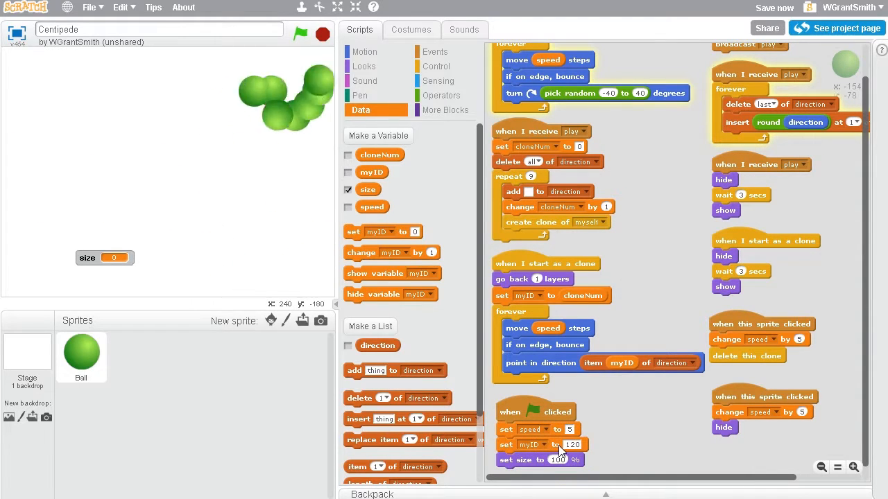
click(557, 460)
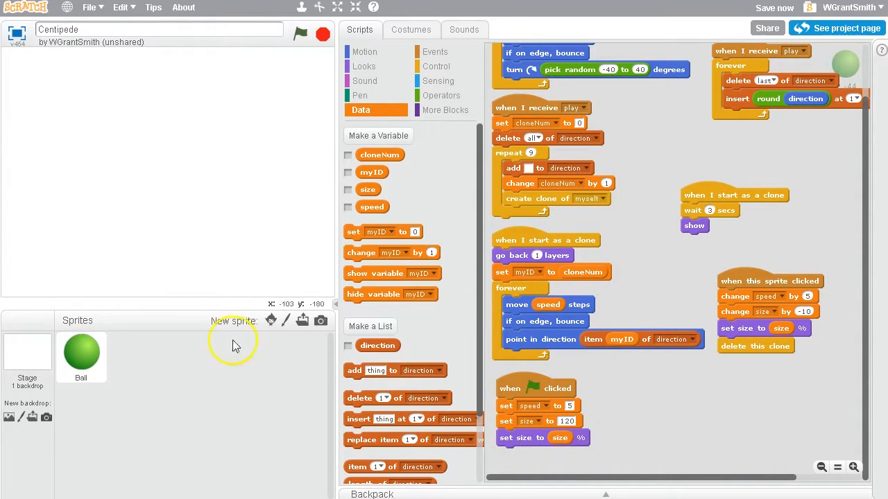
mouse_move(796, 405)
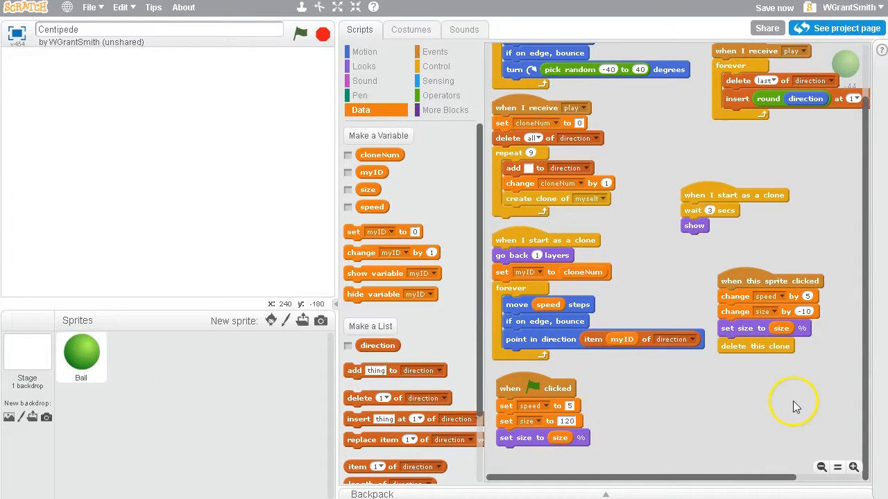
Adjust the ball's clicked and clone scripts for shrinking and next costume, then view the project page
click(363, 67)
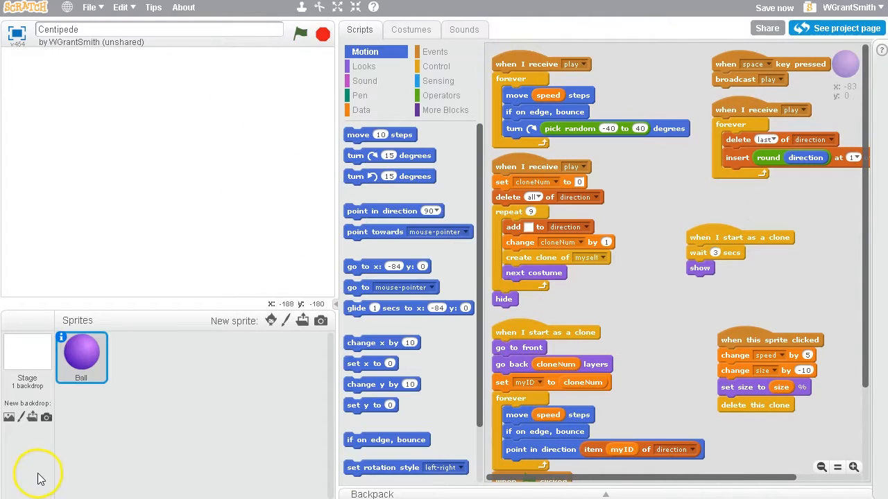
mouse_move(312, 436)
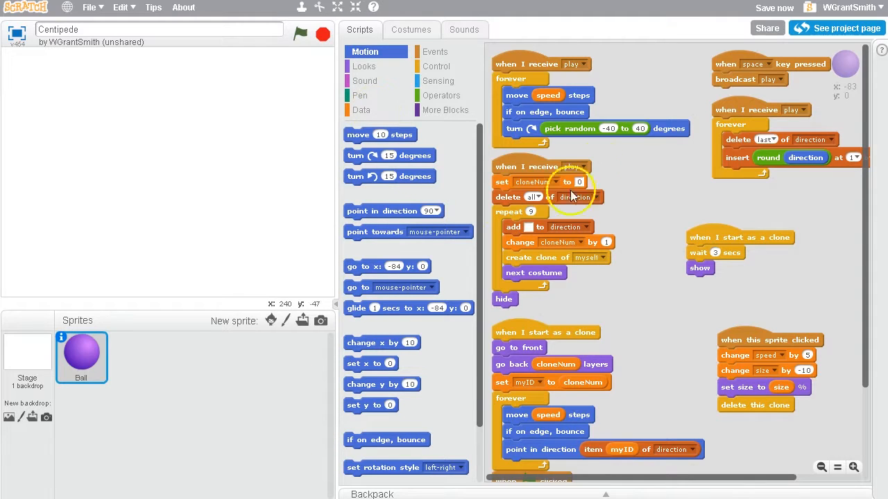
scroll(down, 3)
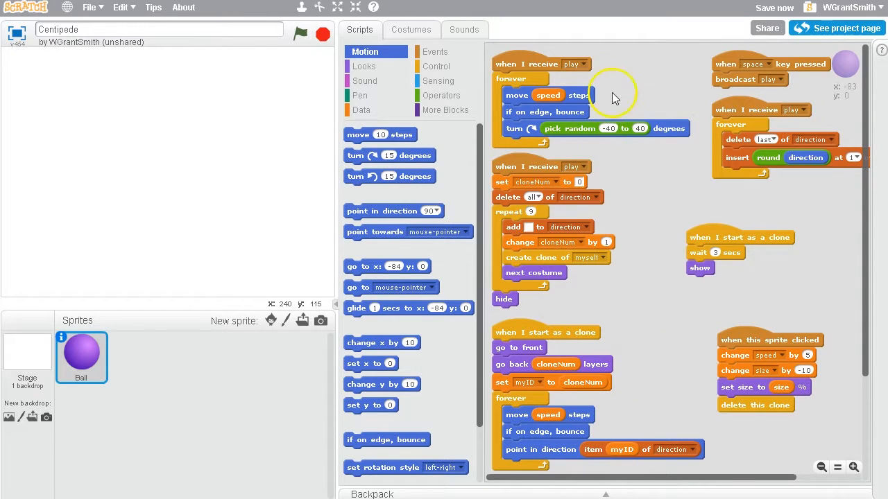
click(588, 64)
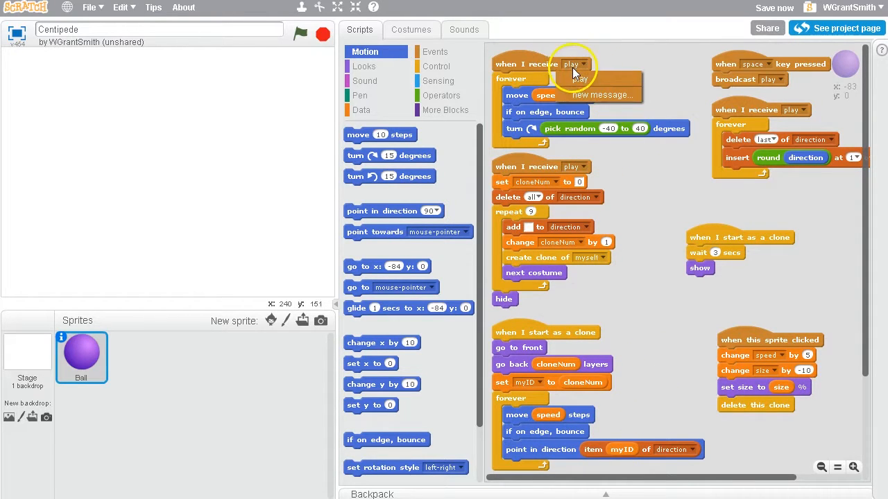
mouse_move(655, 271)
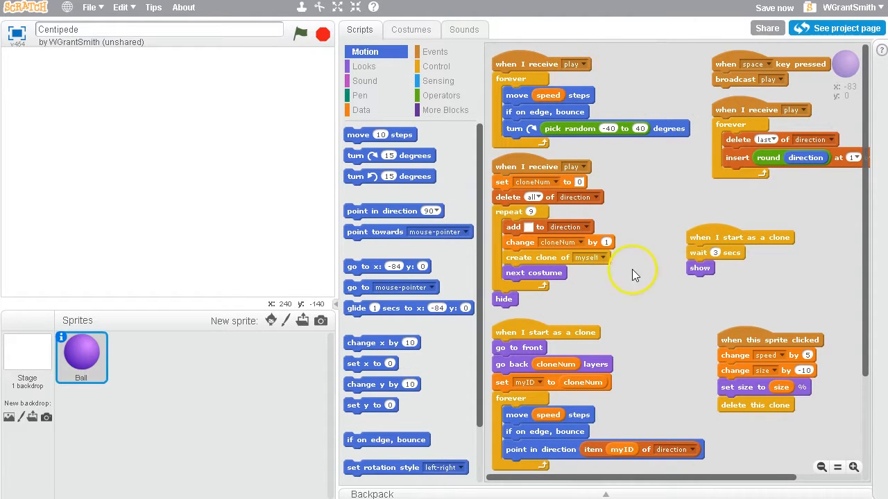
scroll(down, 3)
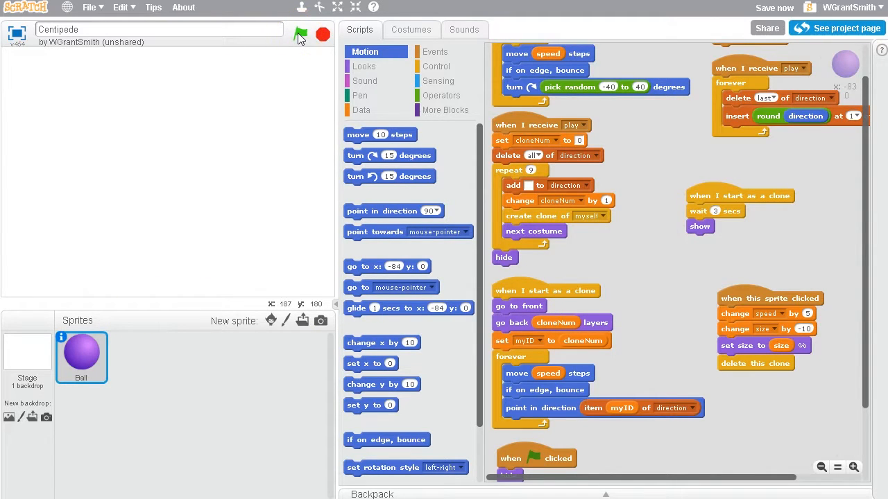
click(299, 33)
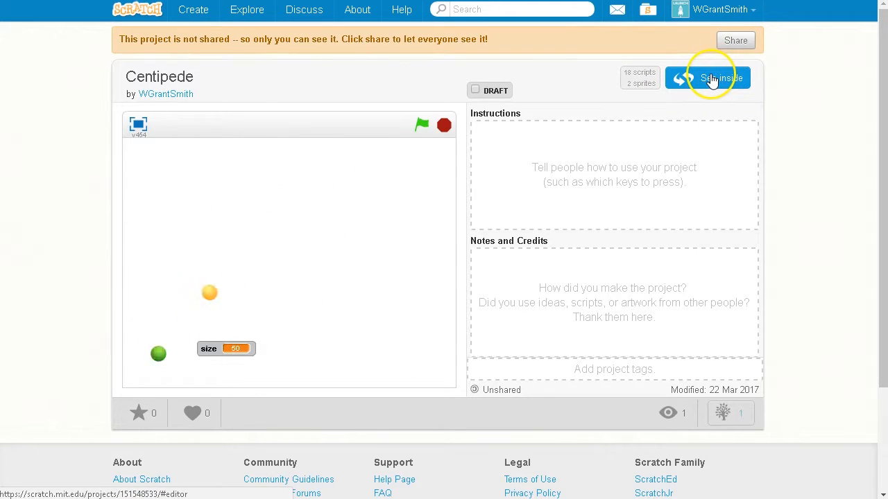
Return from the Centipede project page into the editor via See inside
click(708, 77)
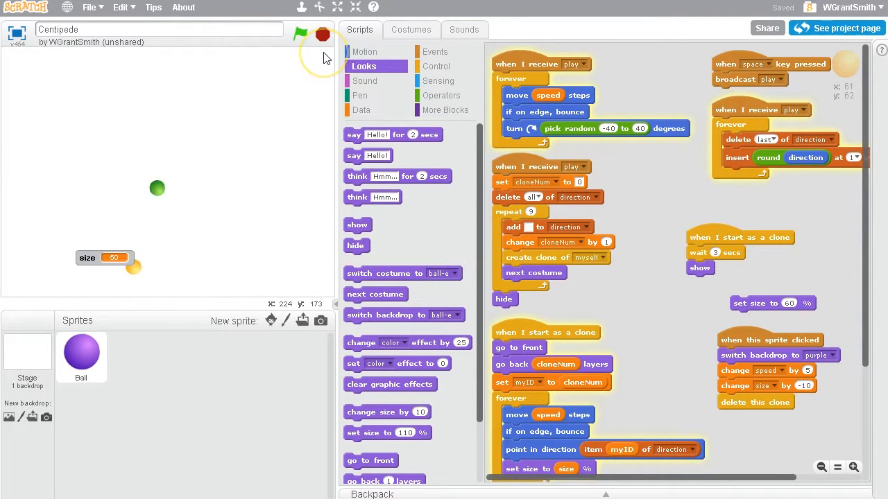
Give the Stage a when-Stage-clicked script and create a penalty variable for all sprites
click(28, 358)
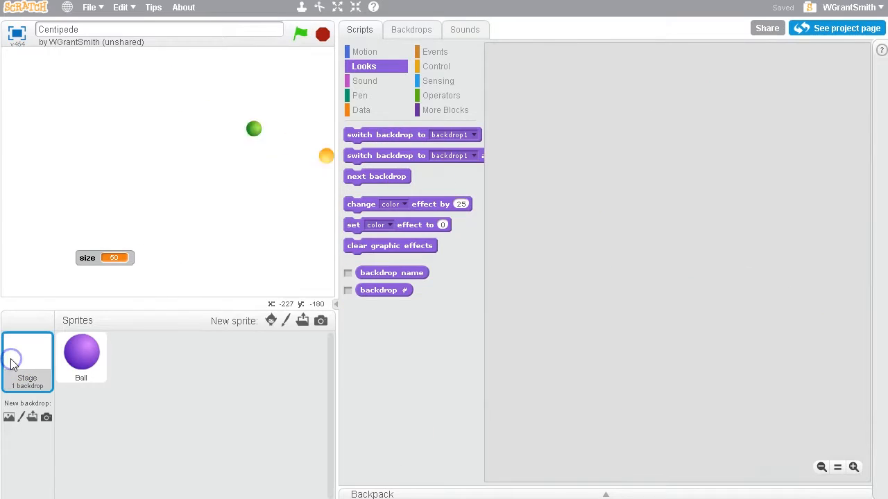
click(434, 51)
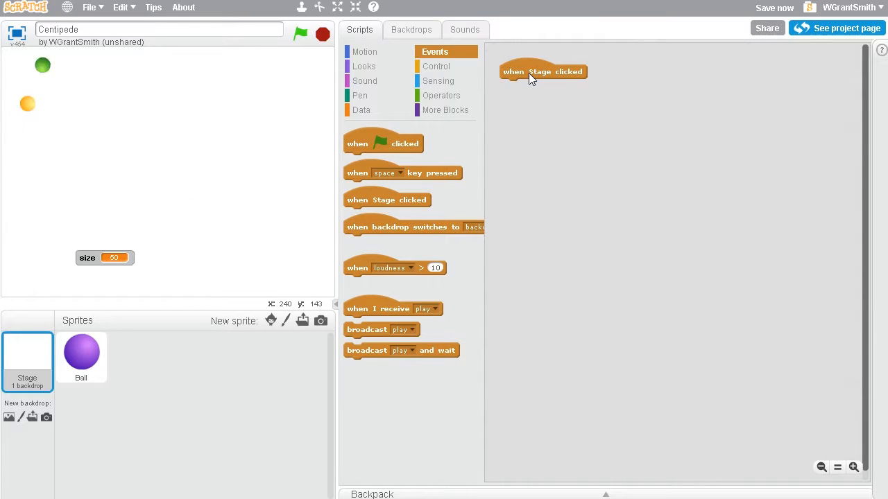
click(360, 110)
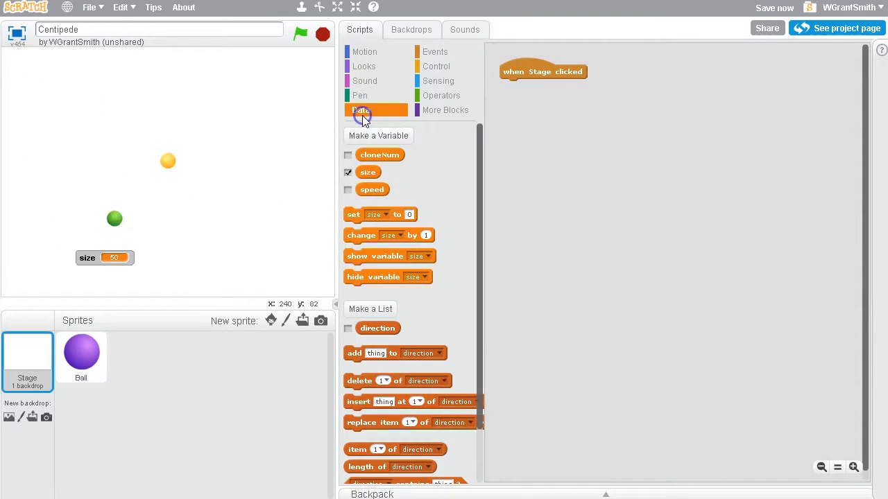
click(378, 136)
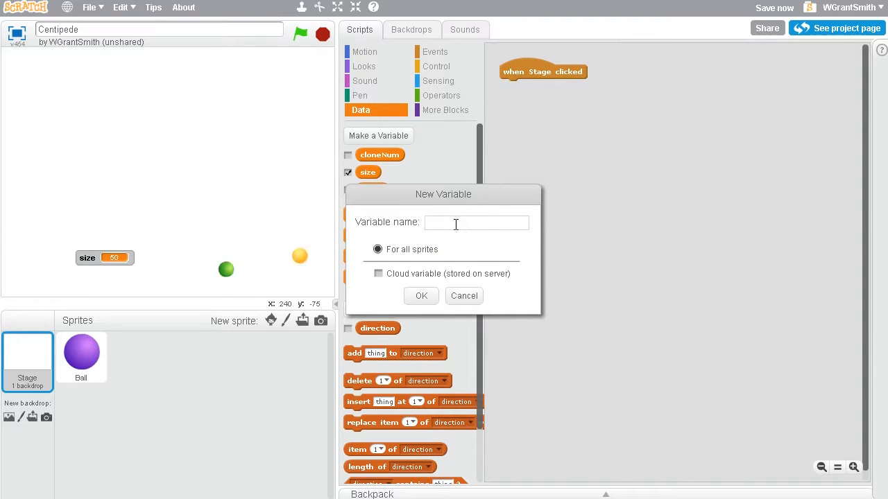
text(penalty)
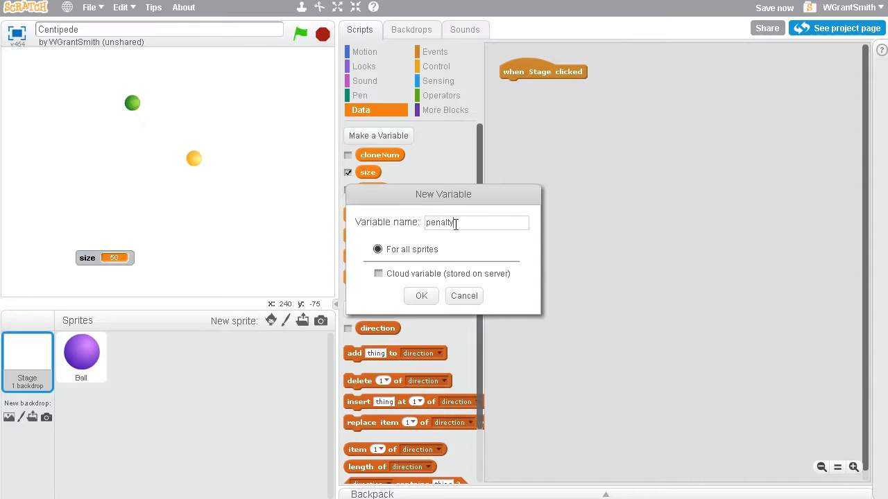
click(422, 295)
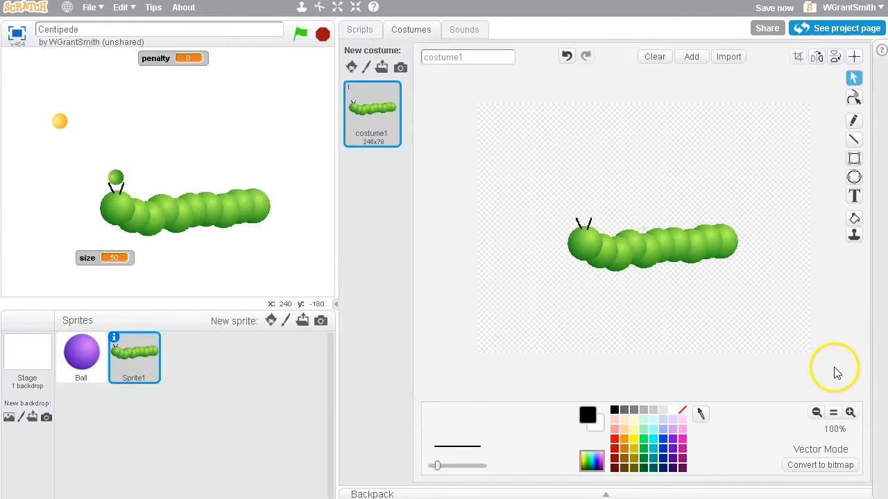
Write large GAME OVER text in the Scratch font on the new centipede sprite's costume
click(854, 196)
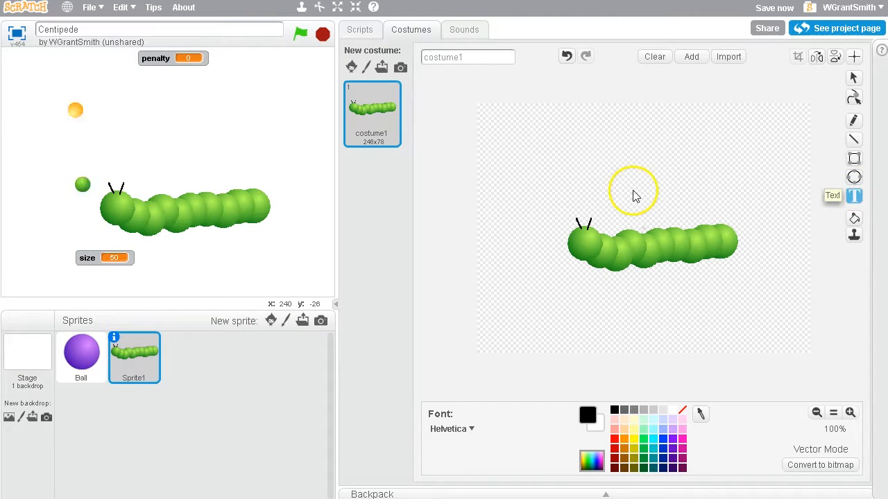
click(452, 429)
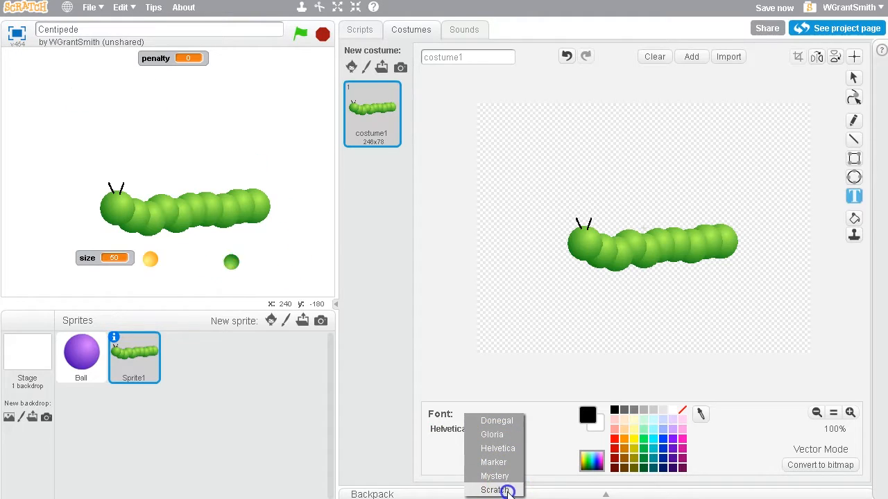
click(494, 491)
text(GAME O)
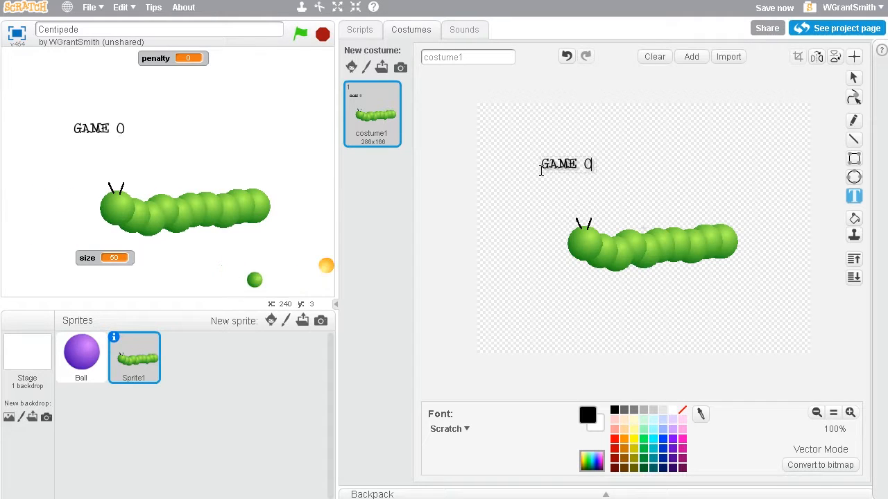
text(VER)
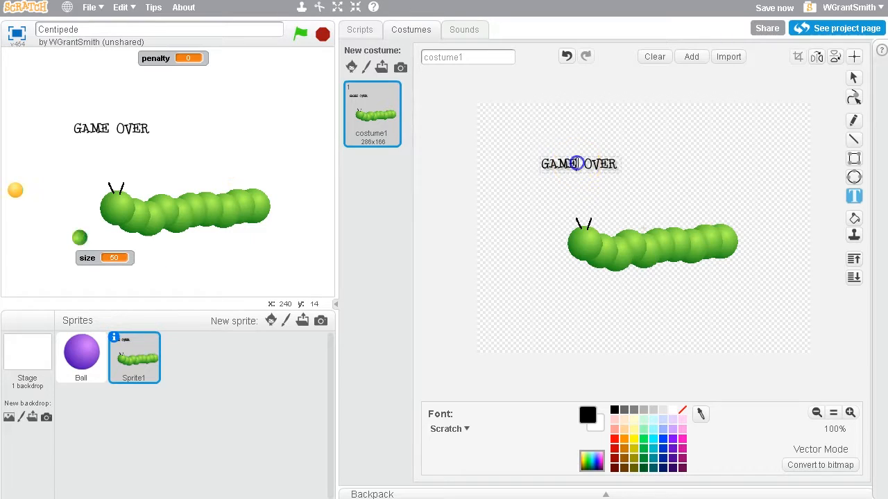
click(580, 163)
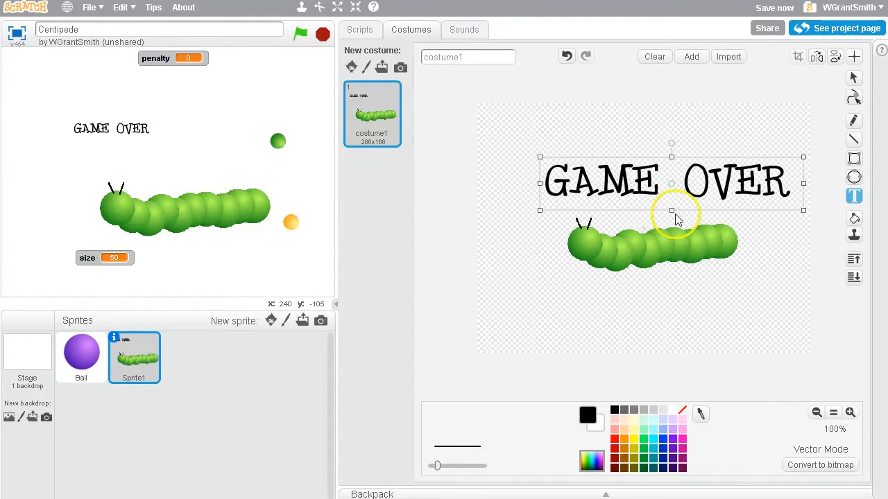
click(360, 29)
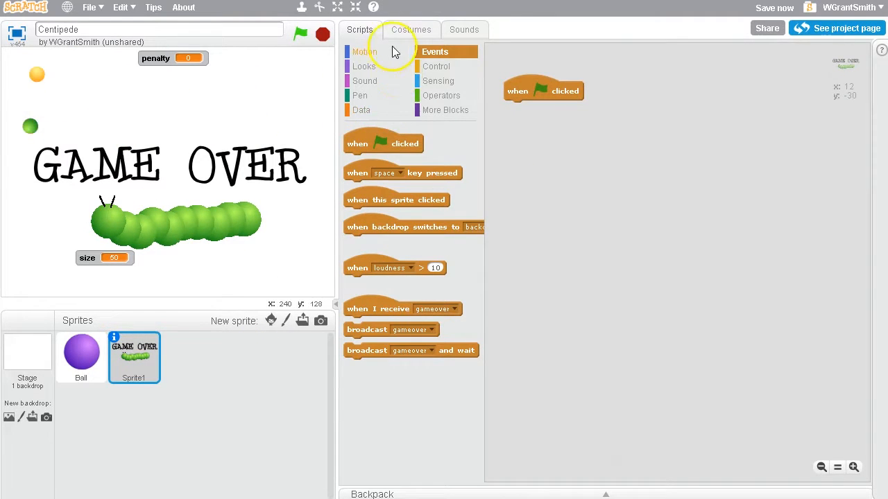
Script the GAME OVER sprite to hide at start and show with sound on gameover, broadcast from the ball
click(363, 66)
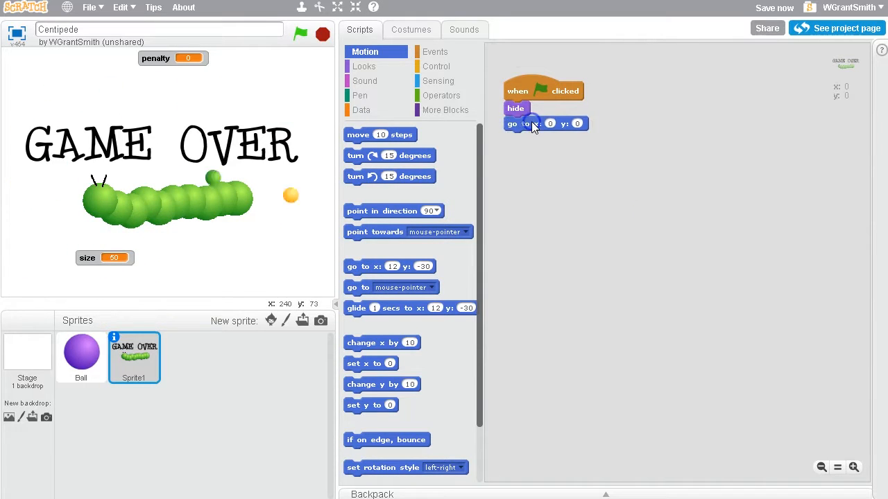
click(436, 51)
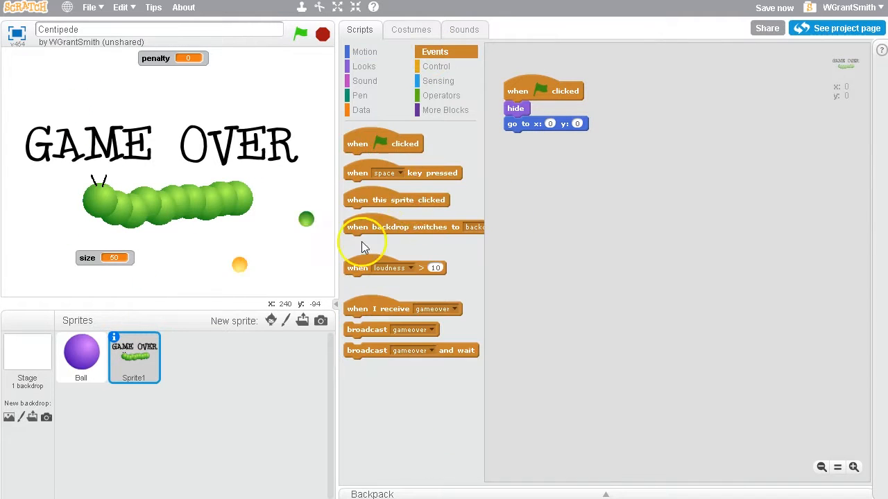
drag(402, 308, 588, 194)
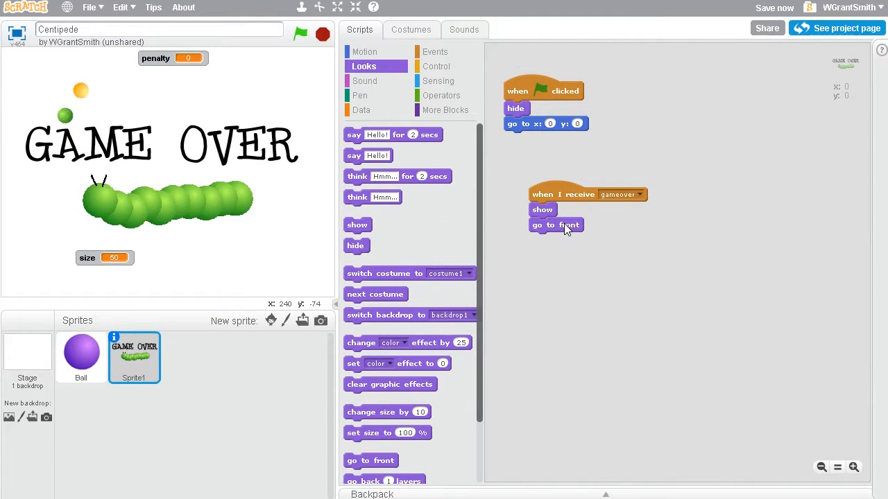
click(363, 81)
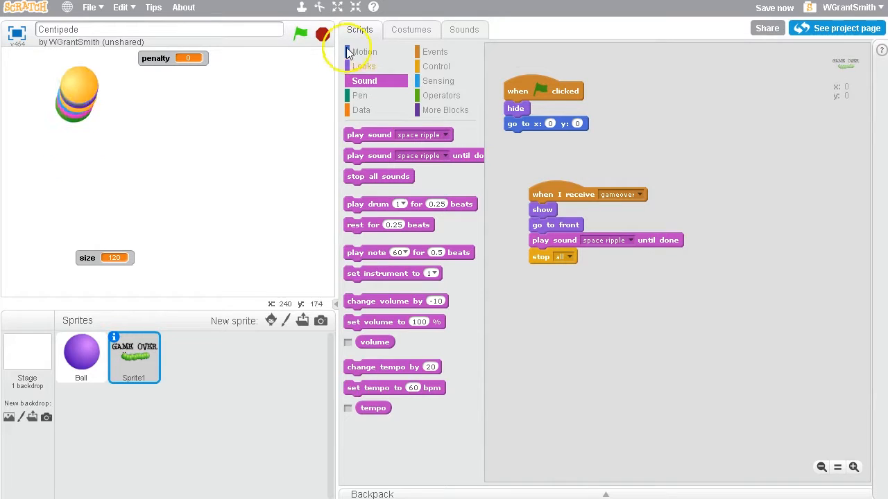
click(80, 354)
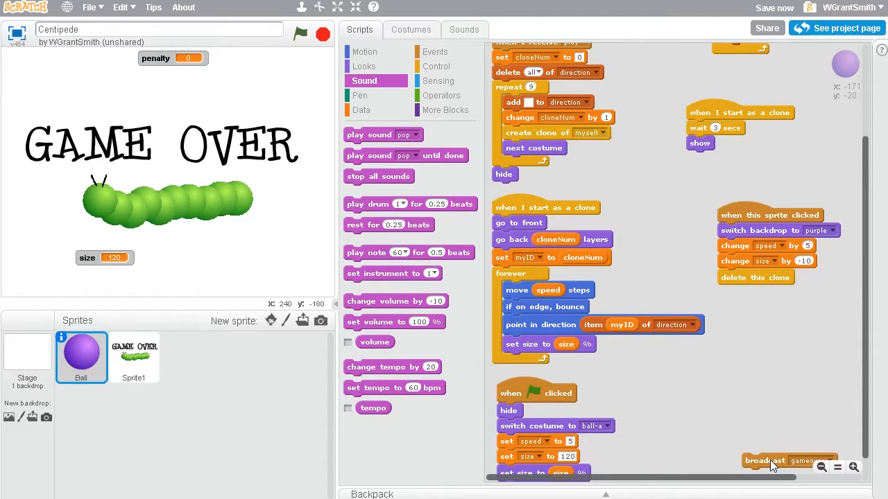
click(133, 357)
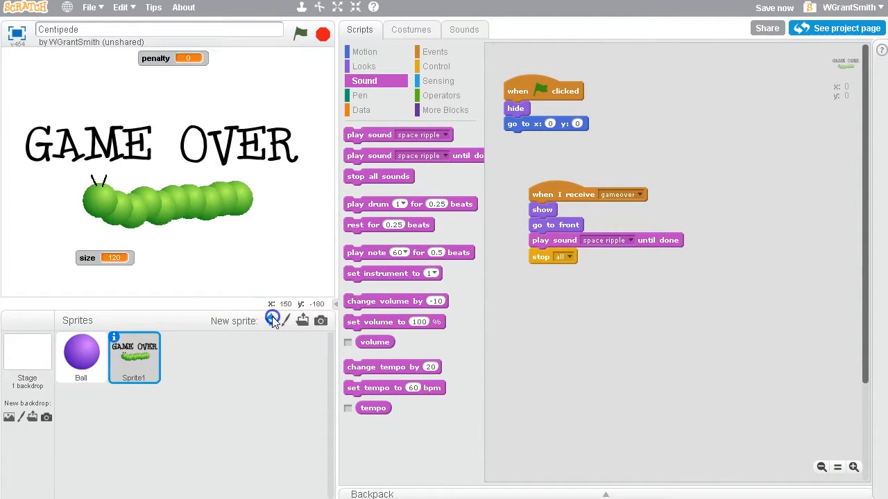
Add a button sprite and edit its costume text to read Play
click(271, 319)
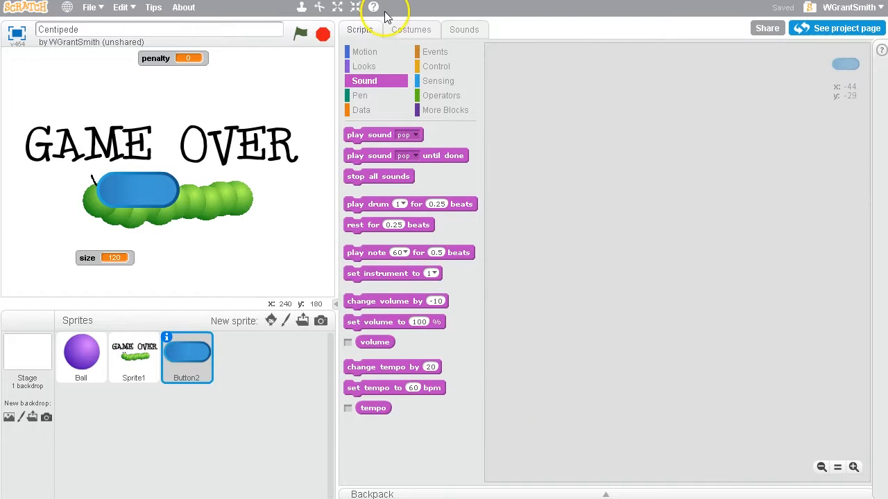
click(411, 29)
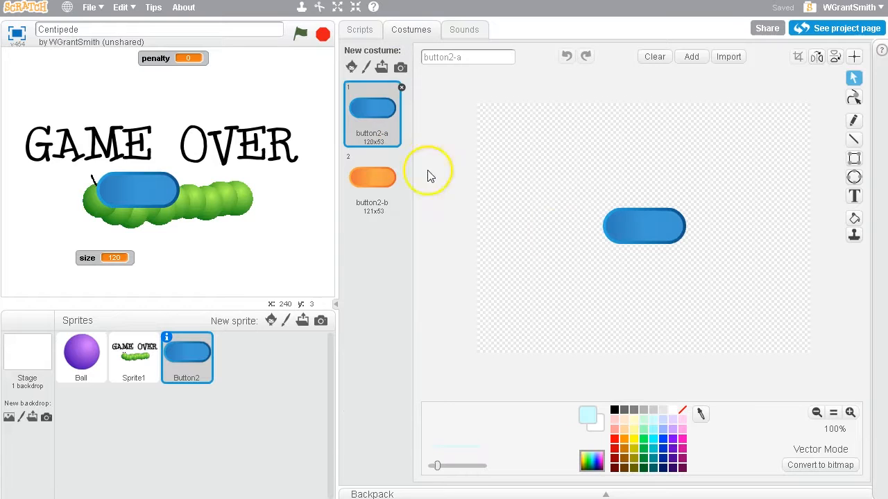
click(855, 197)
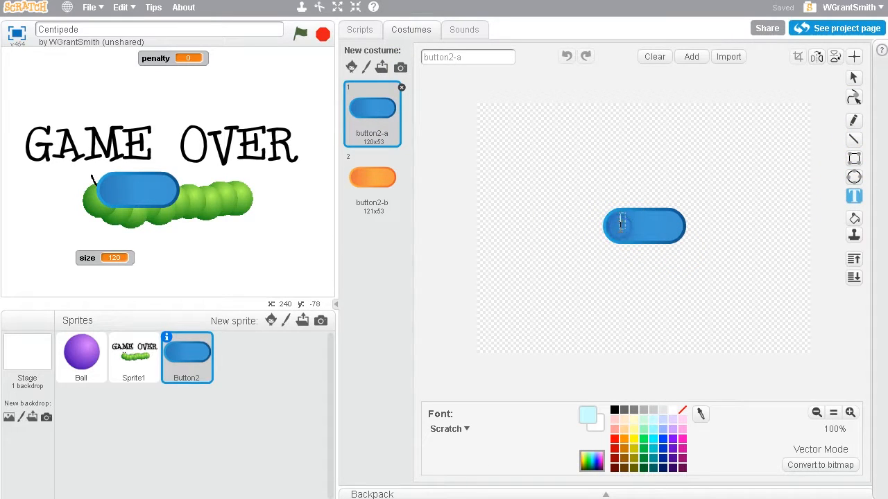
text(Play)
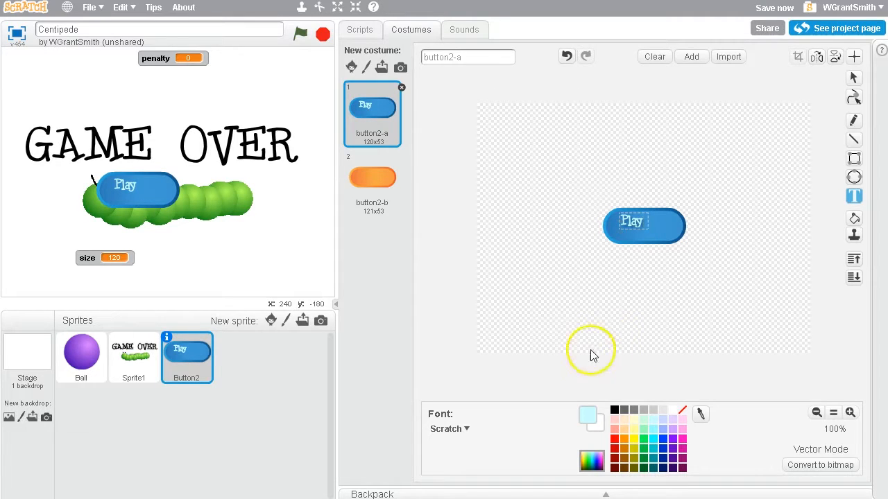
click(359, 29)
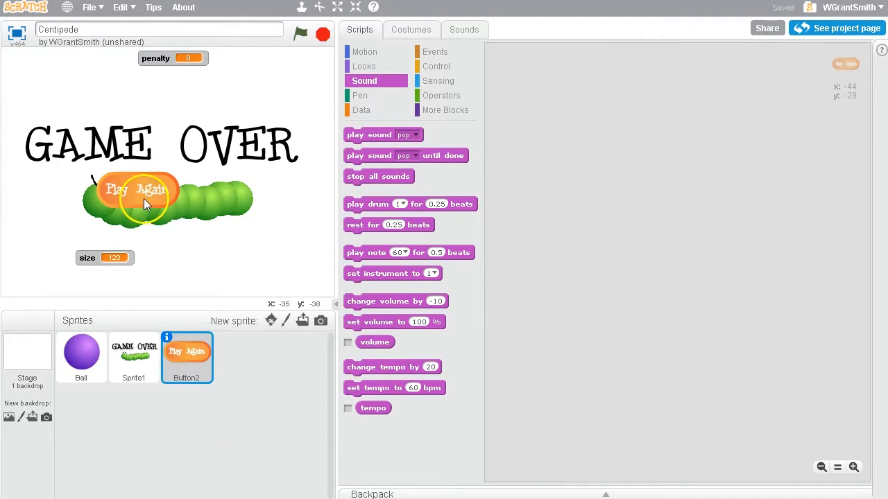
Make the button go to x:0 y:0 and show the blue Play costume on green flag
click(363, 51)
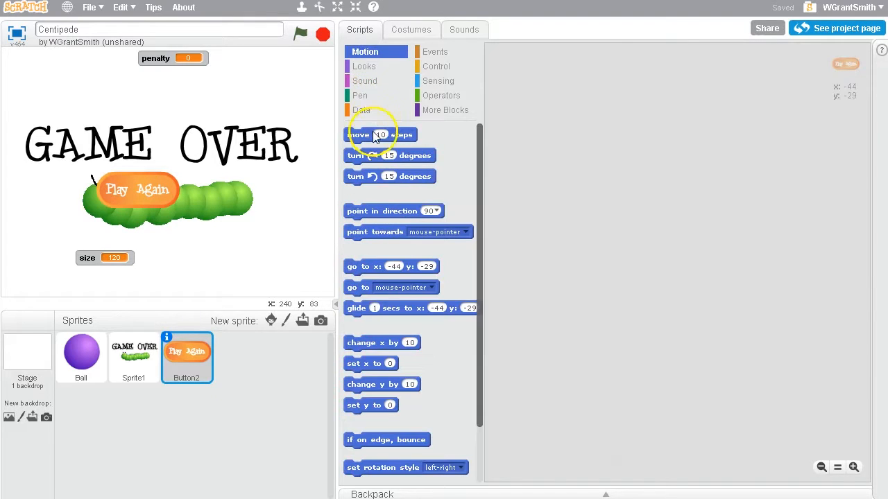
drag(392, 266, 570, 239)
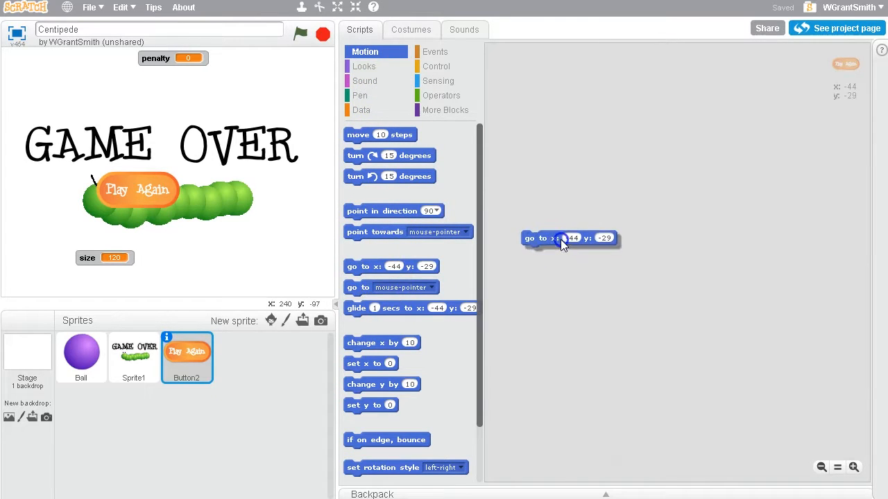
click(571, 239)
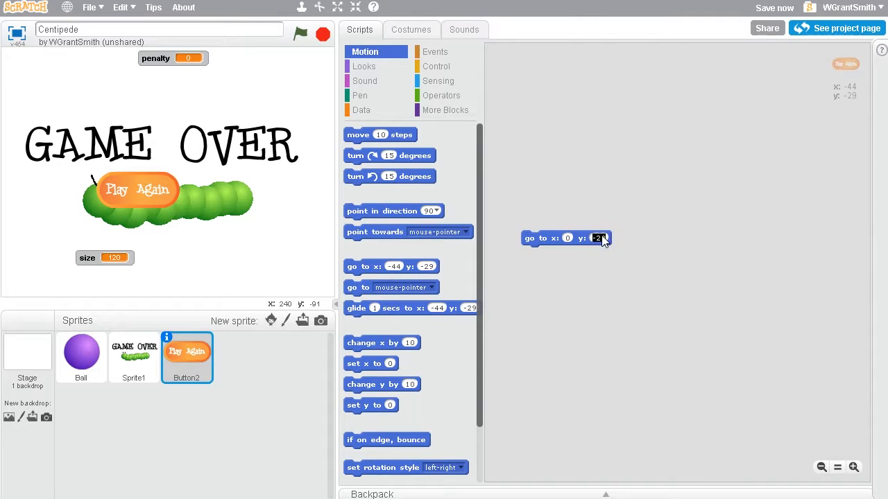
text(0)
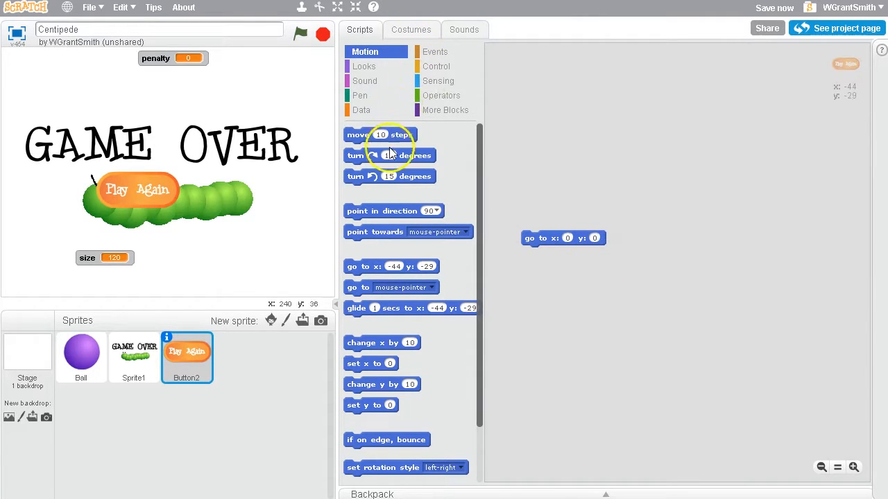
click(435, 51)
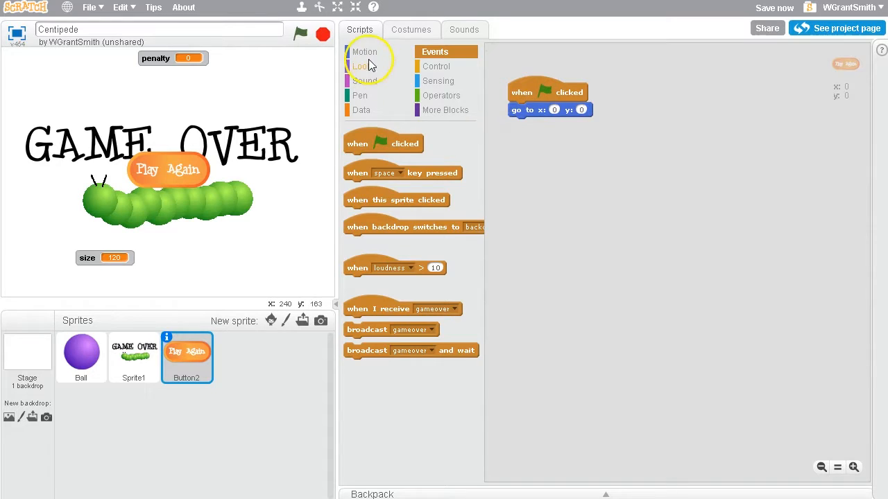
click(364, 67)
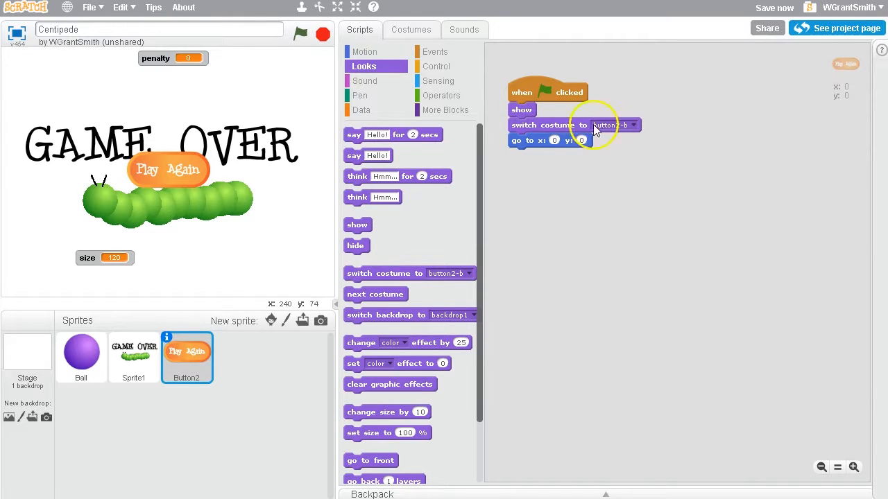
click(613, 124)
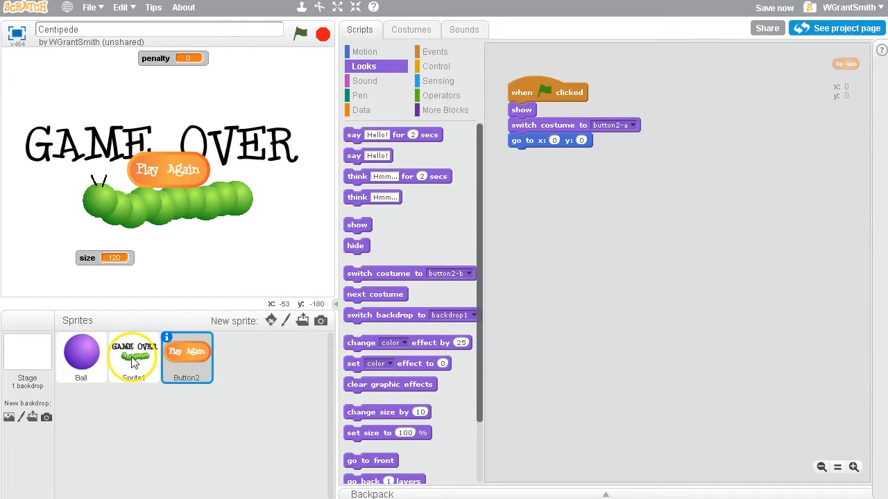
Add the gameover and clicked scripts that broadcast play, and place the button below the centipede
click(134, 353)
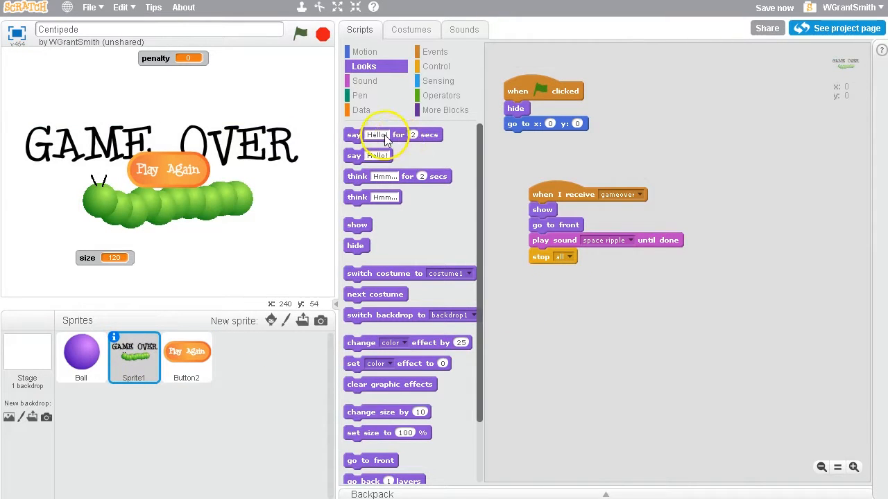
click(186, 354)
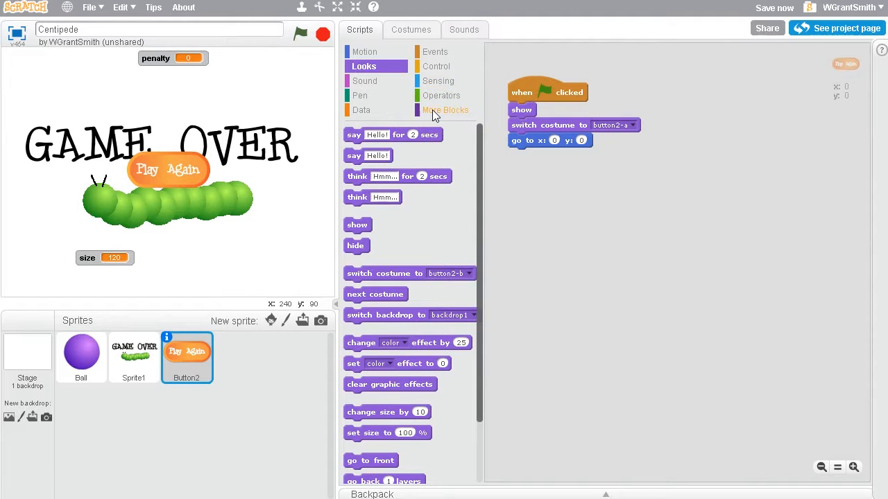
click(434, 51)
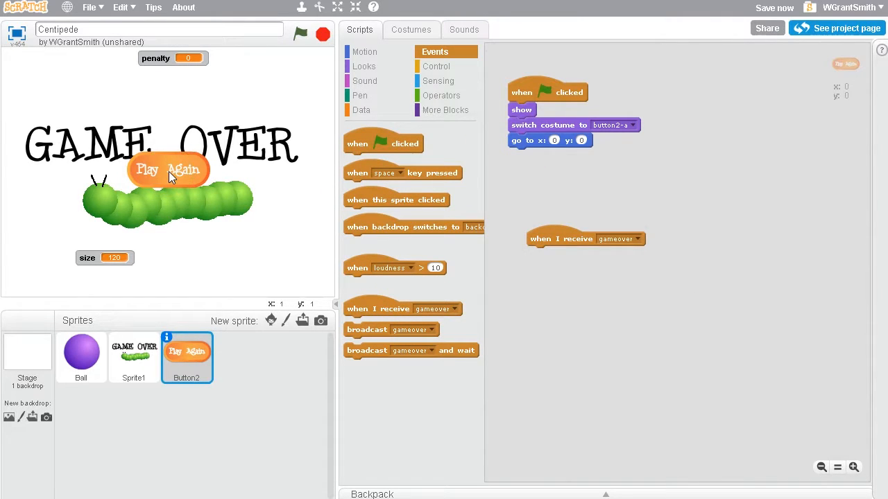
drag(167, 169, 160, 260)
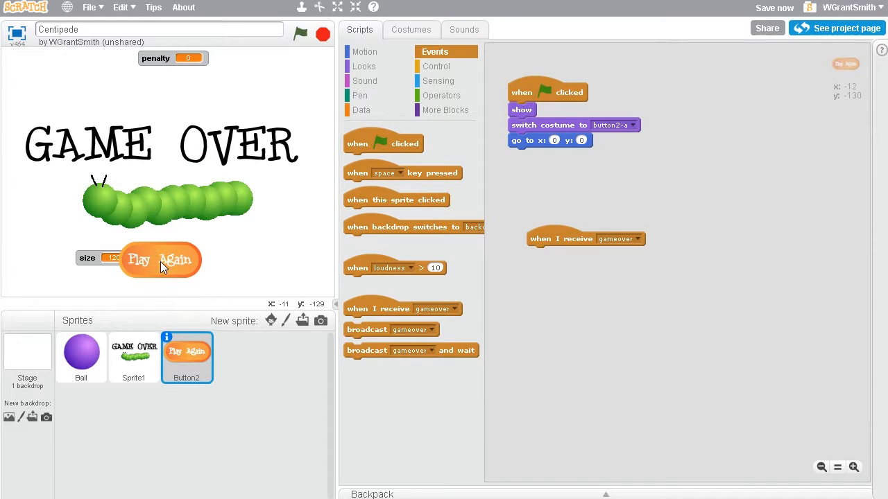
click(361, 110)
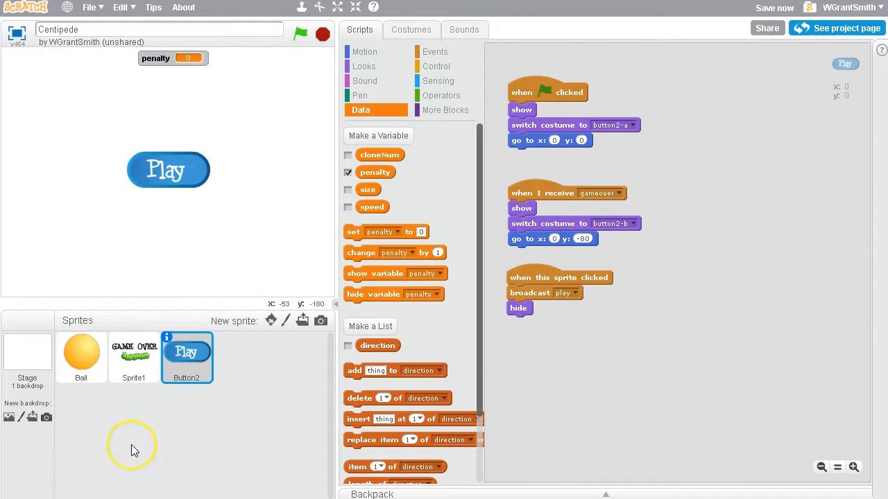
mouse_move(286, 310)
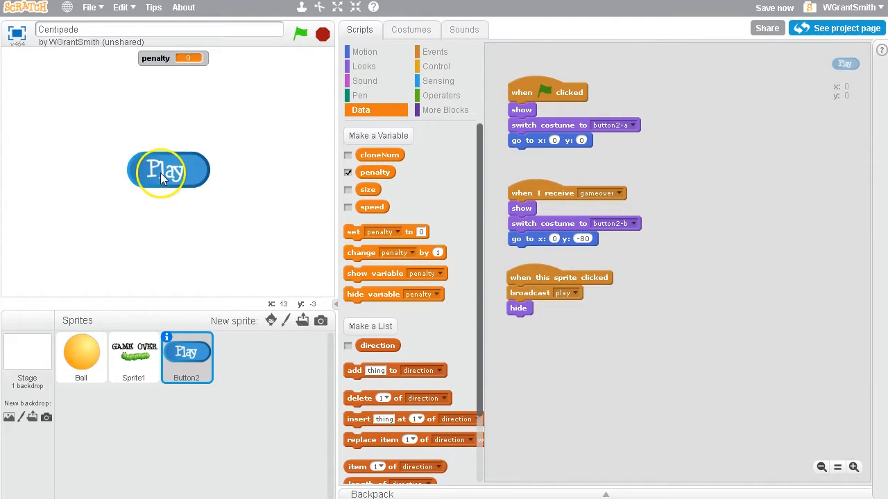
Check the Play text on the button costume and return to the Ball's play-triggered scripts
click(411, 30)
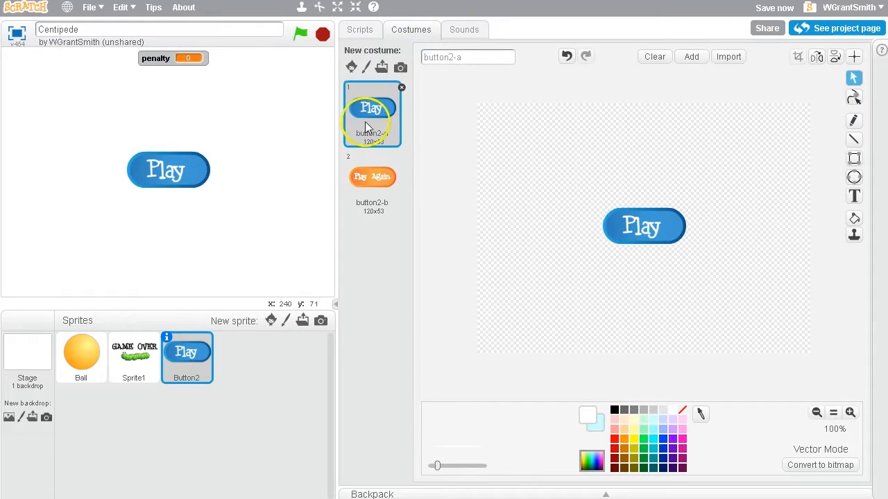
click(644, 225)
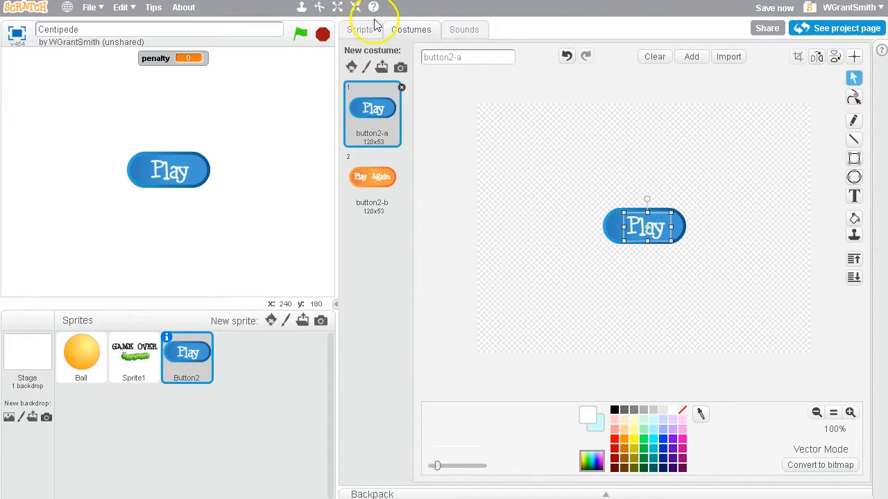
click(360, 30)
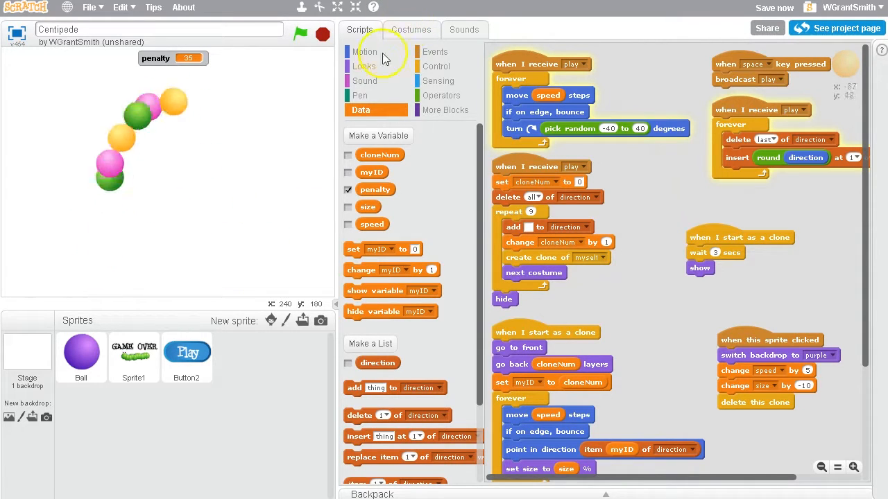
Review the Ball and Game Over sprites, then reset penalty to 0 after the stage broadcasts gameover
click(81, 355)
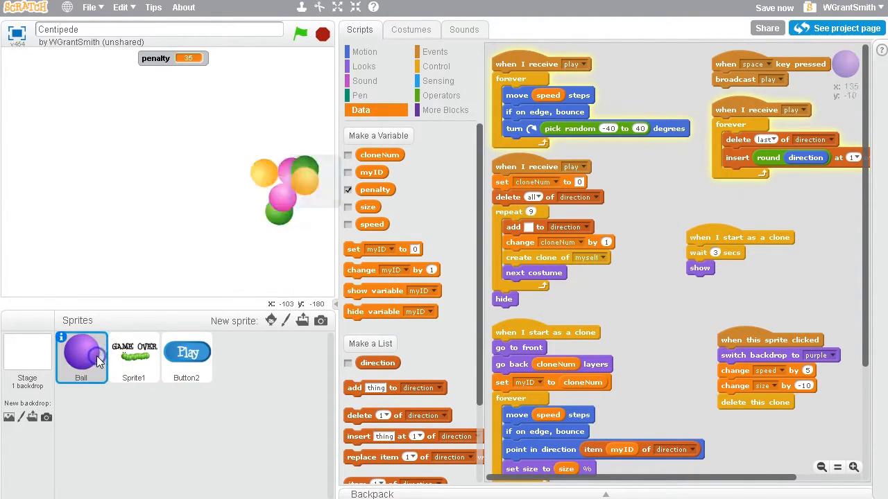
click(133, 354)
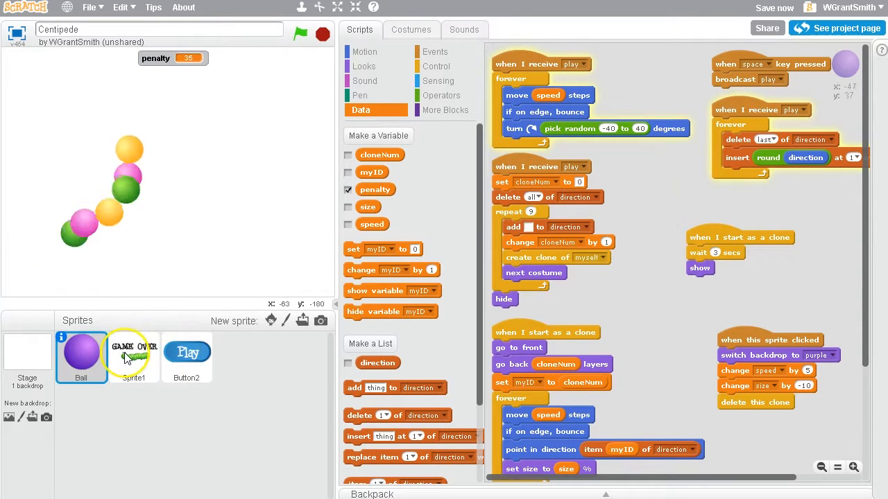
click(28, 358)
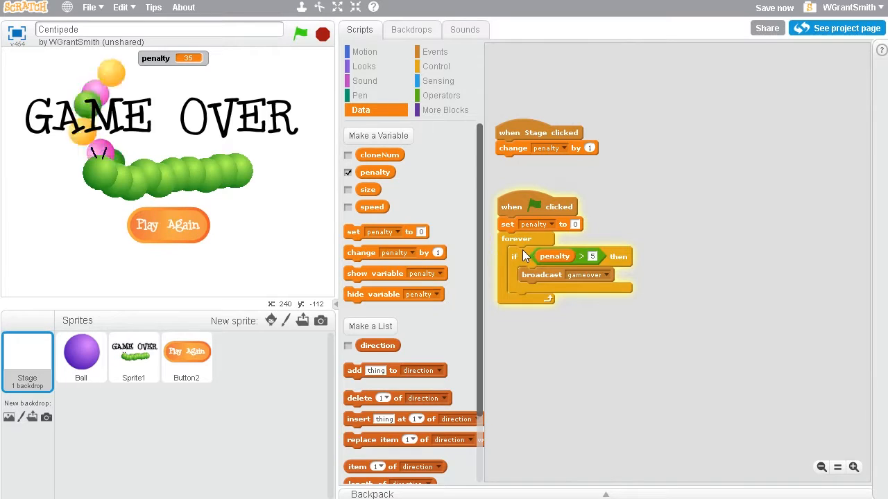
Test the game over, then have the button play 'space ripple' until done and stop all
click(300, 35)
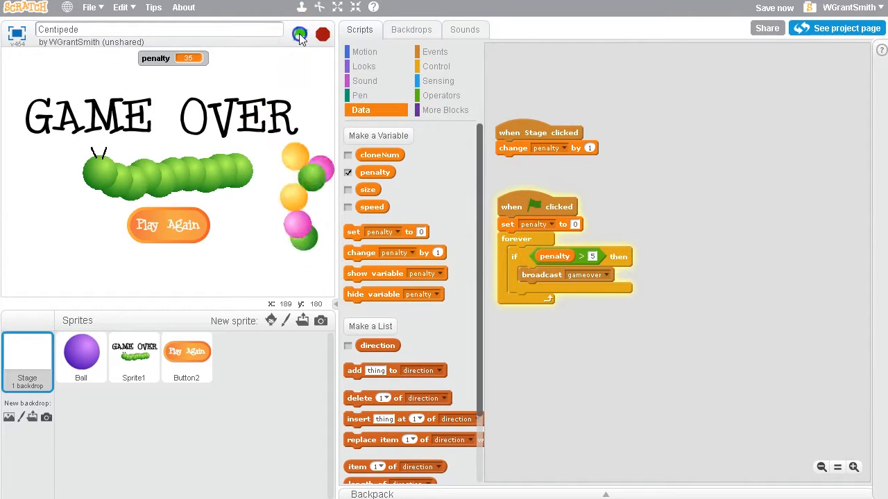
click(300, 35)
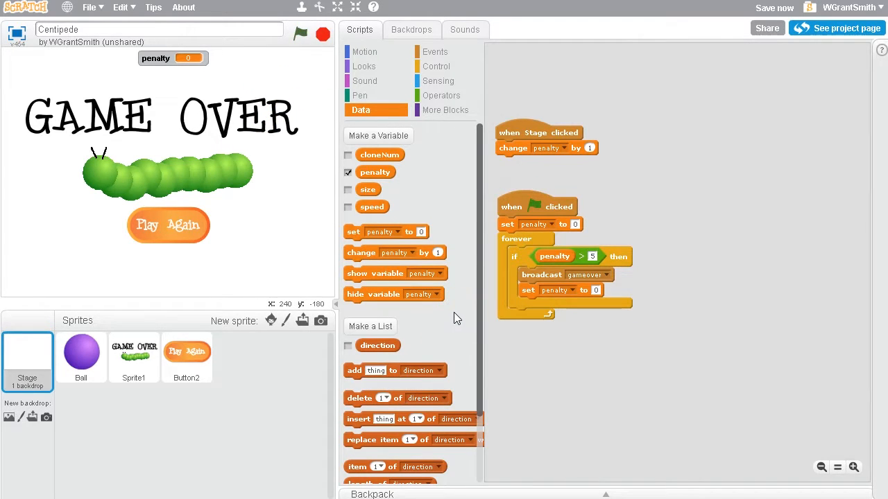
click(185, 357)
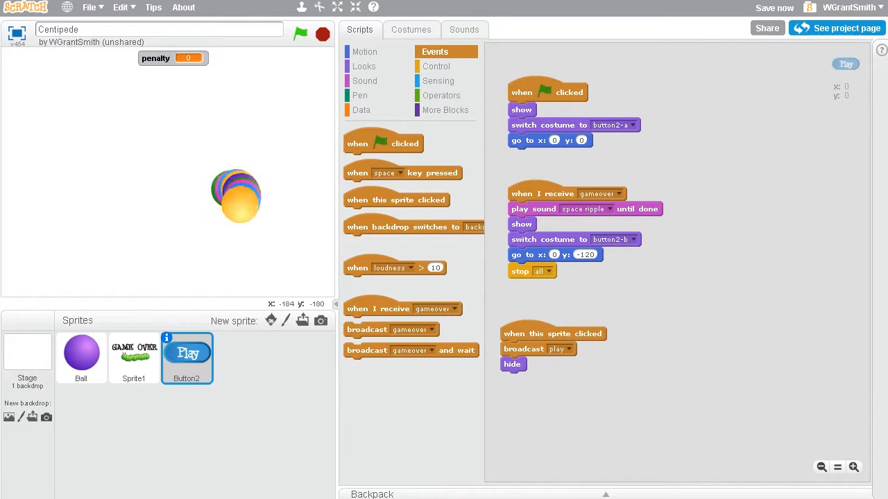
Run the Centipede game through to the GAME OVER screen, then stop it
click(300, 34)
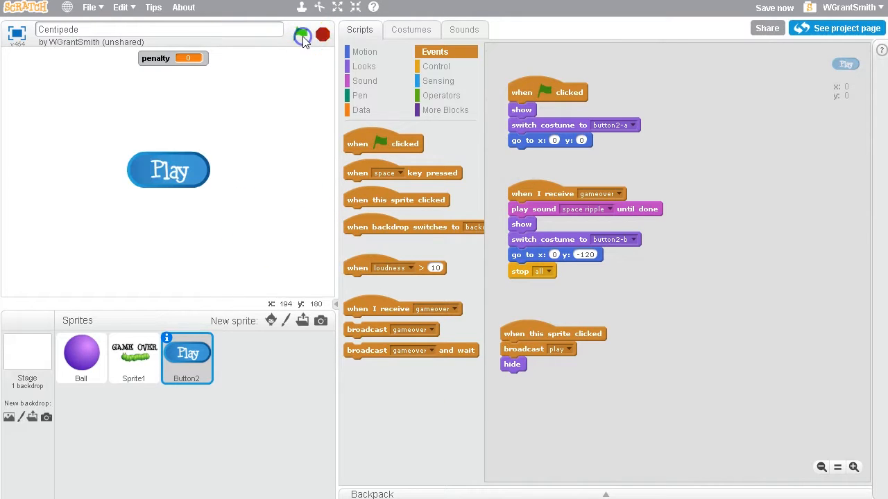
click(300, 33)
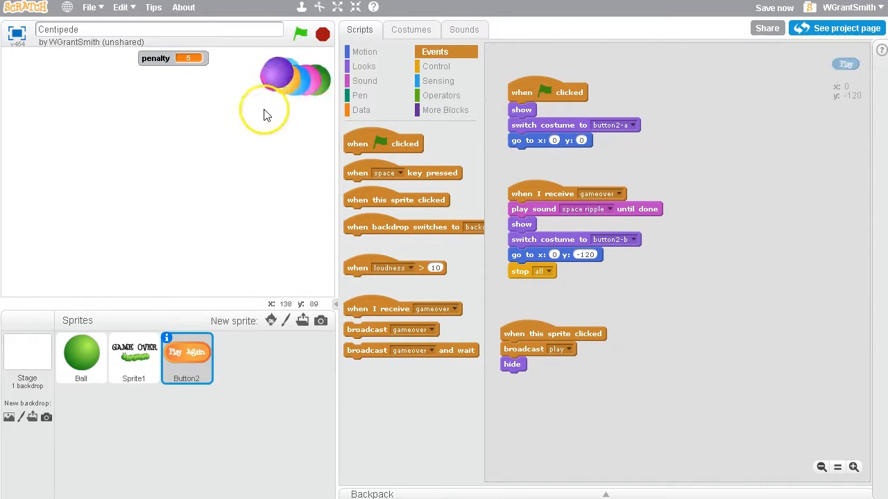
click(300, 33)
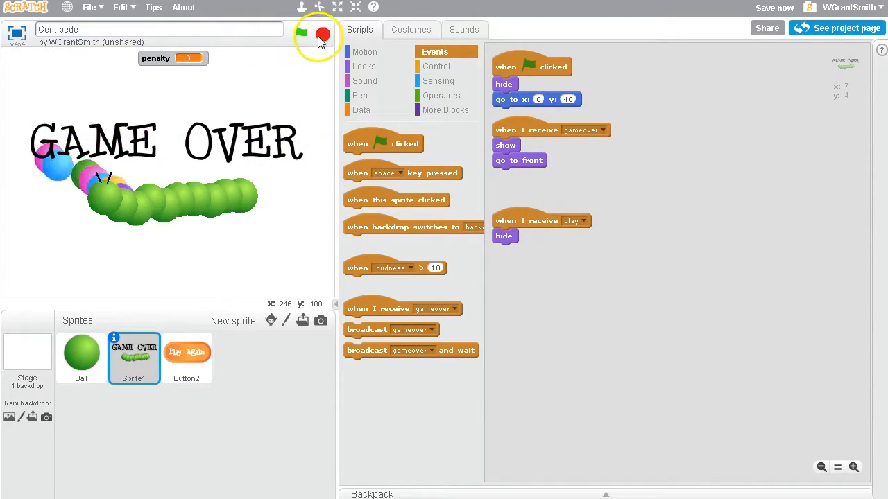
click(321, 35)
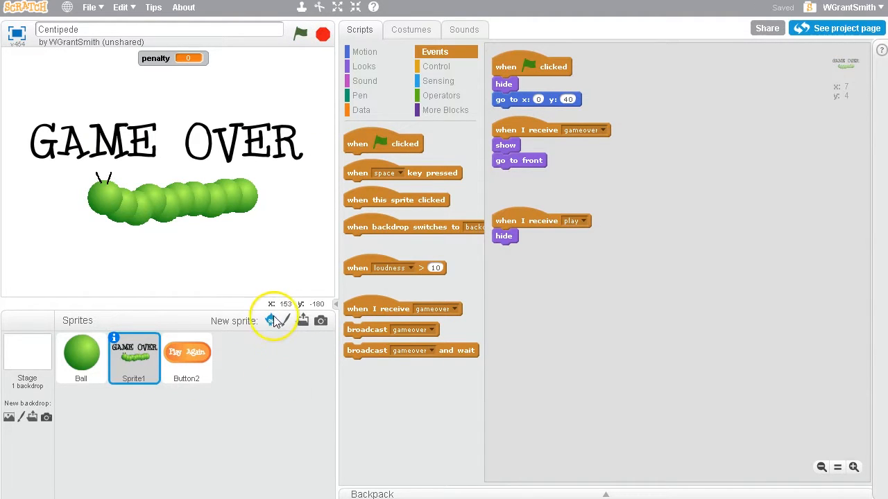
mouse_move(271, 319)
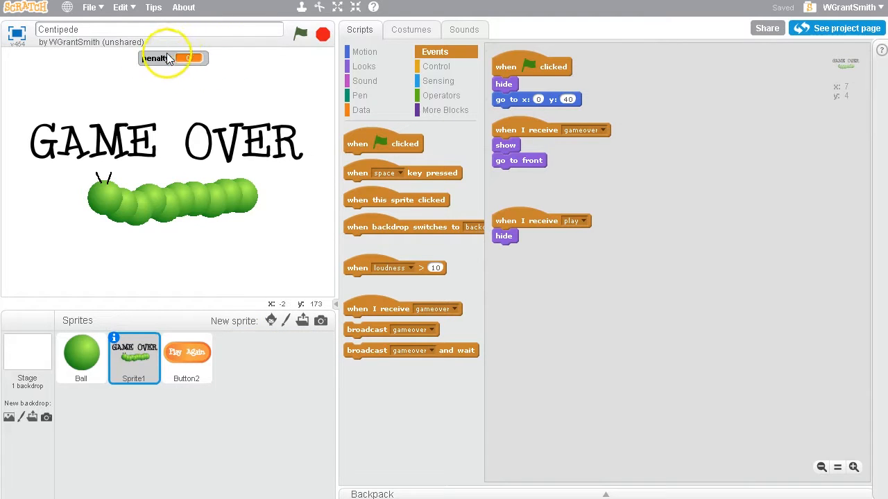
mouse_move(305, 69)
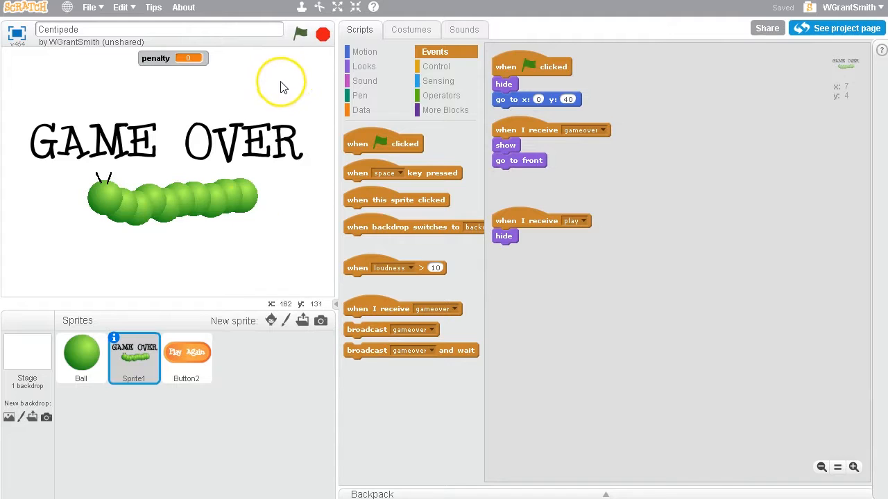
mouse_move(195, 192)
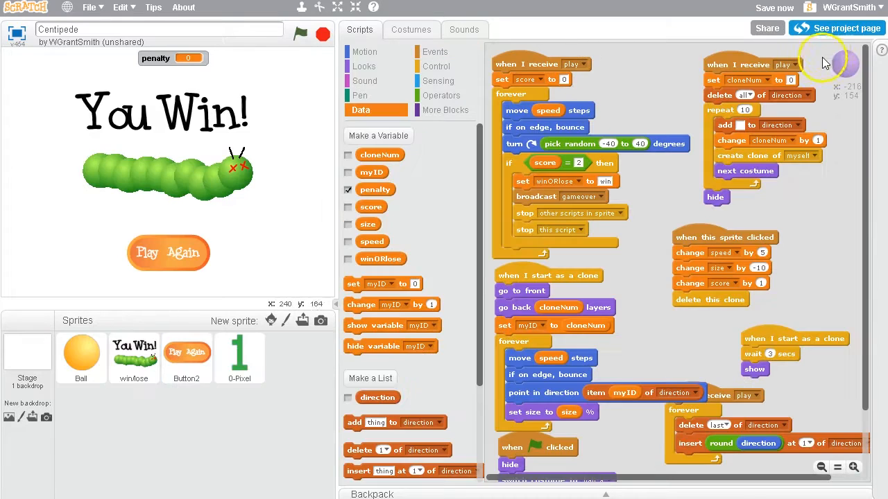
mouse_move(826, 54)
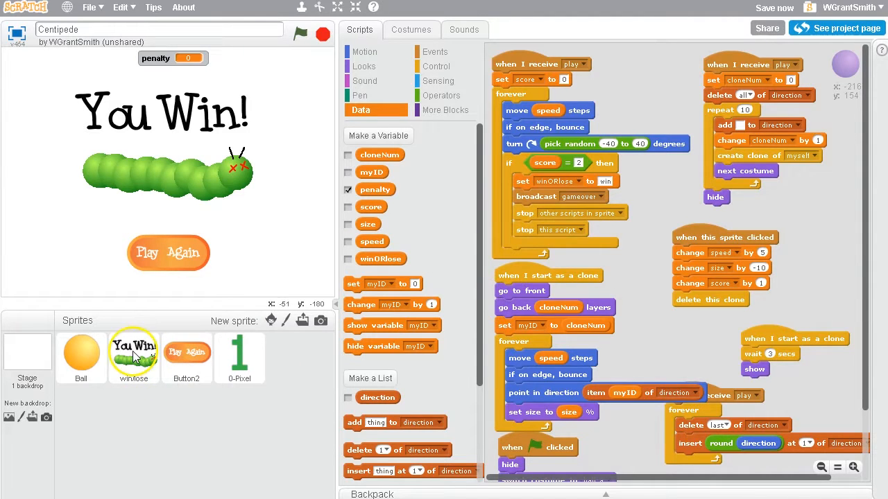
Inspect the winlose sprite's You Win! and GAME OVER costumes, then return to its scripts
click(410, 29)
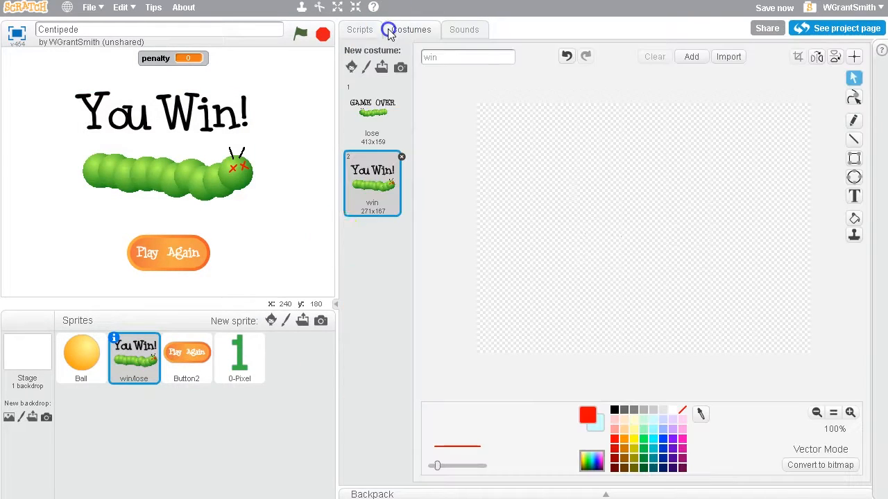
click(410, 29)
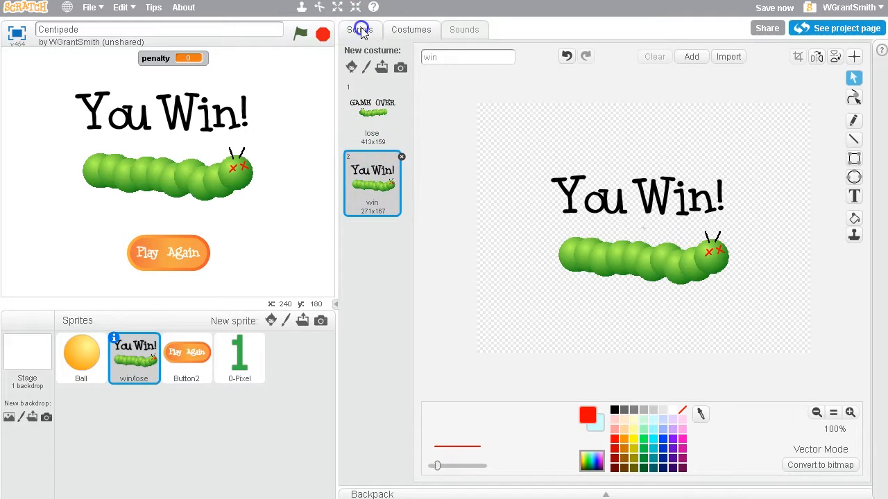
click(359, 29)
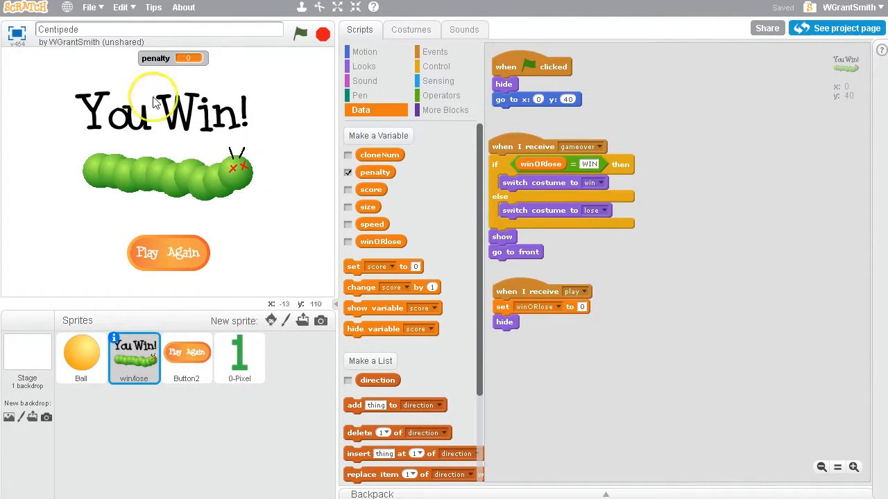
mouse_move(192, 183)
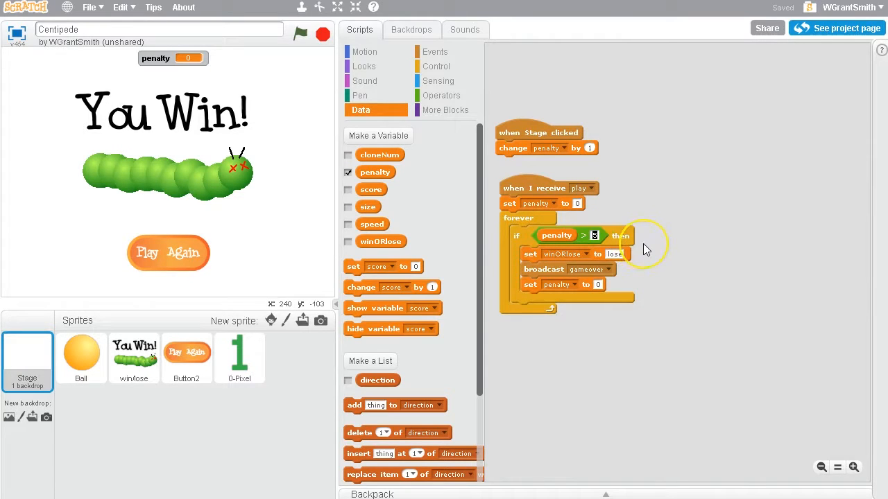
Raise the stage's losing penalty threshold to 100, then return to the Ball's scripts via winlose
text(100)
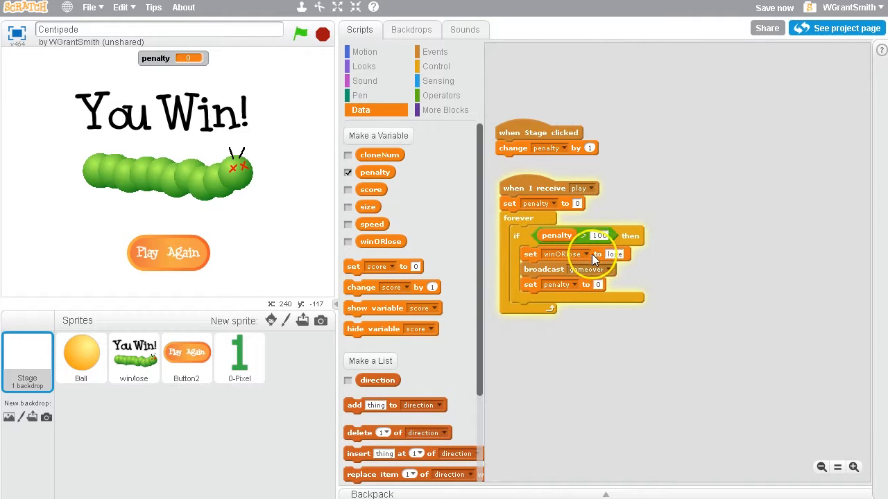
click(133, 358)
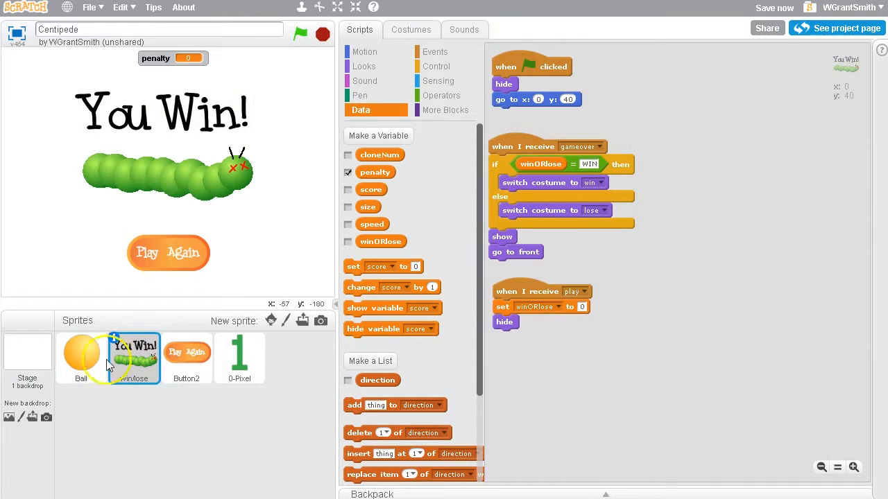
click(80, 358)
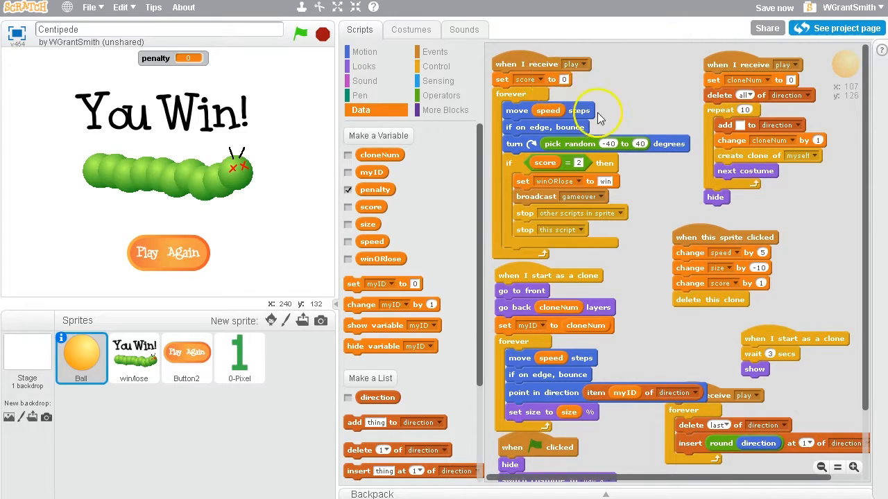
Change the Ball's win check from score = 2 to score = 10
scroll(down, 3)
text(10)
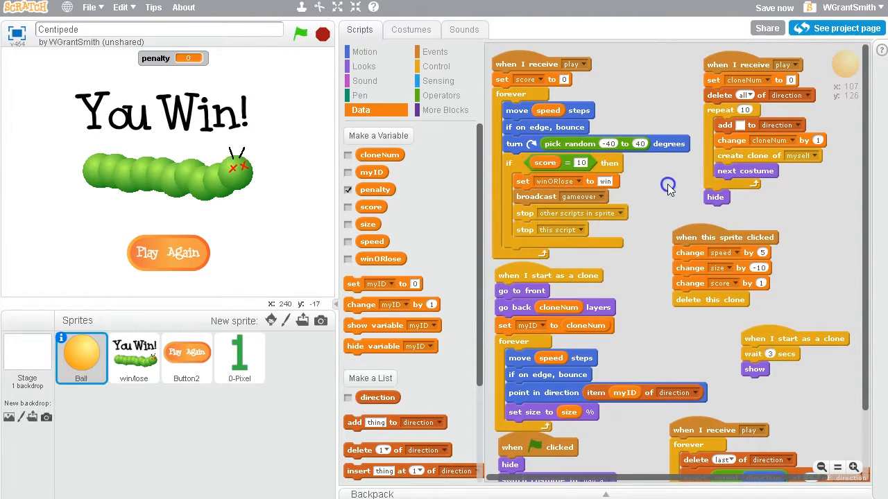
mouse_move(555, 186)
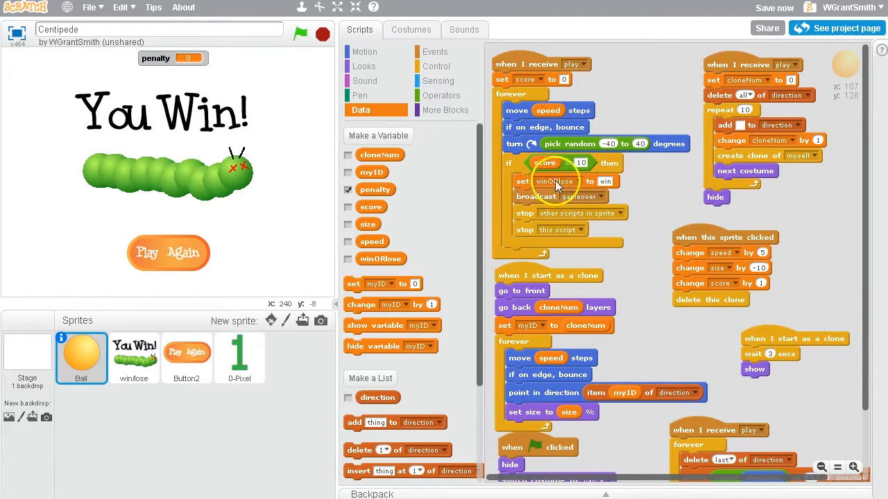
mouse_move(679, 193)
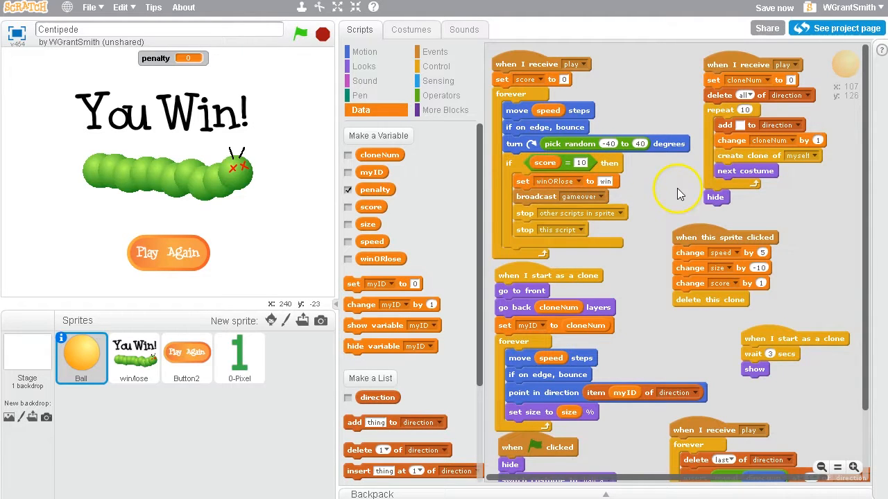
mouse_move(673, 183)
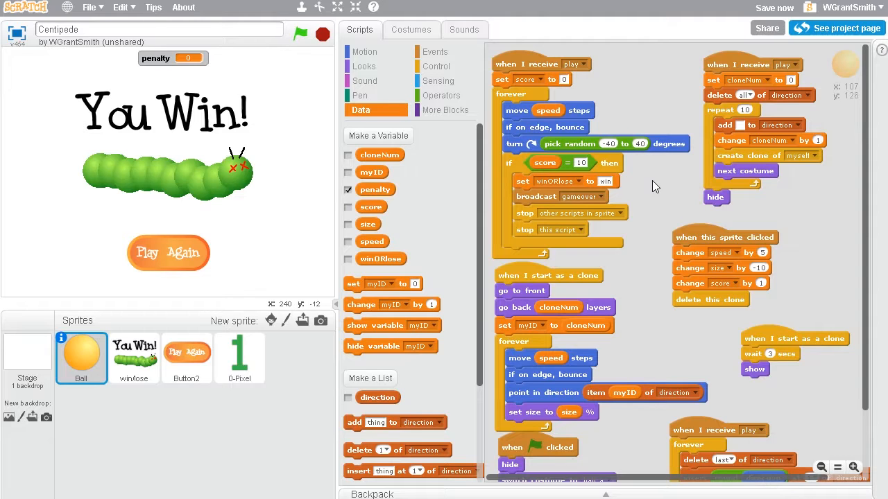
mouse_move(645, 187)
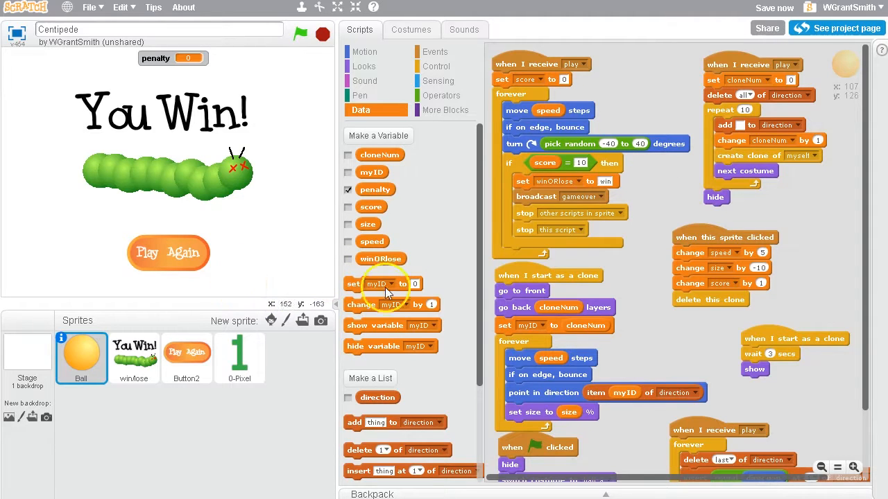
mouse_move(136, 188)
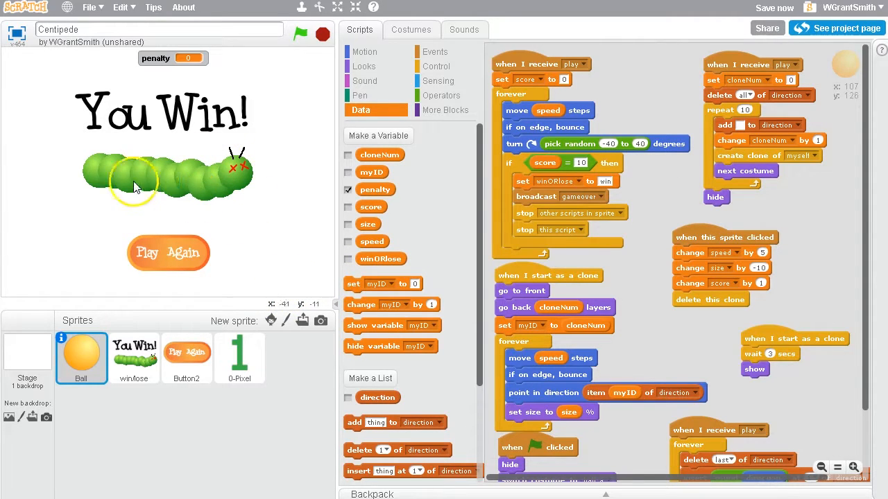
mouse_move(655, 154)
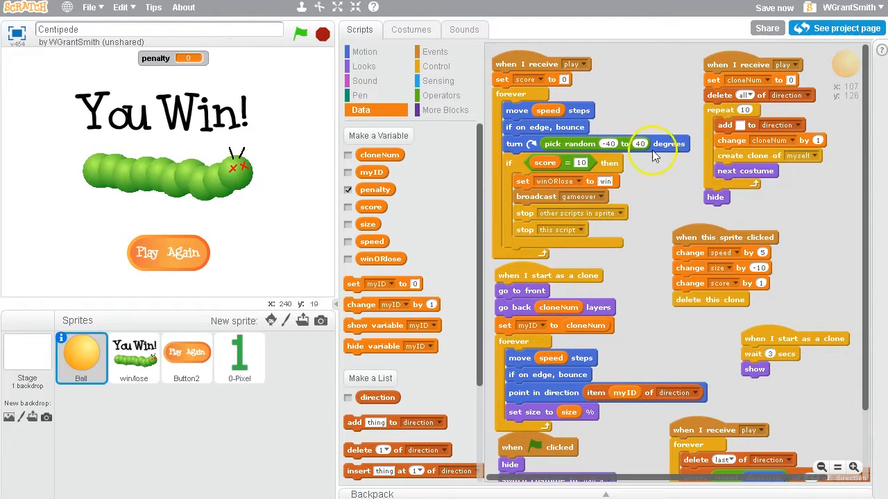
mouse_move(419, 270)
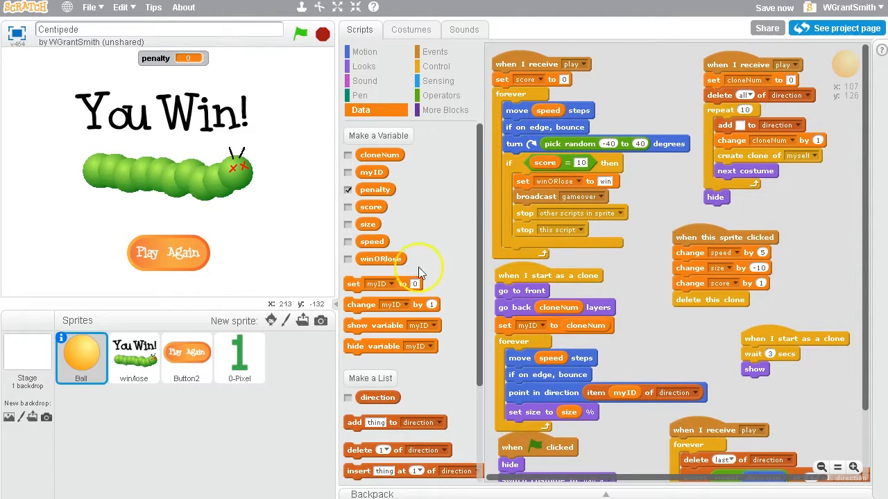
Create a centipedeLength variable for all sprites to drive the win score and clone count
click(579, 163)
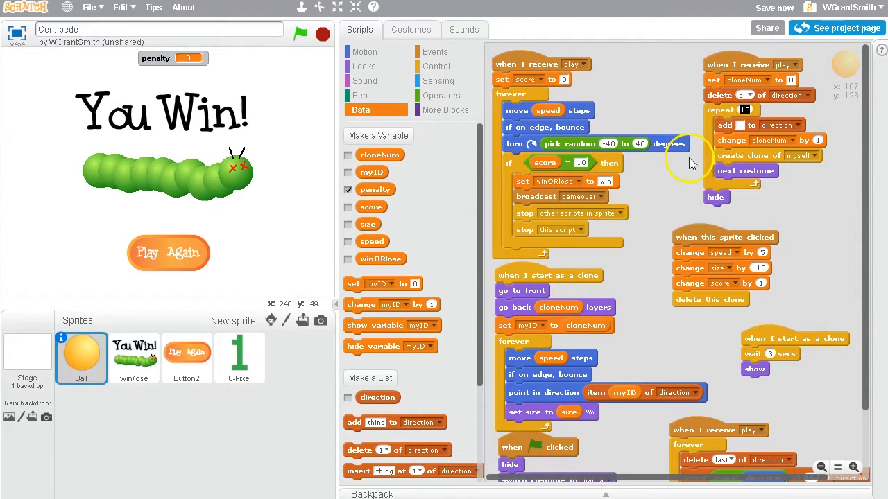
click(378, 136)
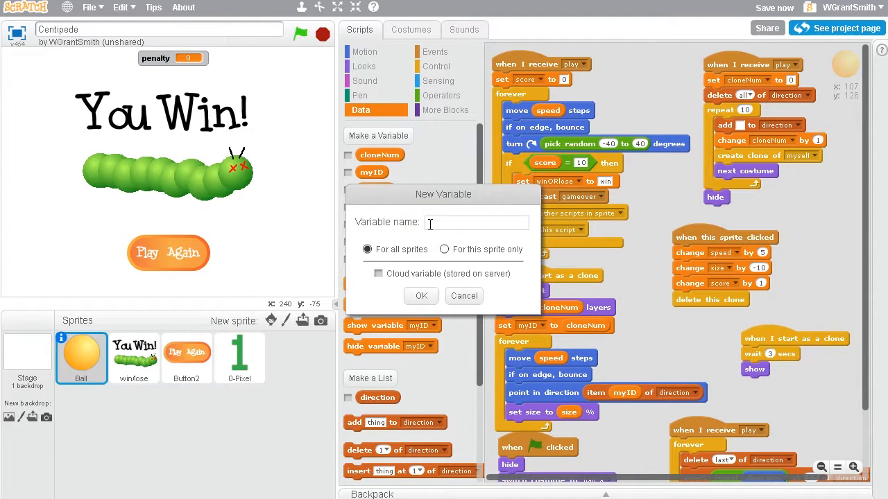
text(centipede len)
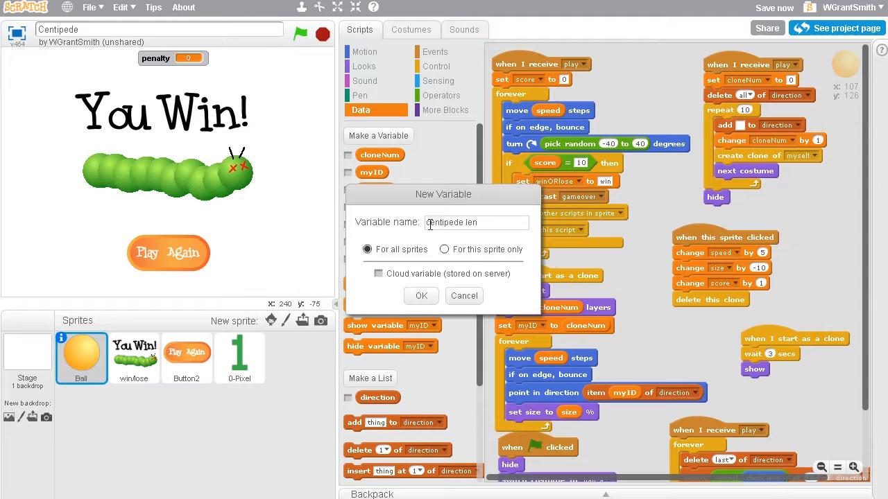
text(CentipedeLength)
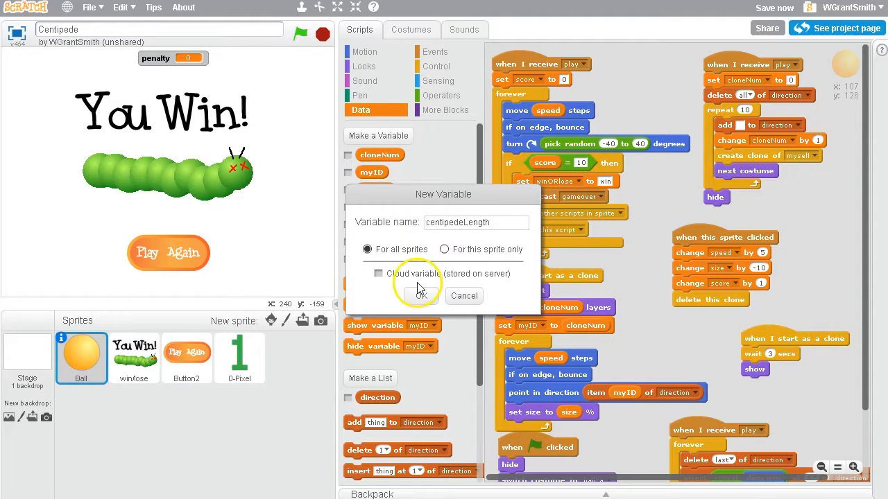
click(416, 296)
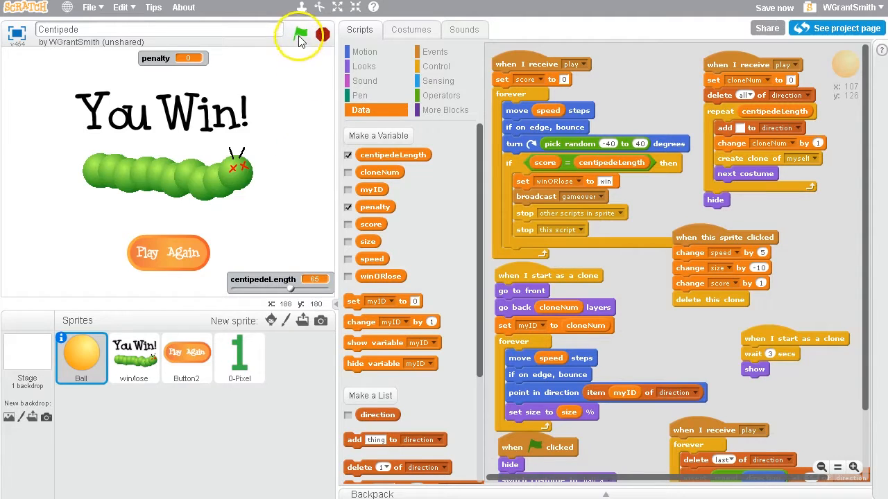
Test-run the game, then bring up display options for the penalty counter on the stage
click(299, 34)
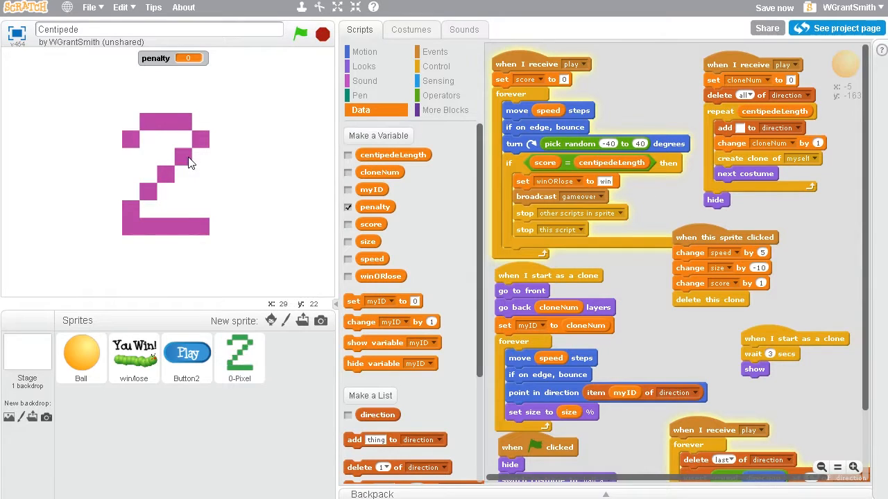
click(300, 33)
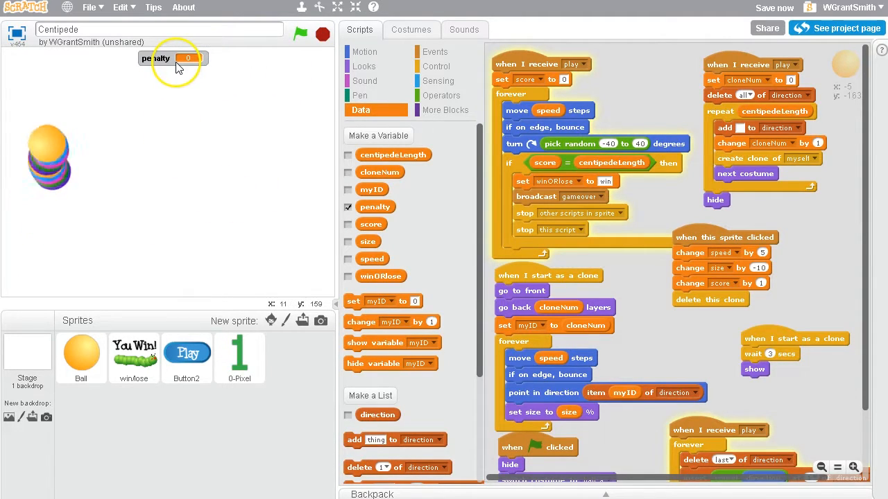
right_click(166, 58)
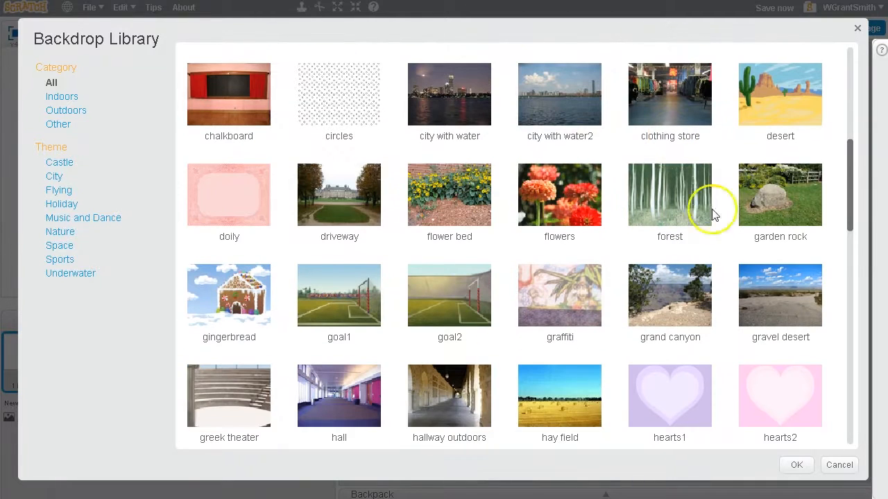
mouse_move(774, 153)
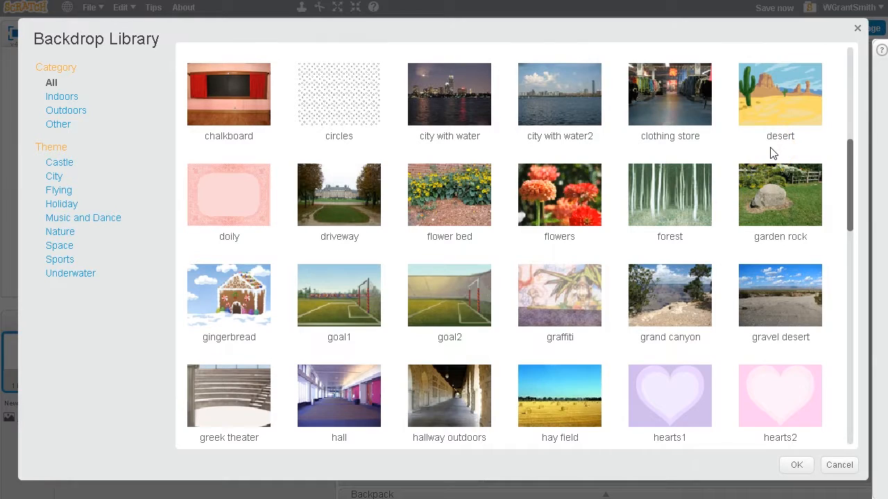
Pick the desert scene from the Backdrop Library as the stage backdrop
scroll(down, 3)
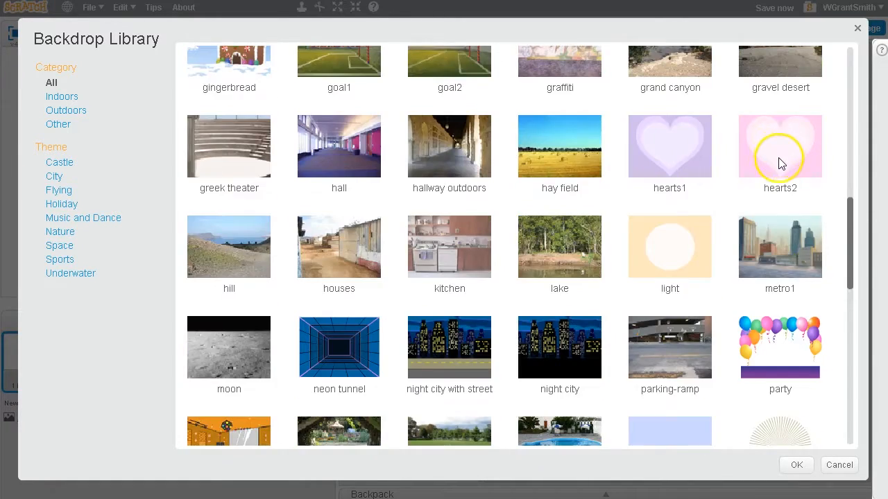
scroll(down, 3)
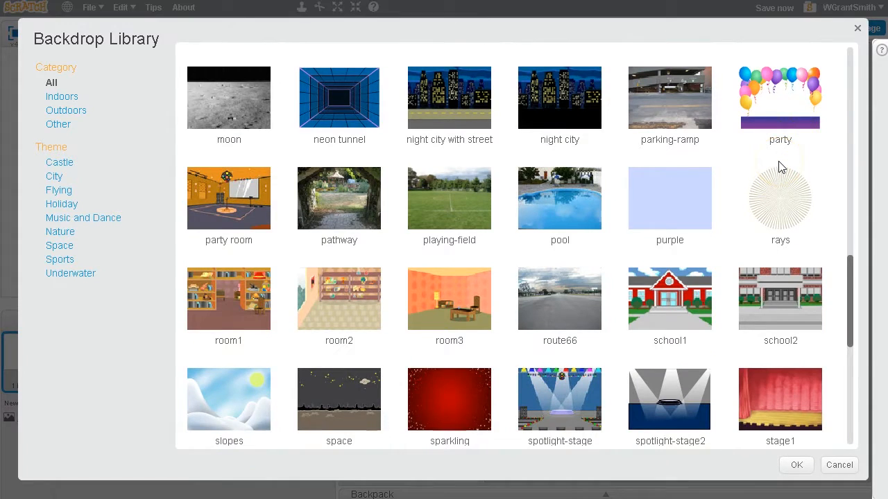
scroll(down, 3)
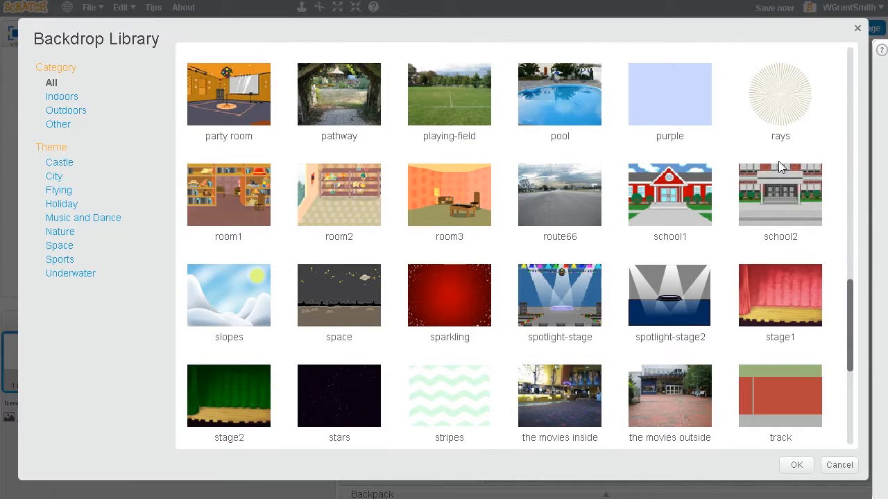
scroll(down, 3)
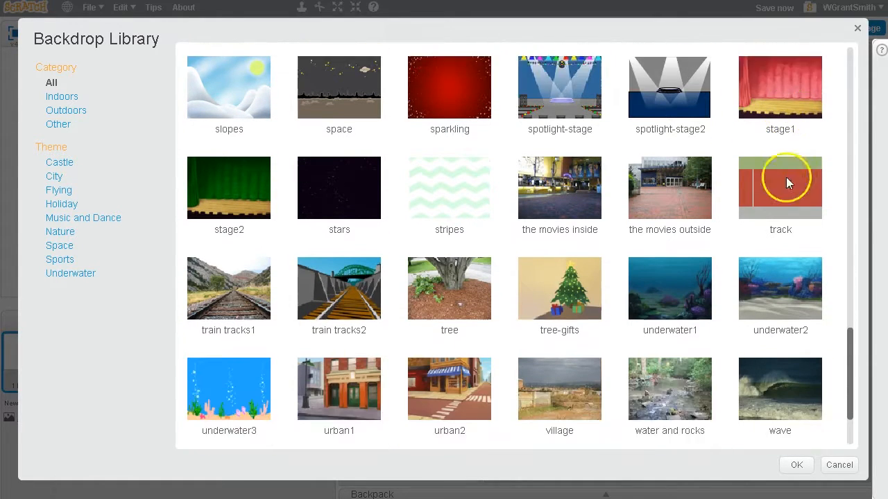
scroll(down, 3)
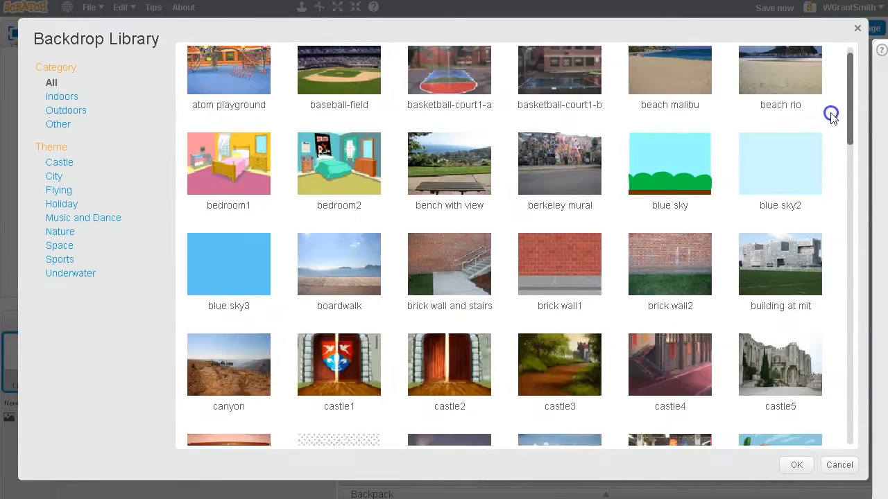
click(838, 465)
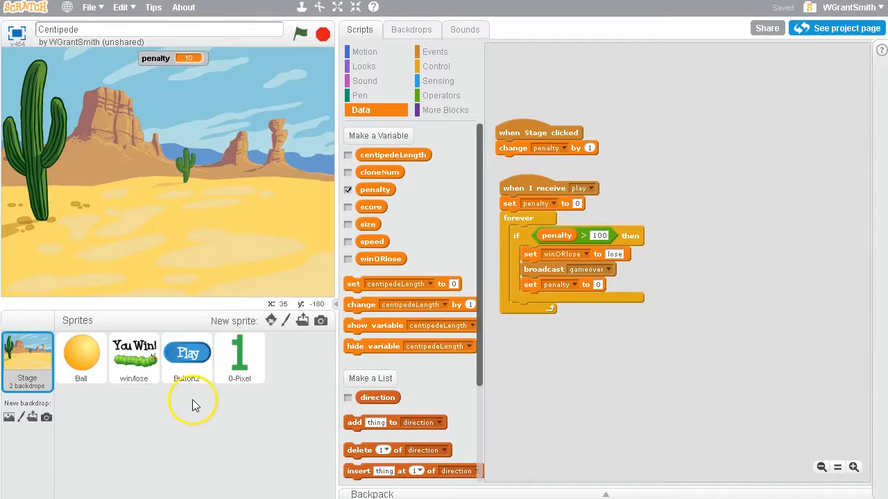
Add the yellow Star2 sprite from the Sprite Library to the project
click(272, 321)
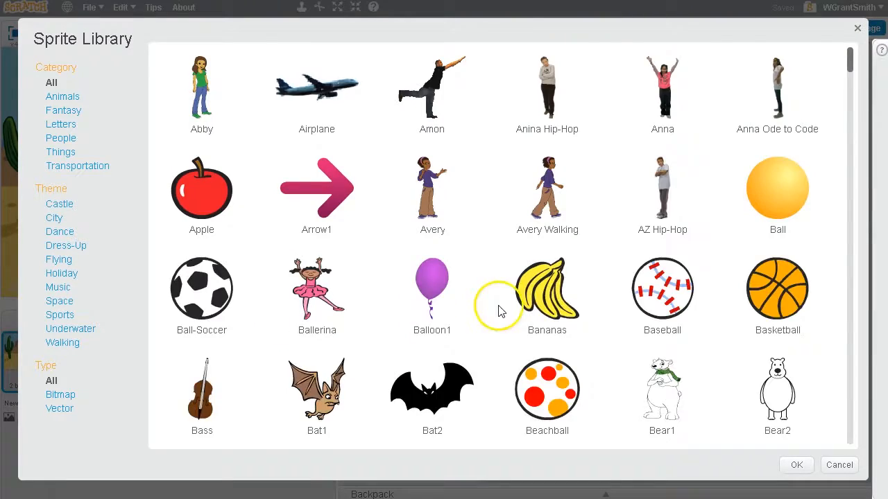
scroll(down, 3)
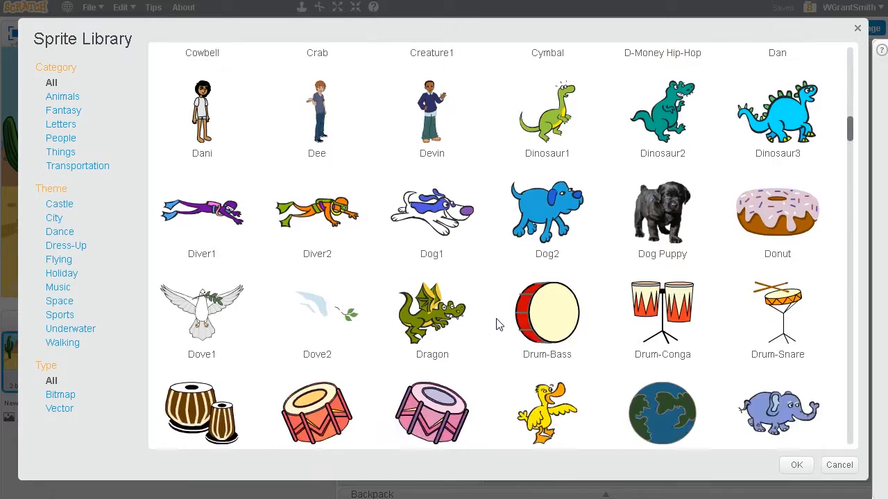
scroll(down, 3)
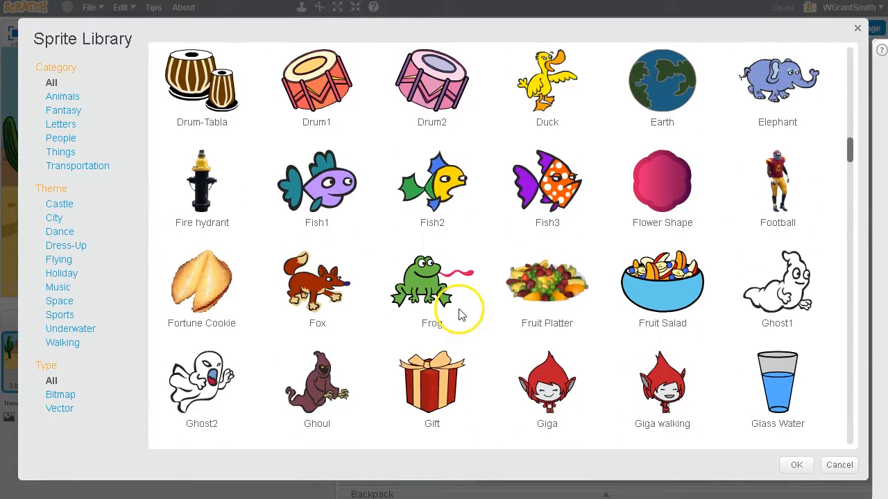
scroll(down, 3)
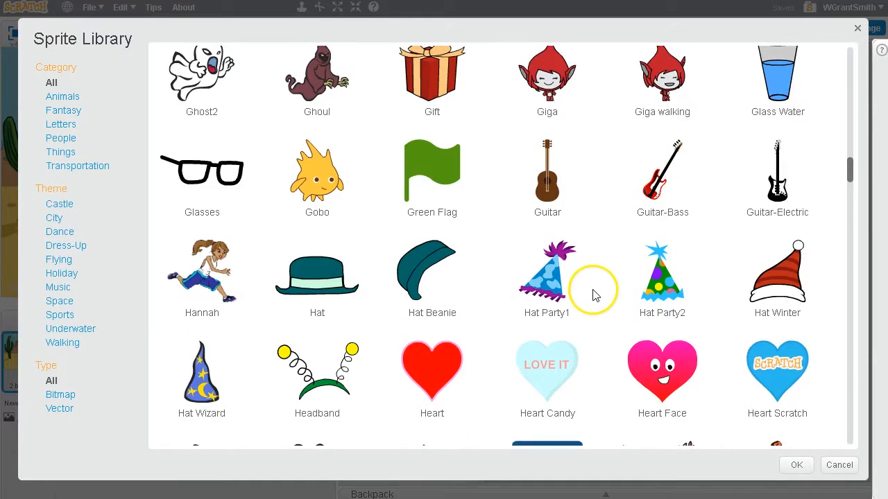
scroll(down, 3)
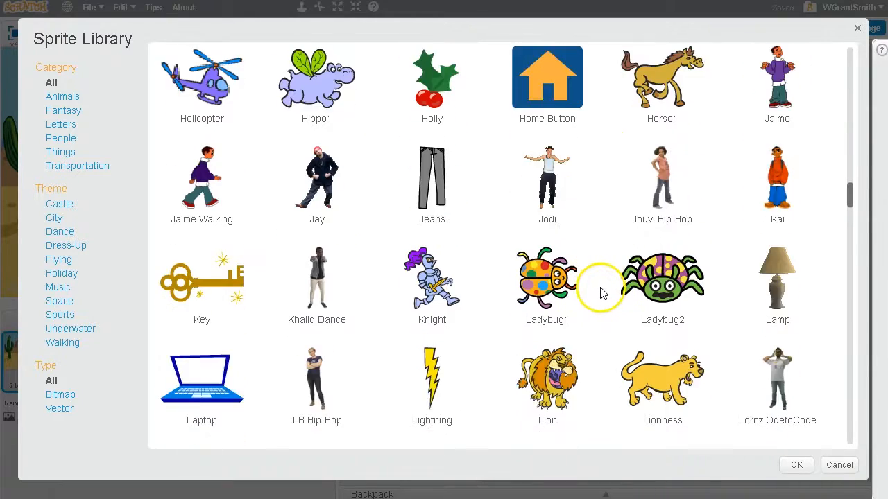
scroll(down, 3)
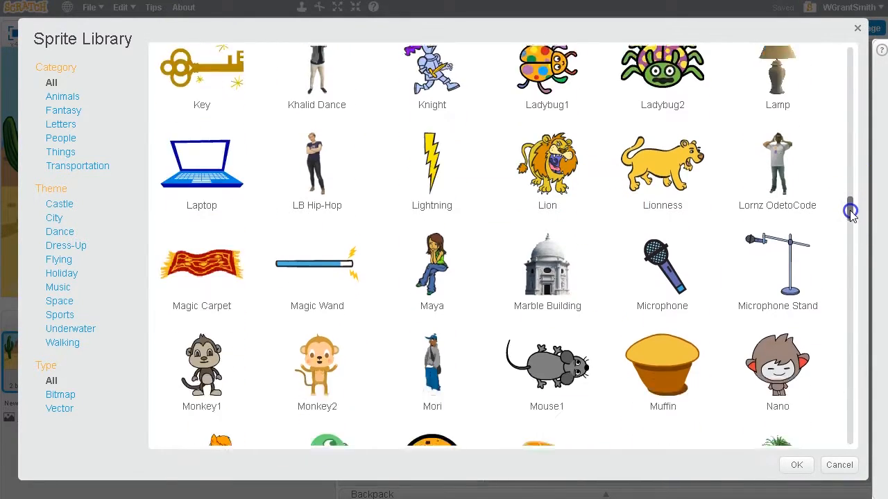
scroll(down, 3)
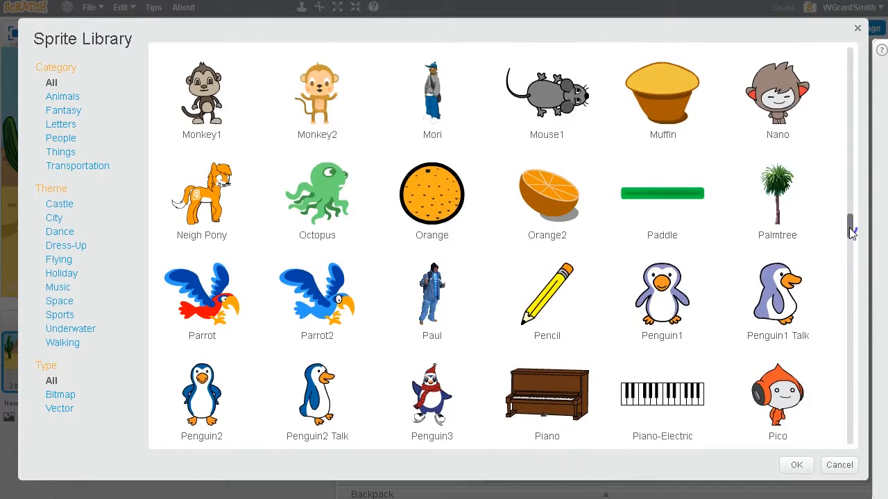
click(838, 466)
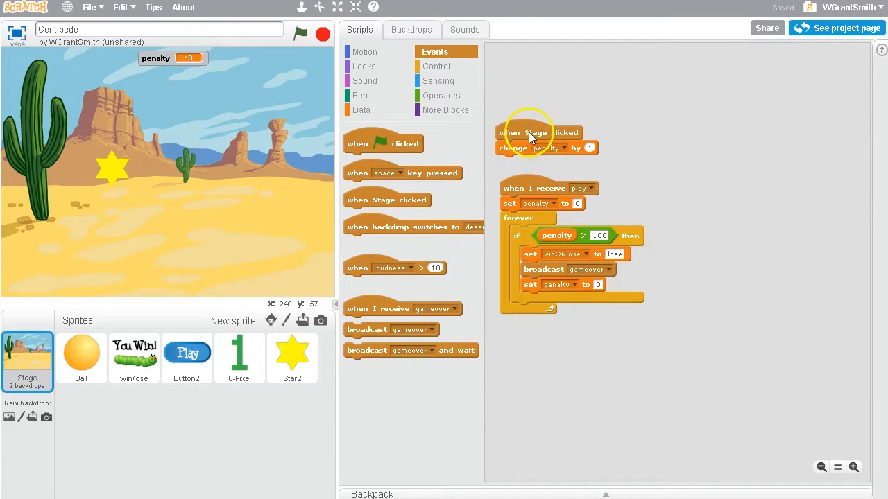
Give the stage a broadcast of a new 'miss' message, then switch to scripting Star2
drag(538, 133, 548, 94)
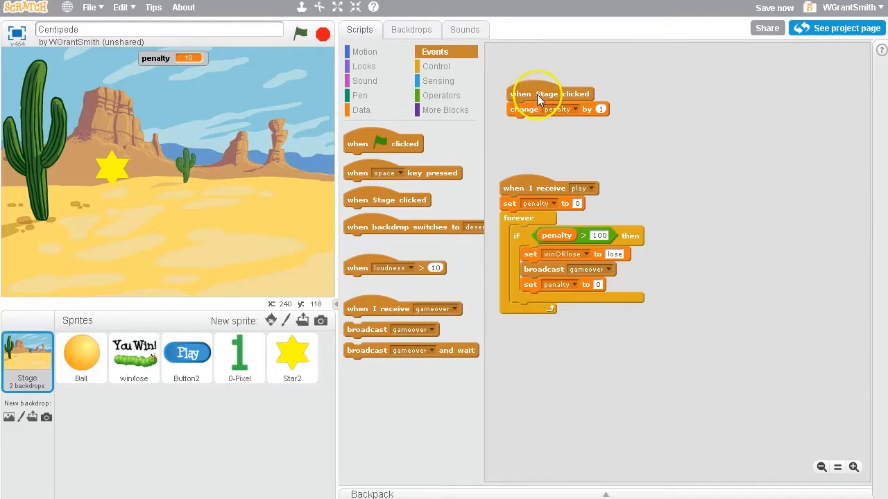
click(702, 139)
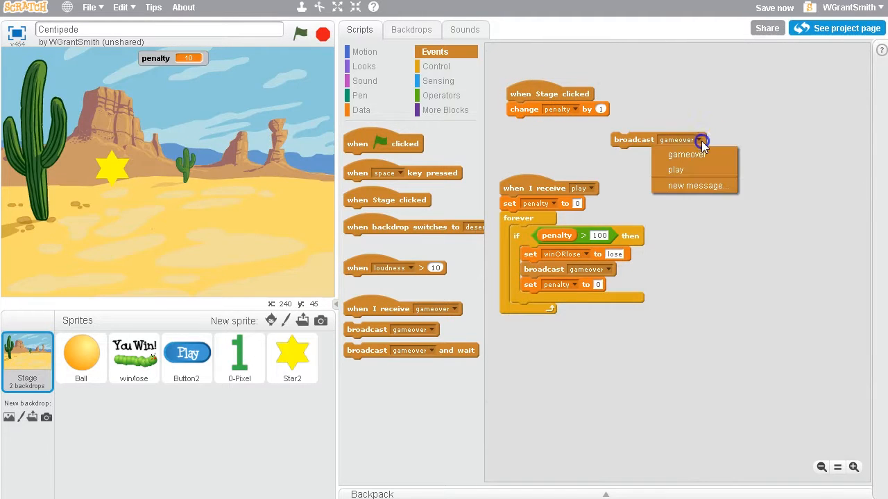
click(693, 186)
text(miss)
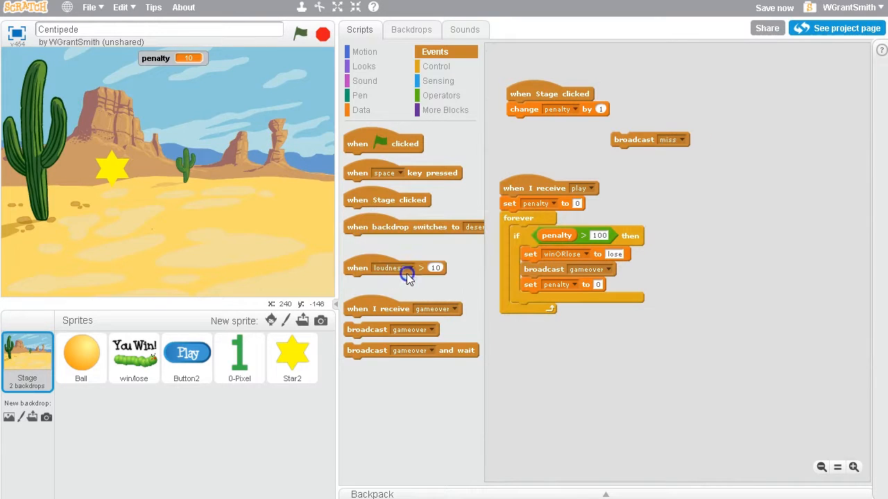
click(292, 358)
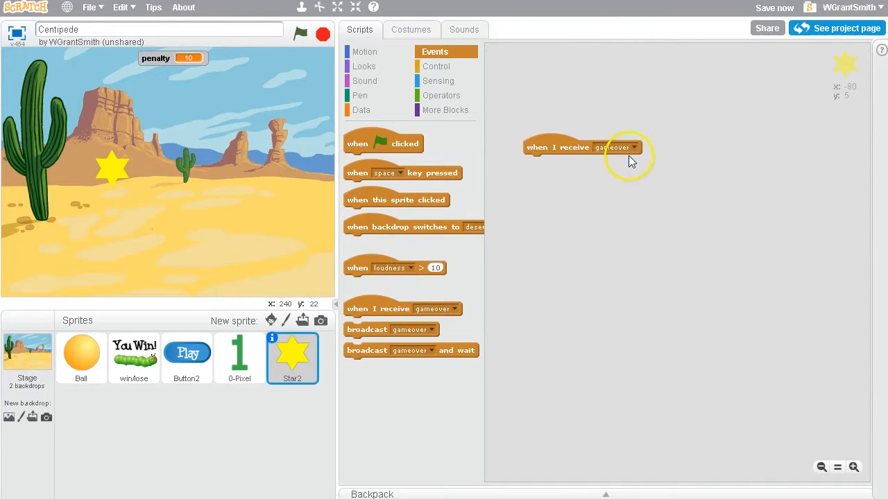
Make Star2 react to 'miss' by jumping to the mouse, showing, then fading and spinning over 20 repeats, and test it on the stage
click(364, 66)
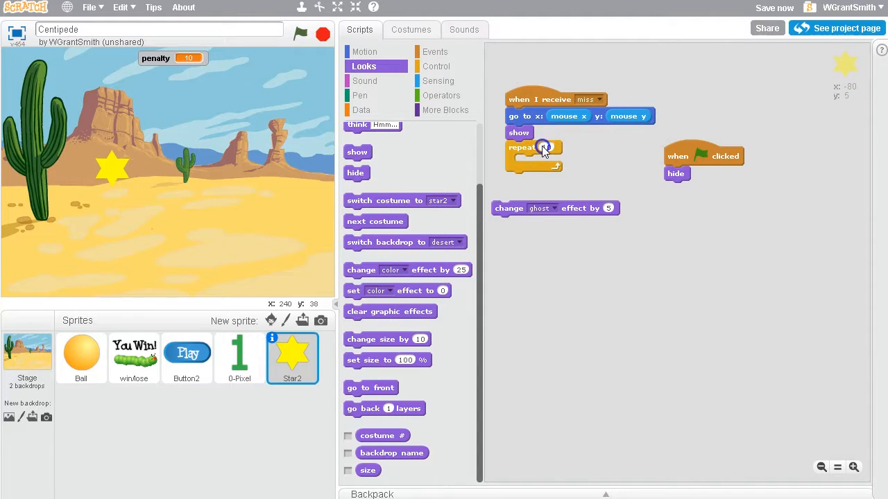
click(546, 147)
text(20)
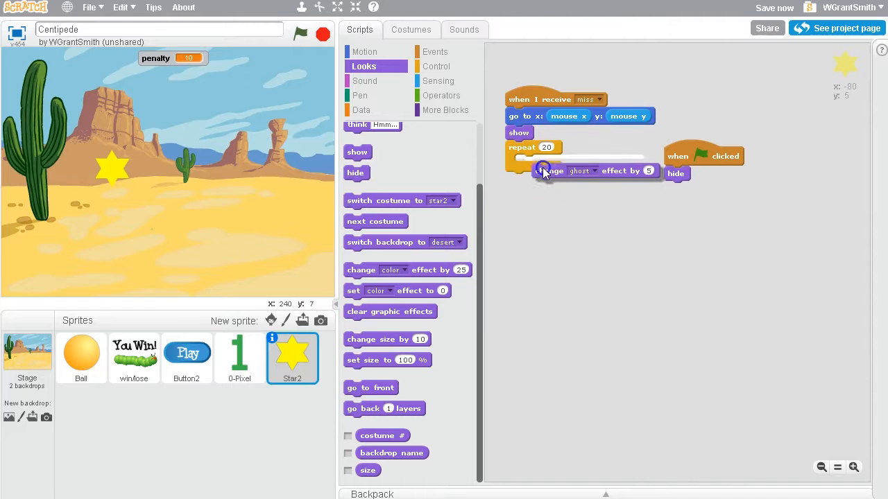
click(364, 51)
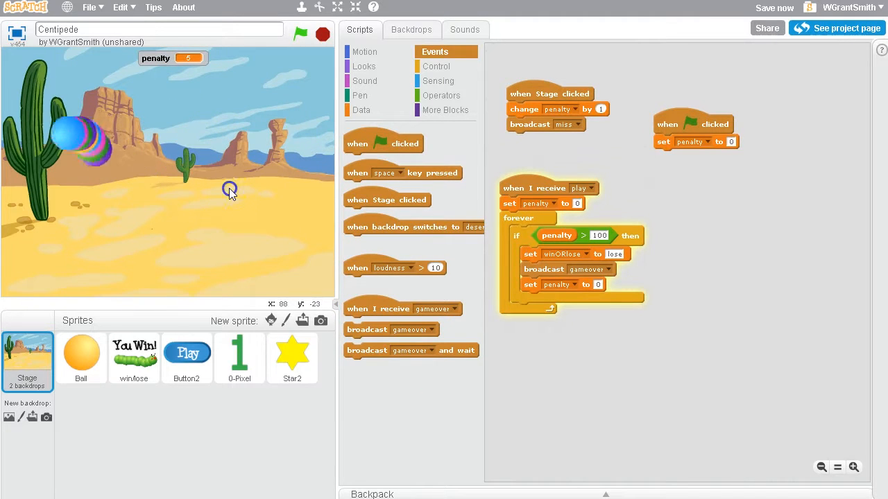
click(291, 358)
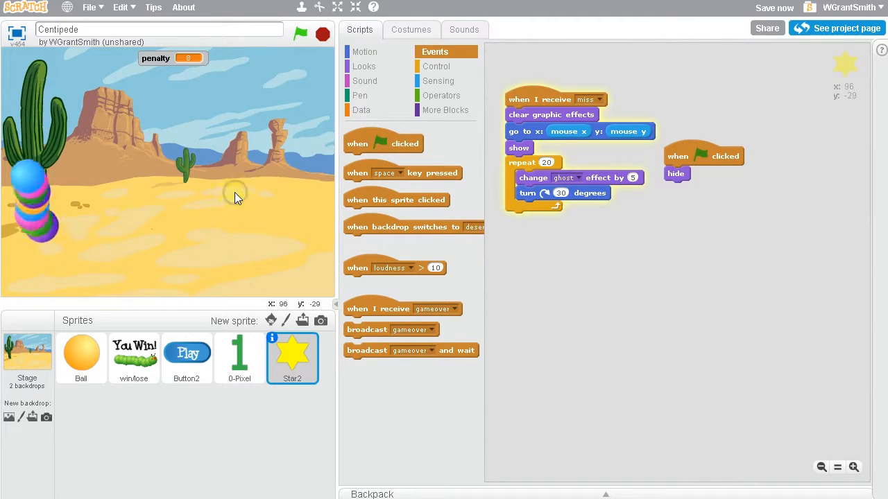
click(837, 28)
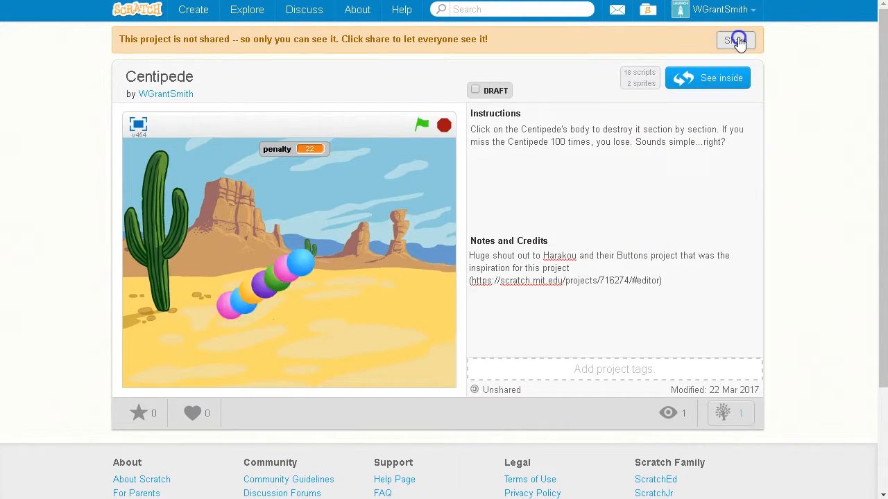
Share the Centipede project publicly
click(734, 39)
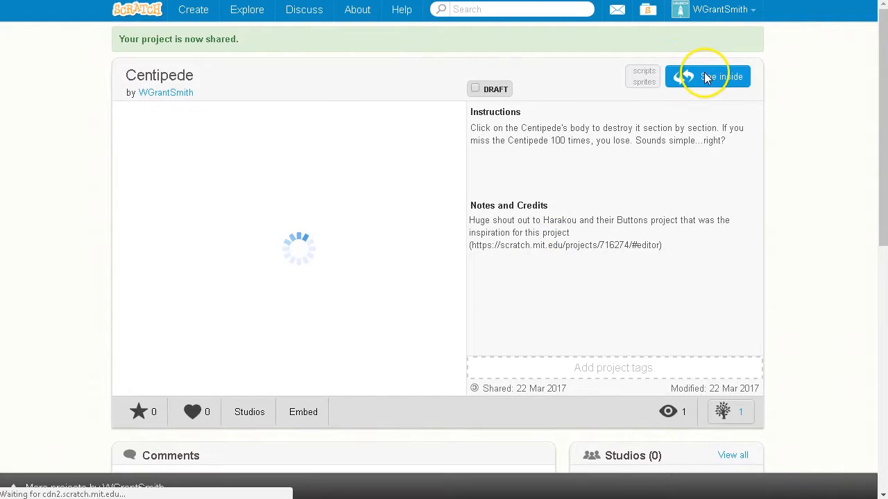